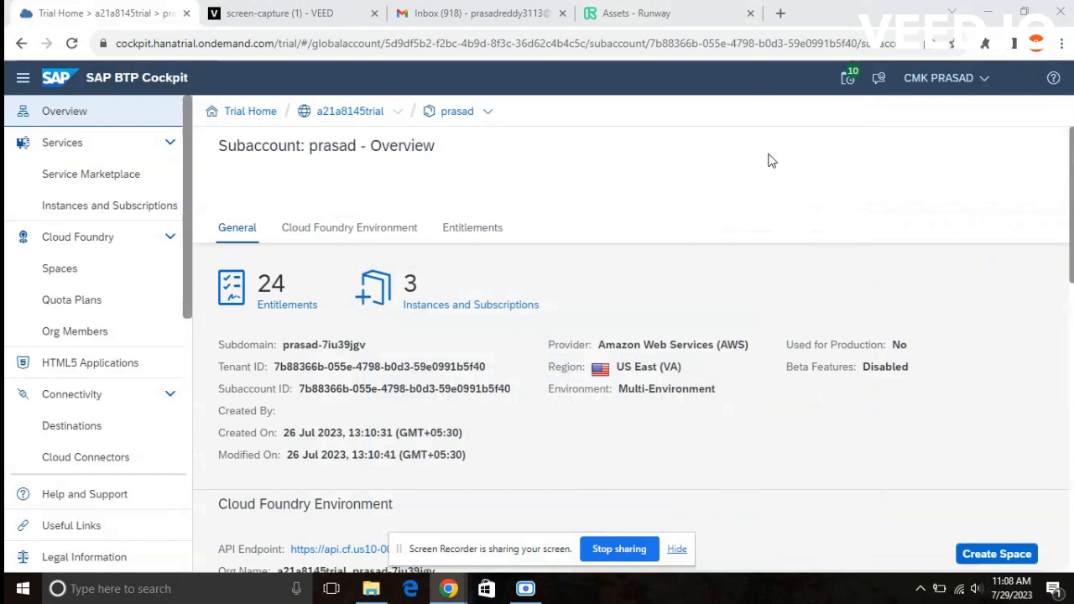
pyautogui.moveTo(683, 165)
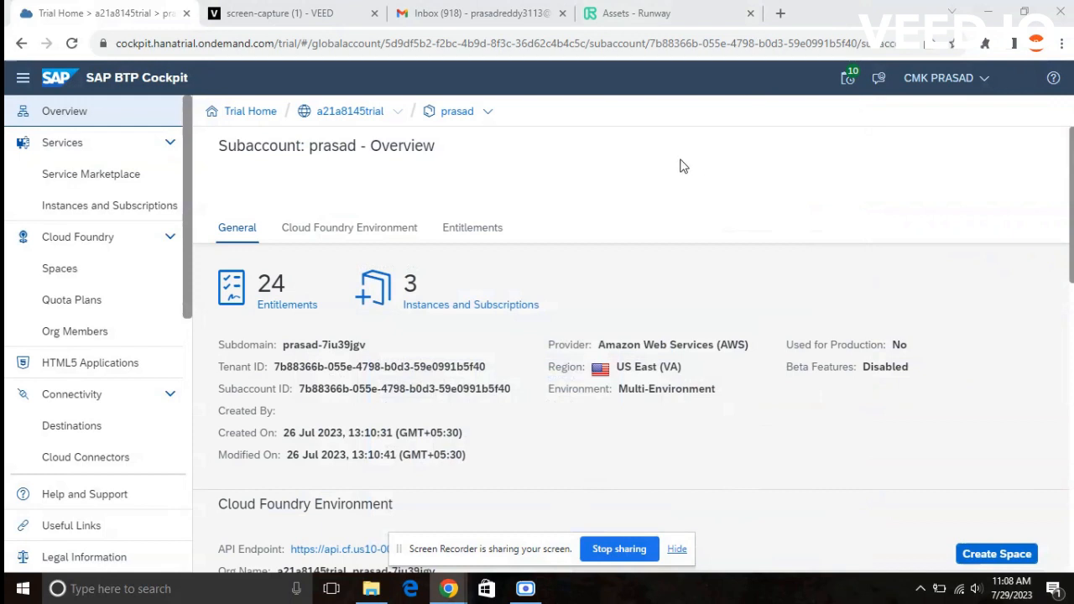
pyautogui.moveTo(607, 203)
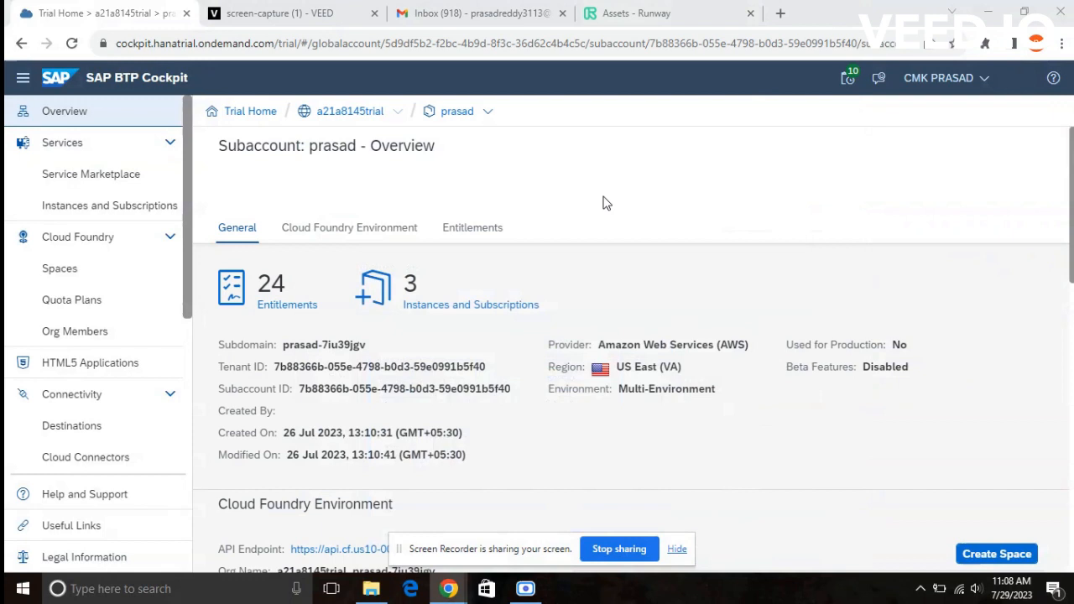
pyautogui.moveTo(677, 562)
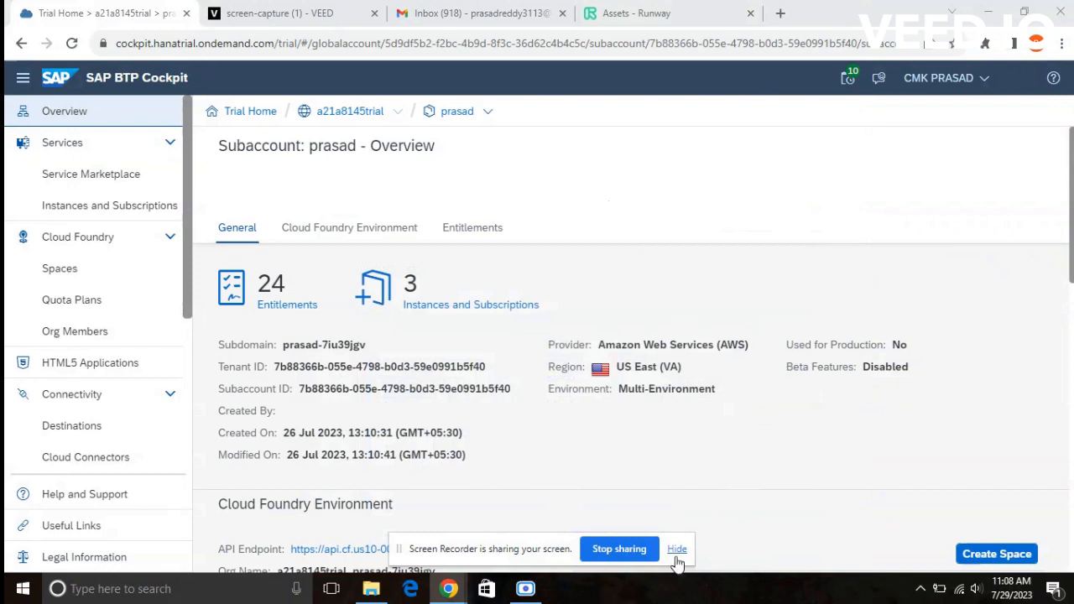
# Dismiss the screen-sharing notice and show the prasad subaccount's empty Destinations list
pyautogui.click(677, 549)
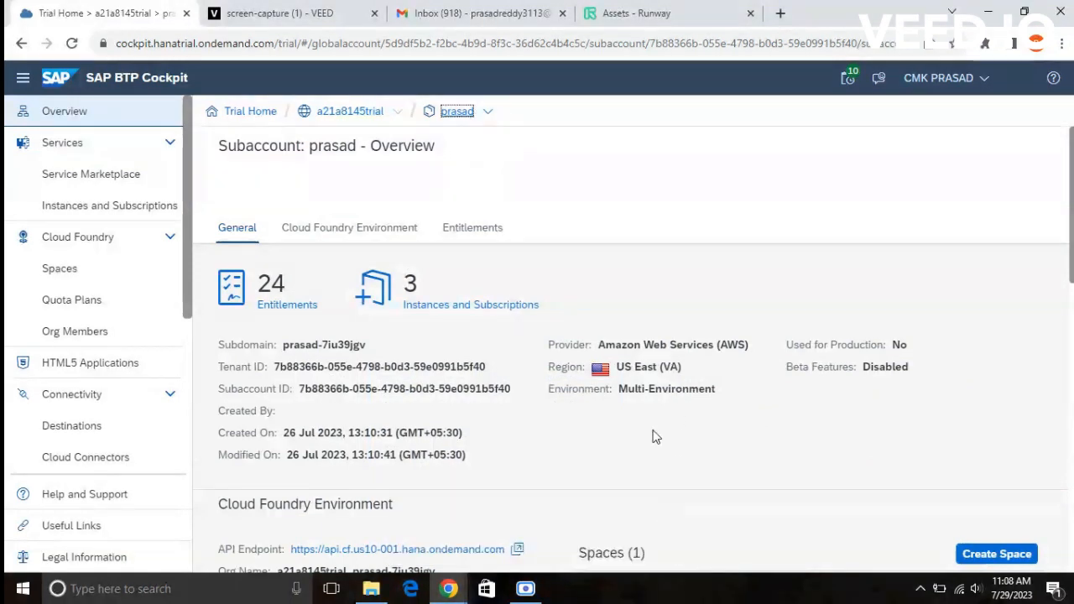
pyautogui.moveTo(577, 163)
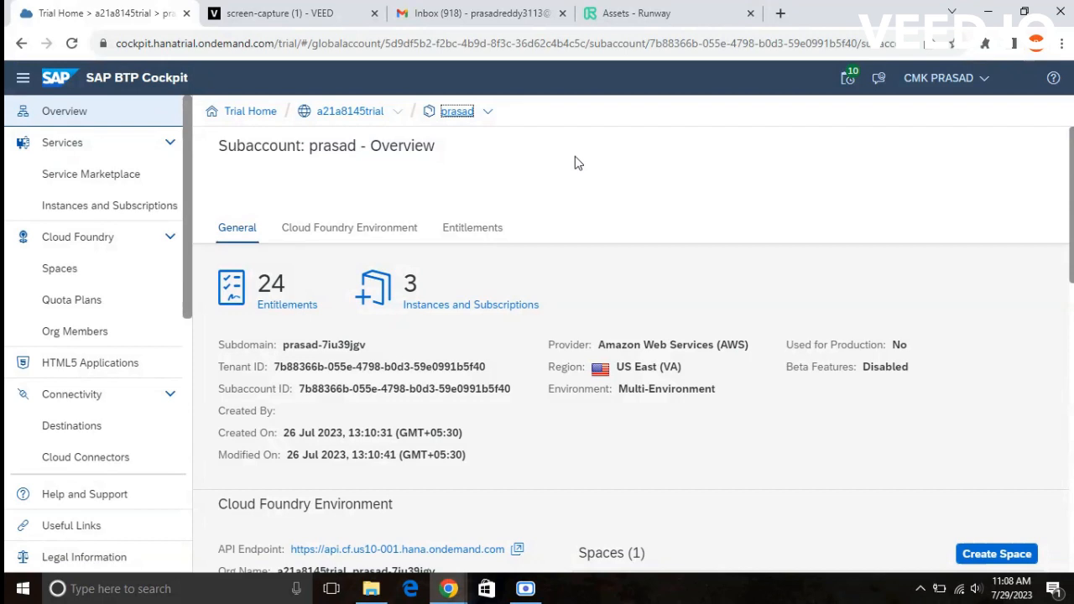
pyautogui.moveTo(355, 208)
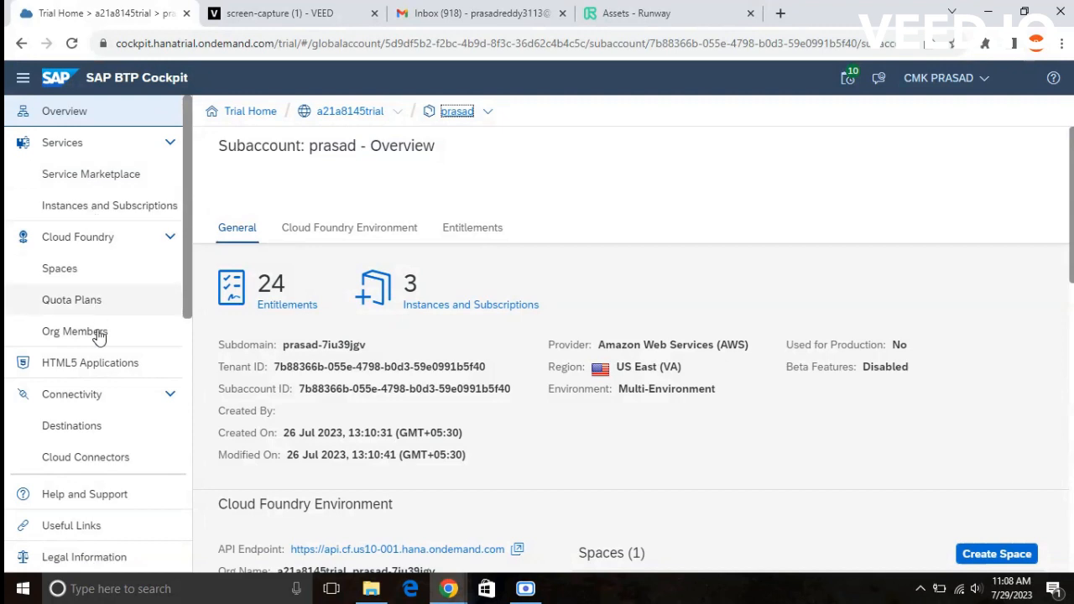
pyautogui.moveTo(72, 395)
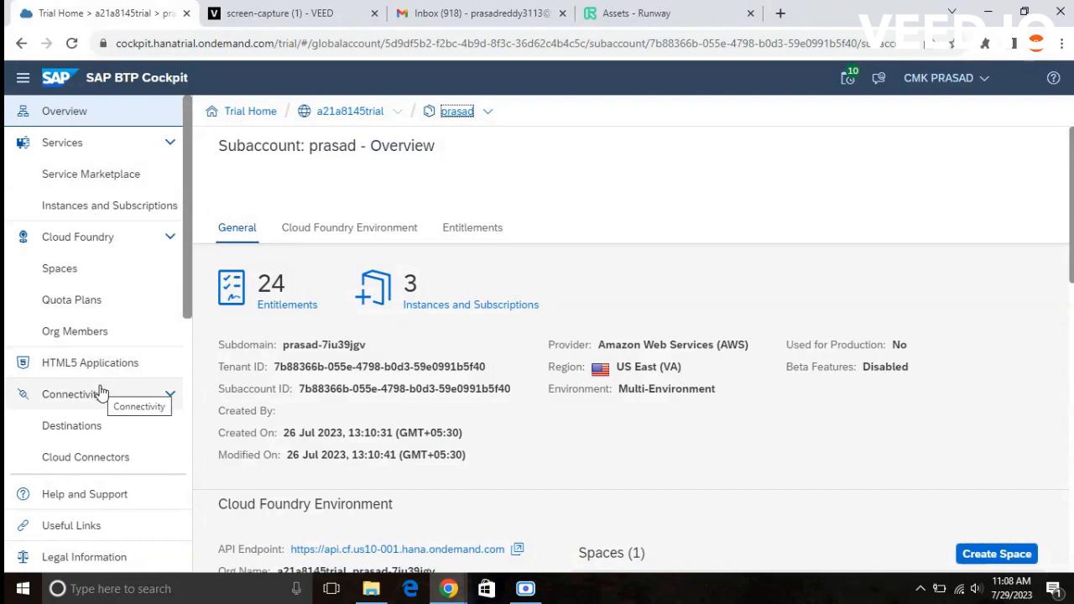
pyautogui.moveTo(88, 428)
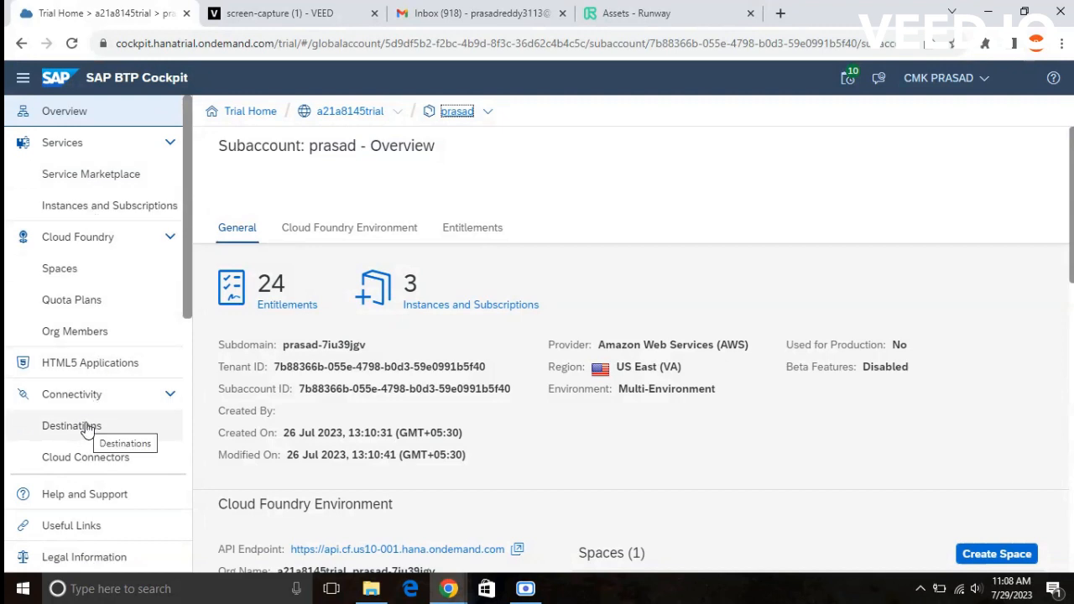
pyautogui.click(72, 425)
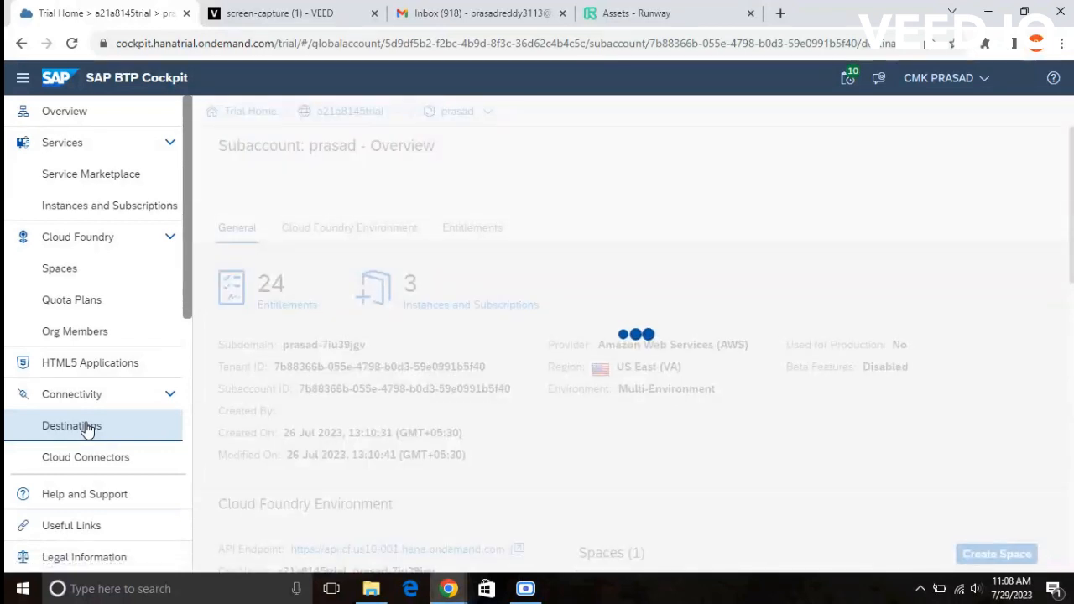
pyautogui.click(71, 426)
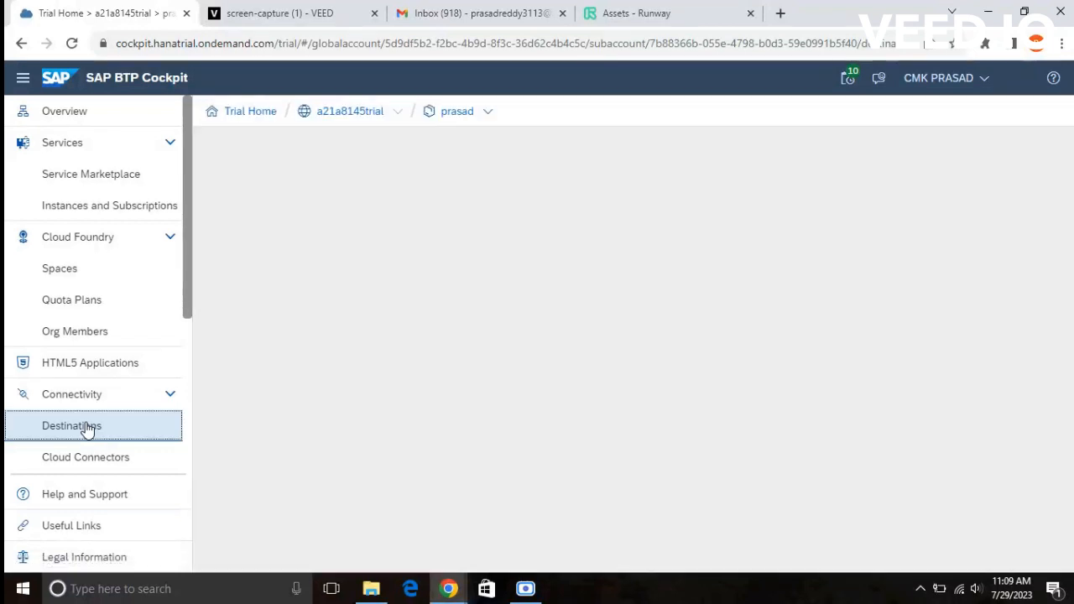
pyautogui.click(72, 425)
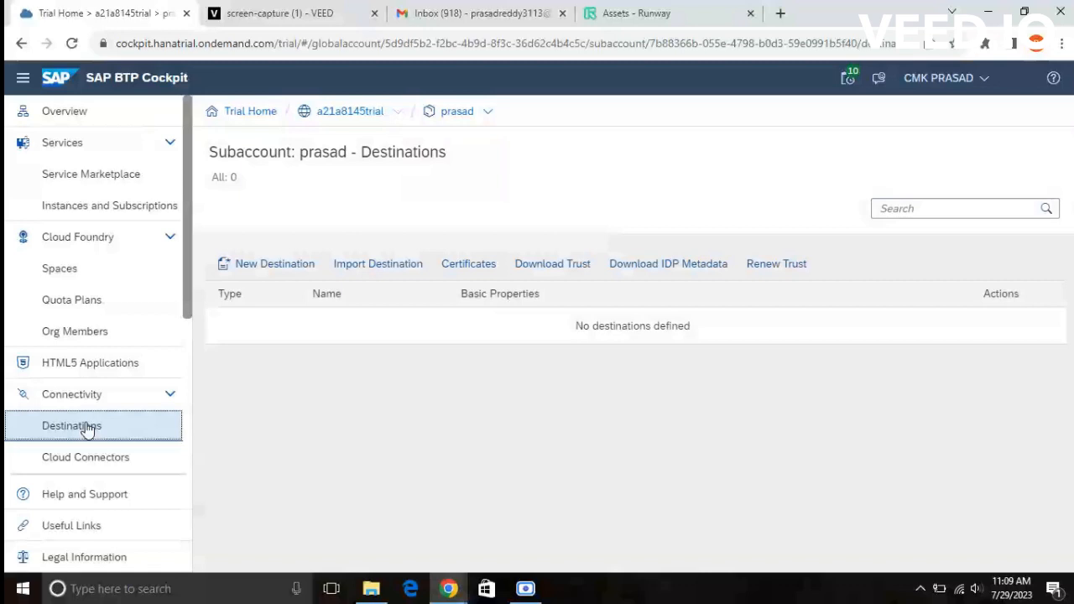
pyautogui.moveTo(275, 263)
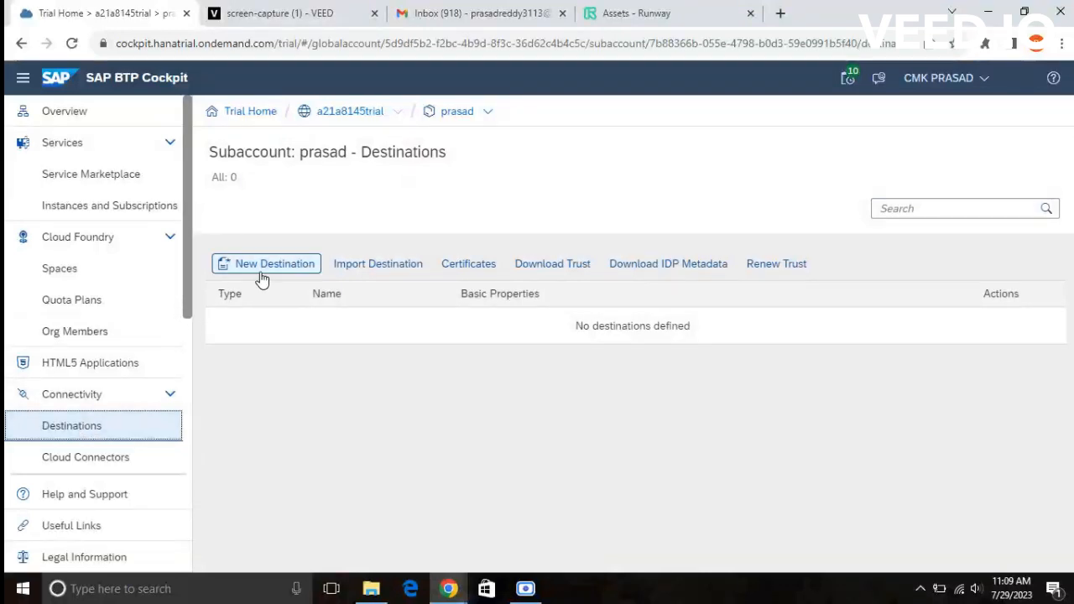
pyautogui.click(265, 264)
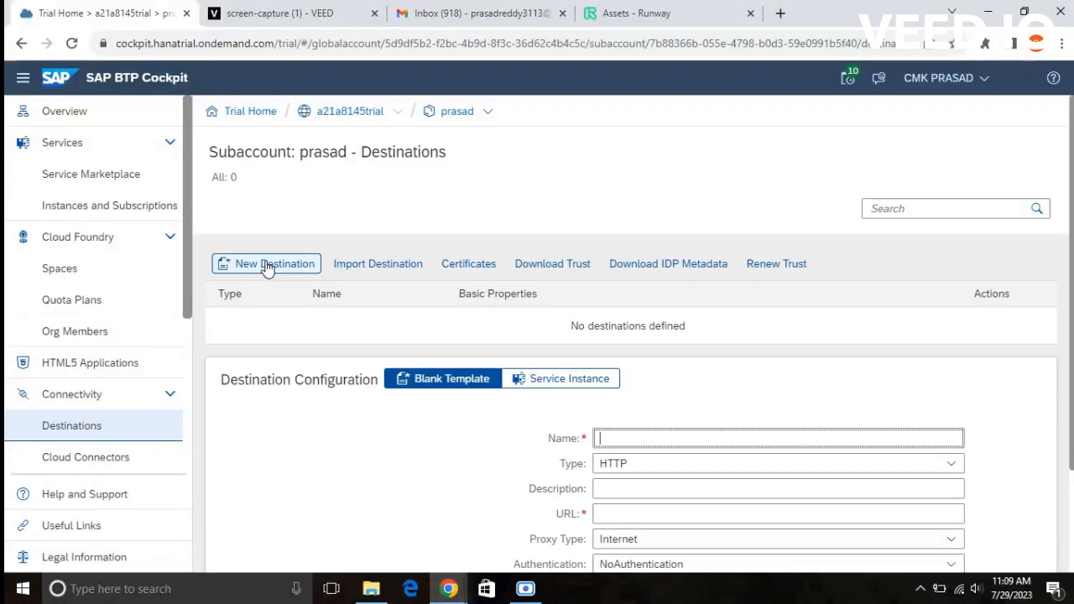
pyautogui.scroll(-3)
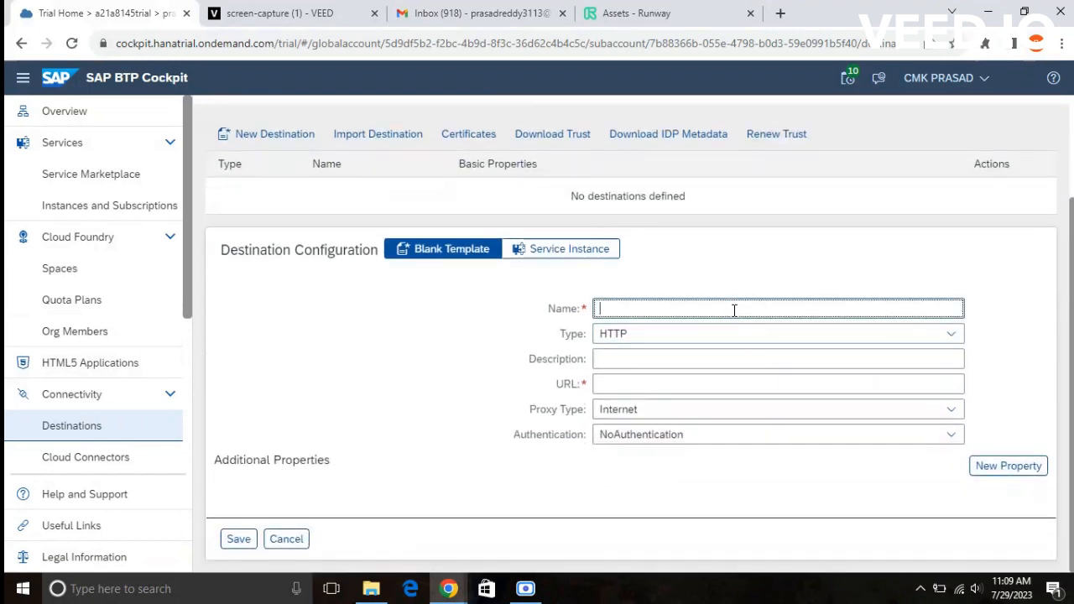
pyautogui.write('prasad')
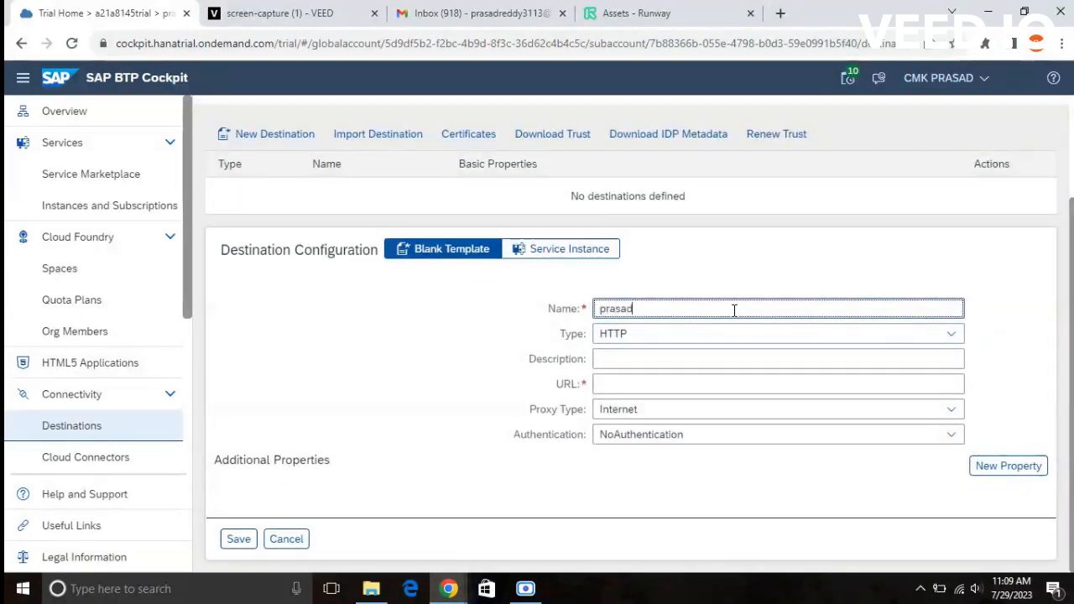
pyautogui.write('100')
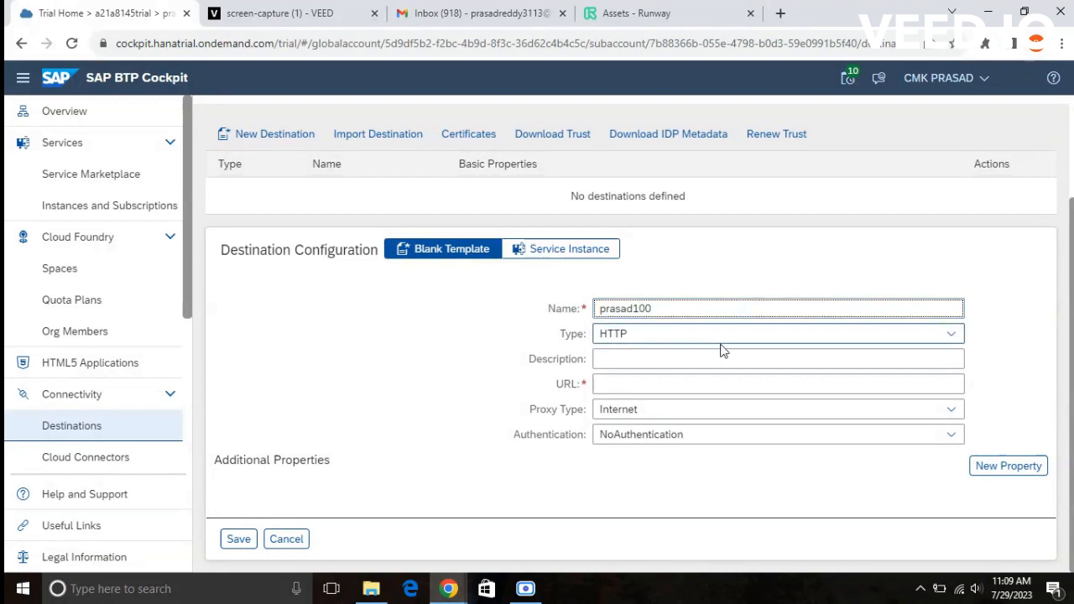
pyautogui.write('h')
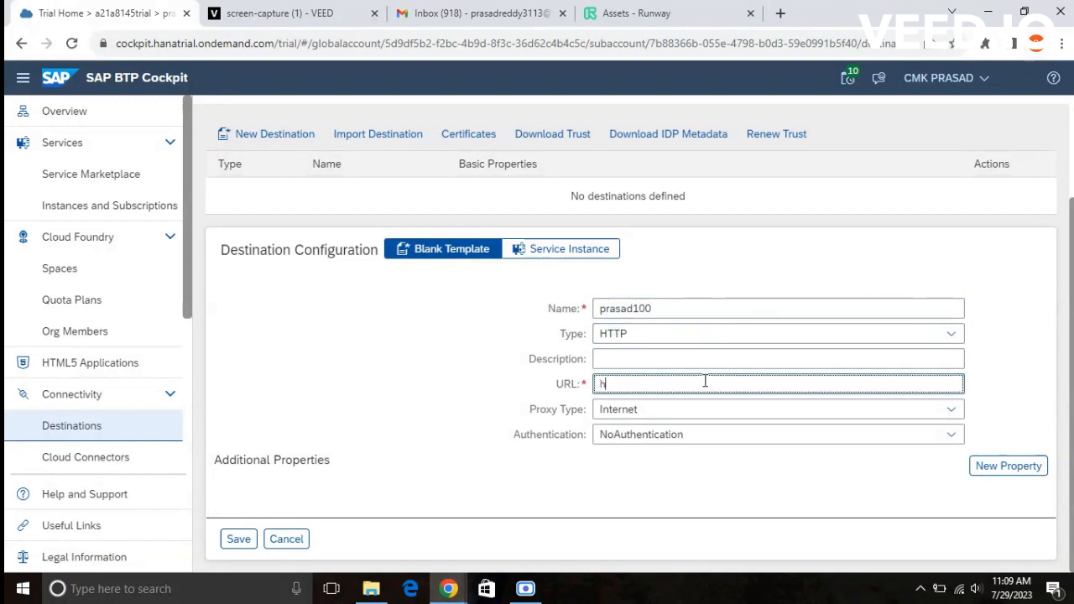
pyautogui.write('ttps://')
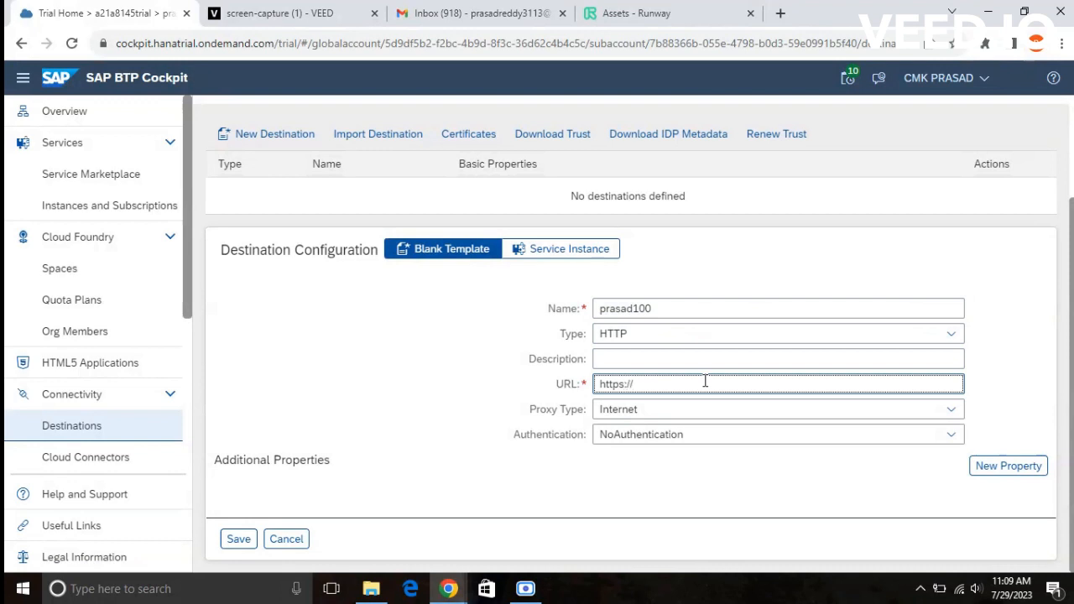
pyautogui.write('prasad')
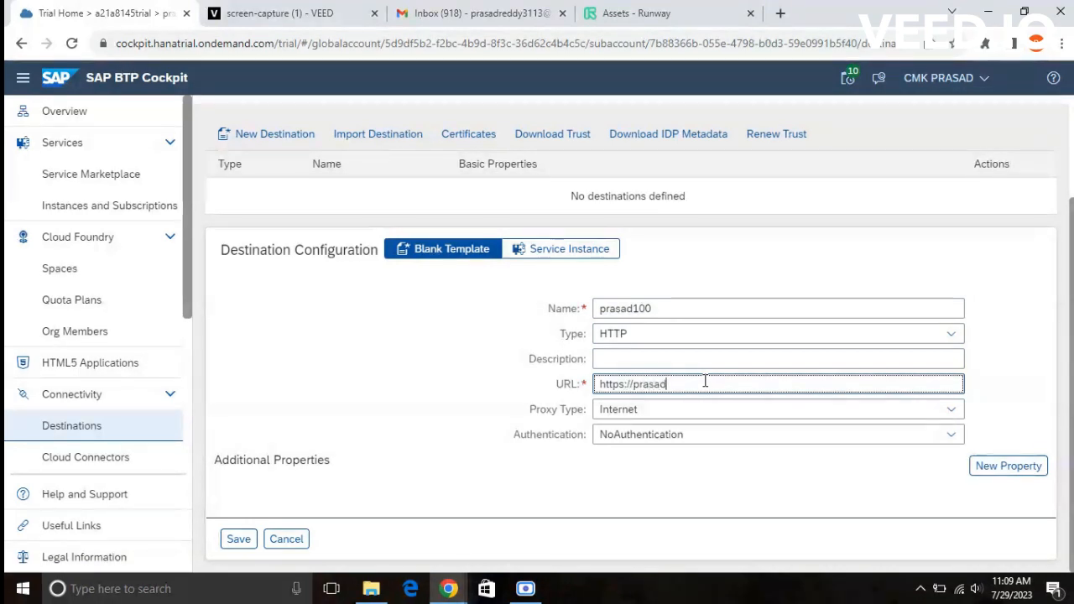
pyautogui.write('100:')
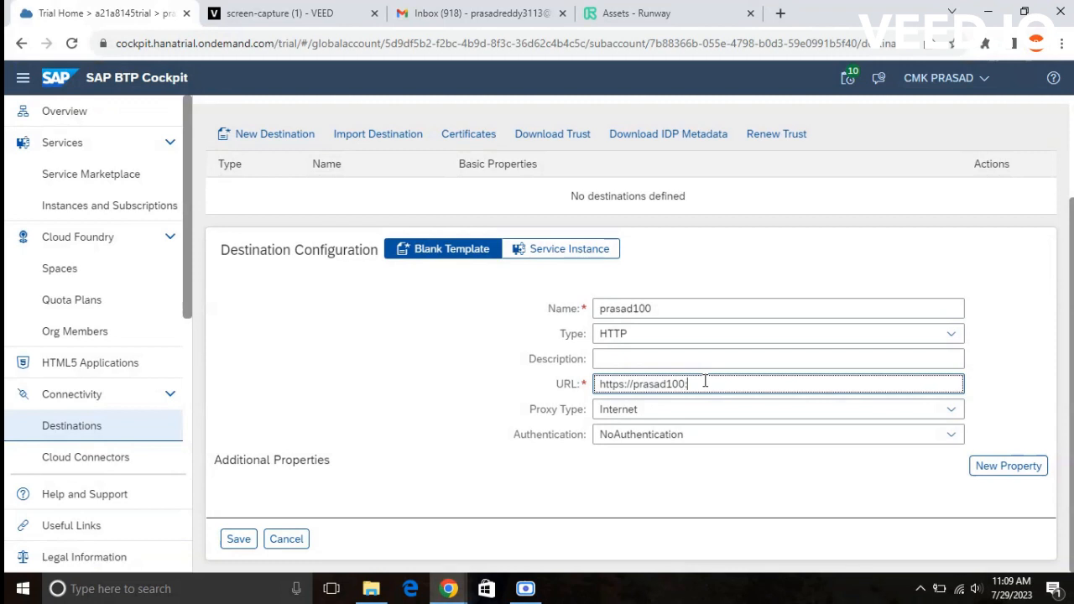
pyautogui.write(':80')
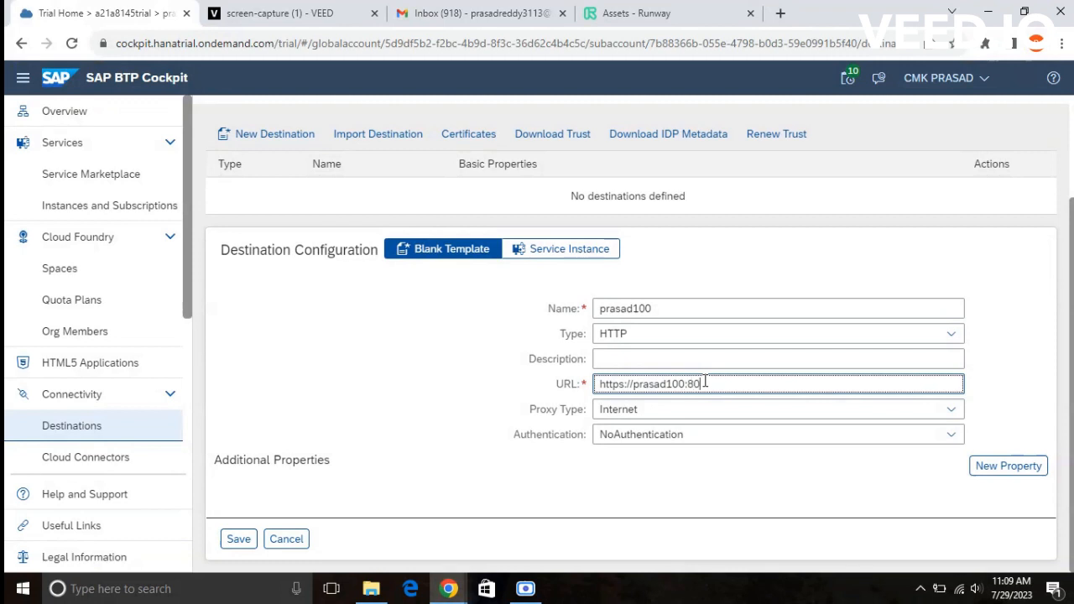
pyautogui.write('00')
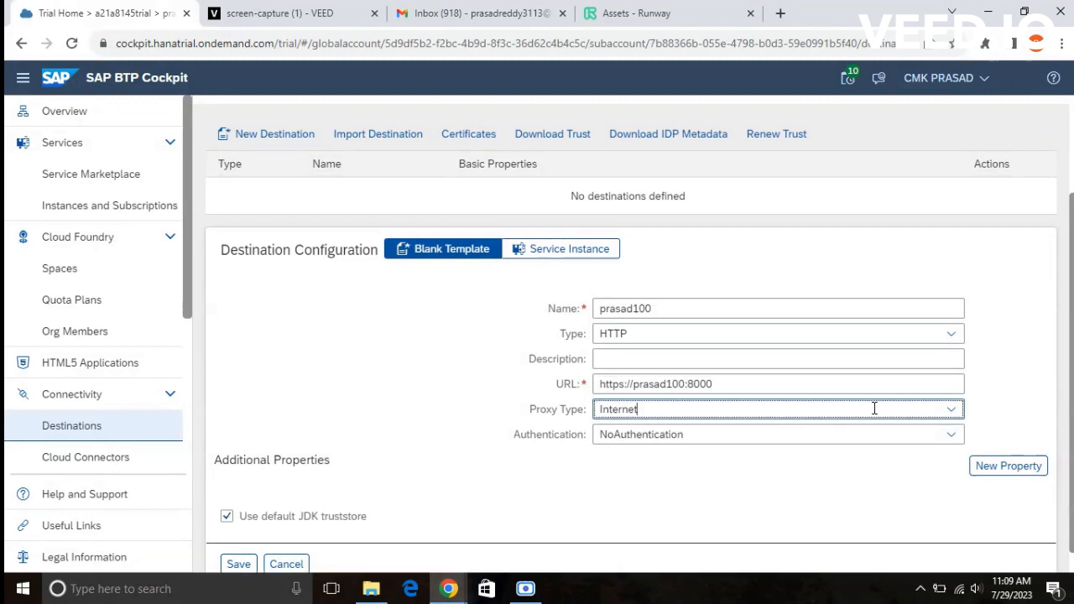
# Set the destination's Proxy Type to OnPremise and authentication to BasicAuthentication
pyautogui.scroll(-3)
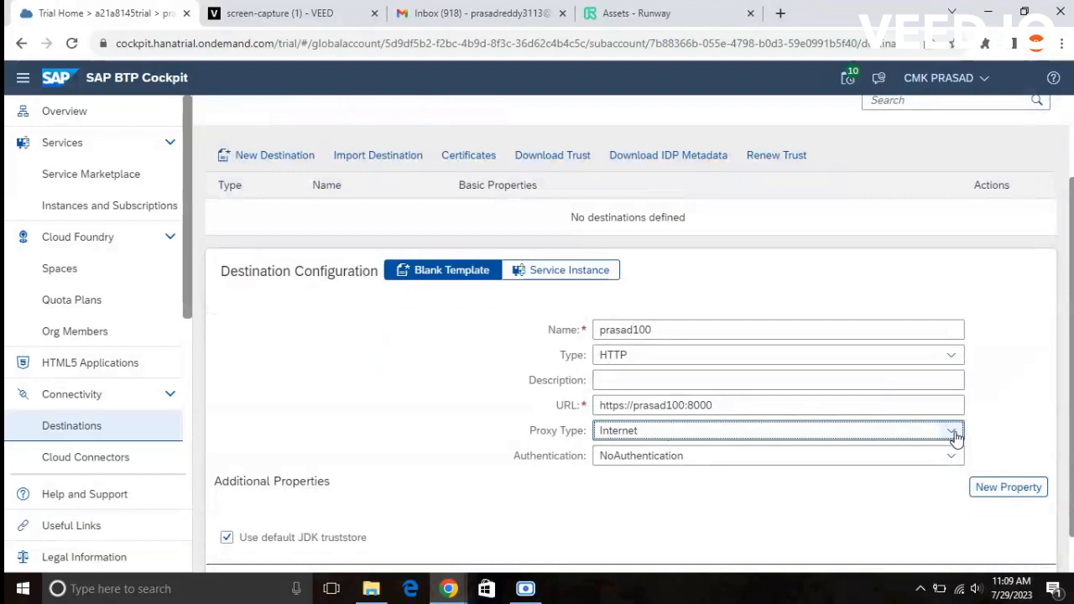
pyautogui.click(952, 430)
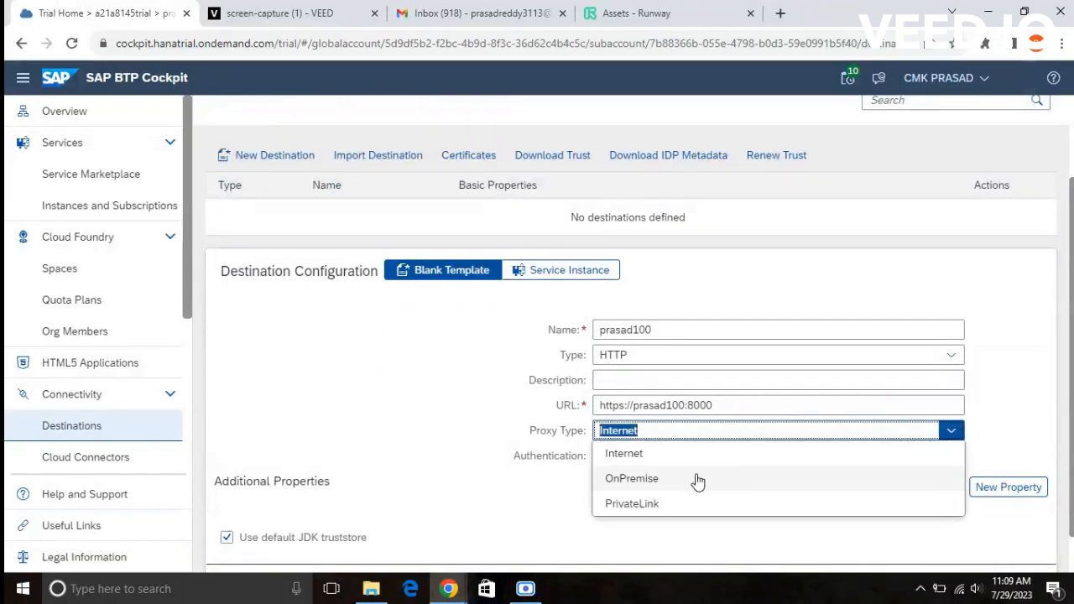
pyautogui.click(631, 478)
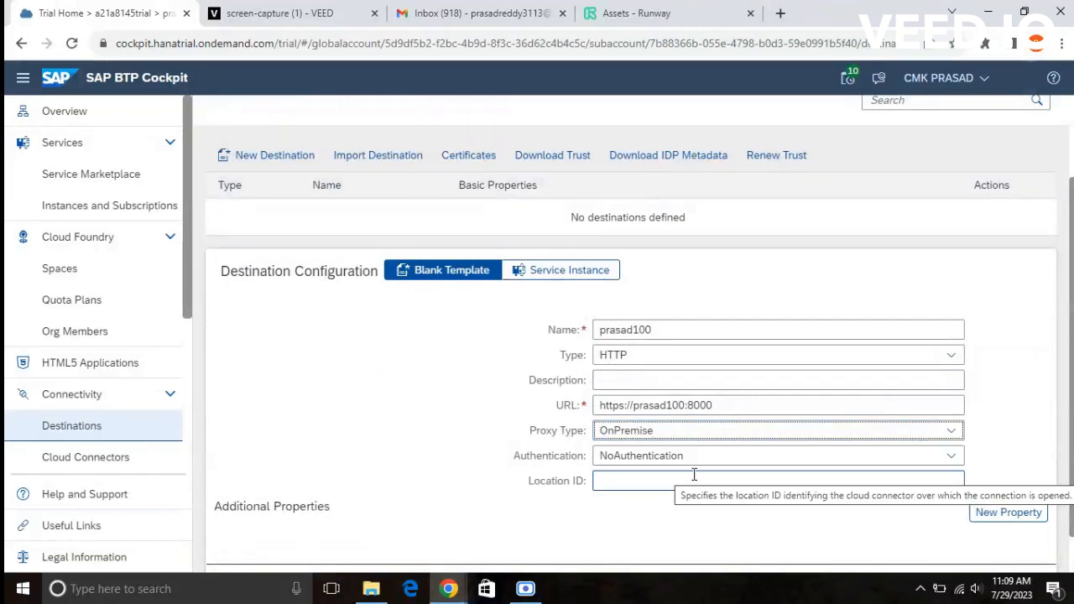
pyautogui.moveTo(893, 460)
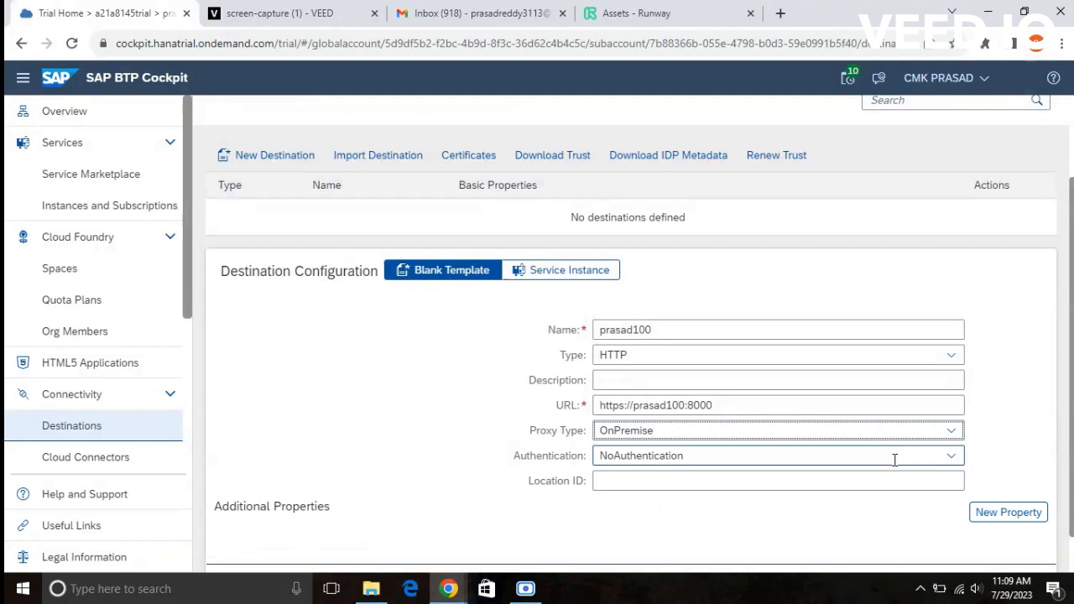
pyautogui.click(949, 456)
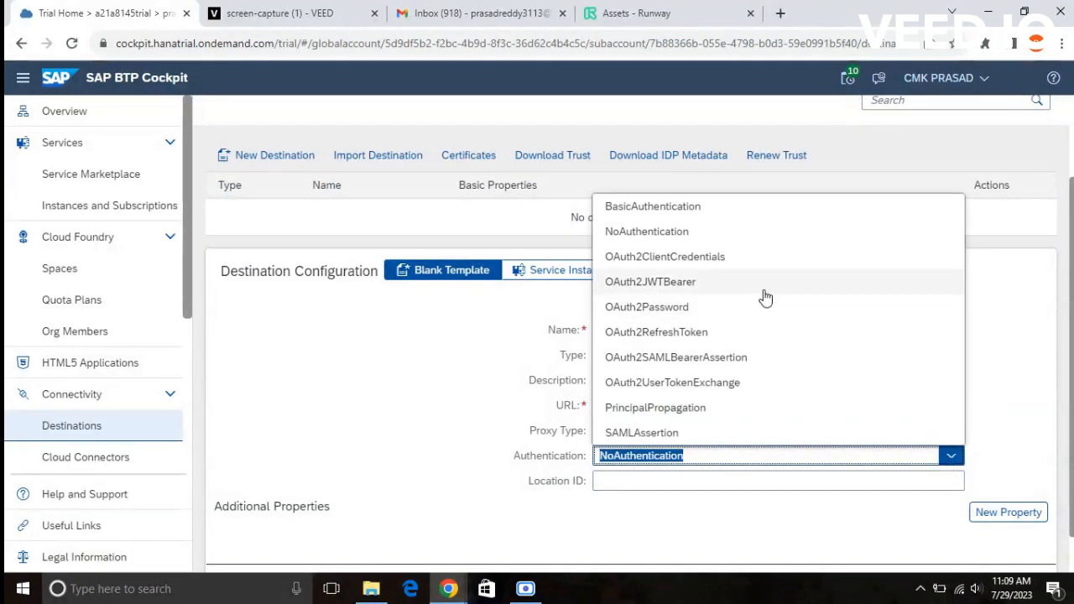
pyautogui.moveTo(713, 210)
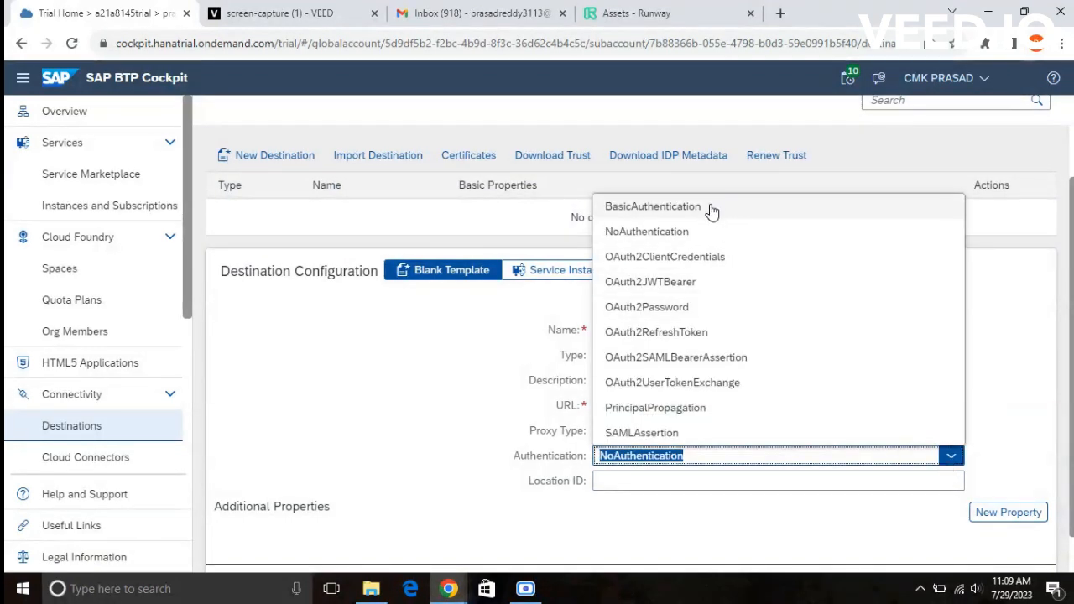
pyautogui.click(652, 206)
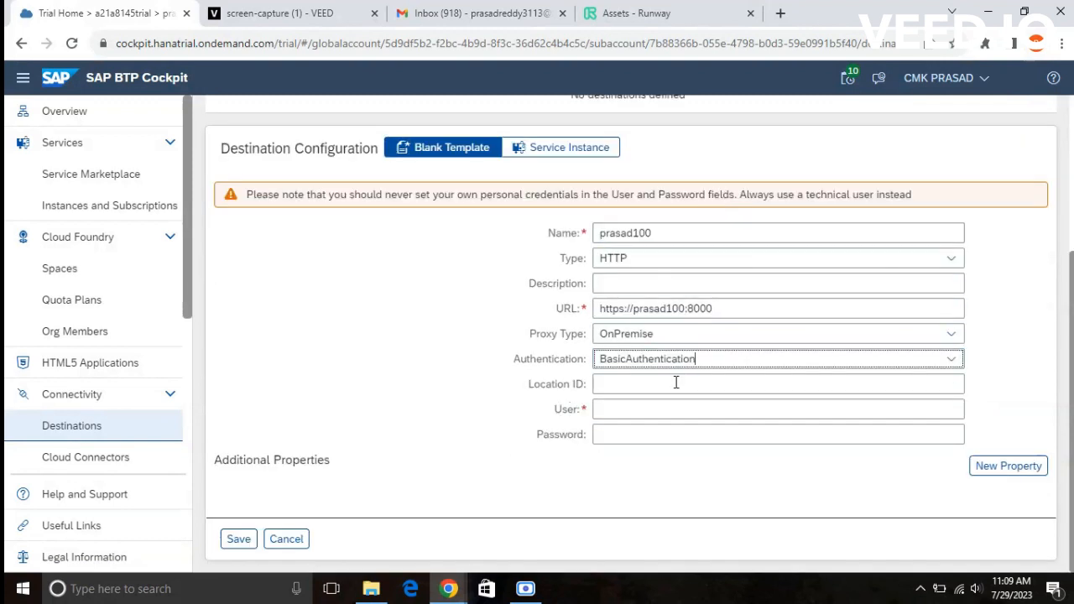
# Fill in the destination credentials with user DBADMIN
pyautogui.click(778, 409)
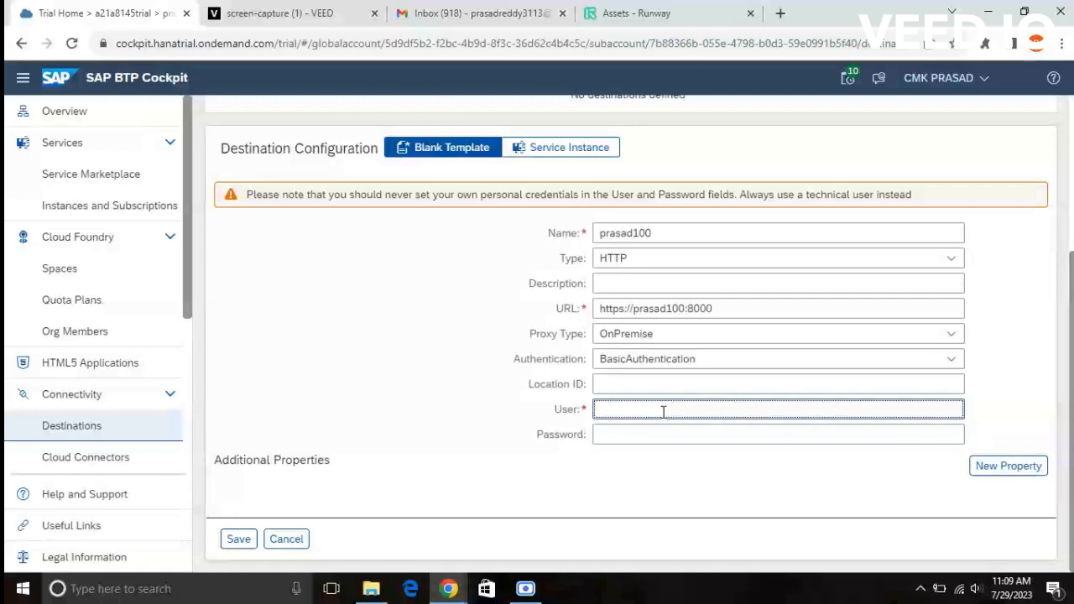
pyautogui.write('D')
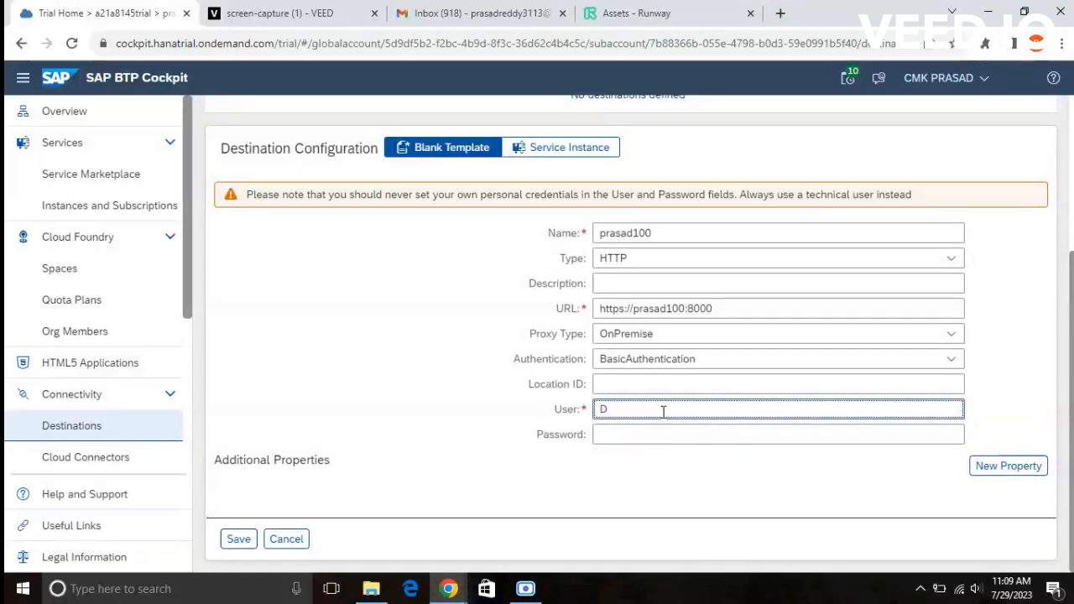
pyautogui.write('BADMIN')
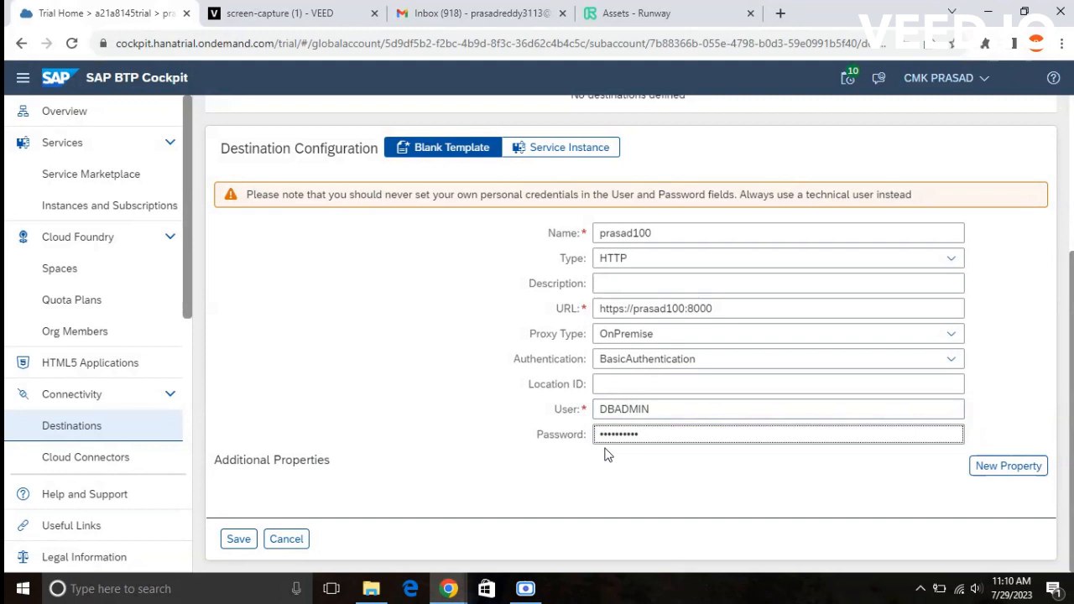
pyautogui.moveTo(604, 478)
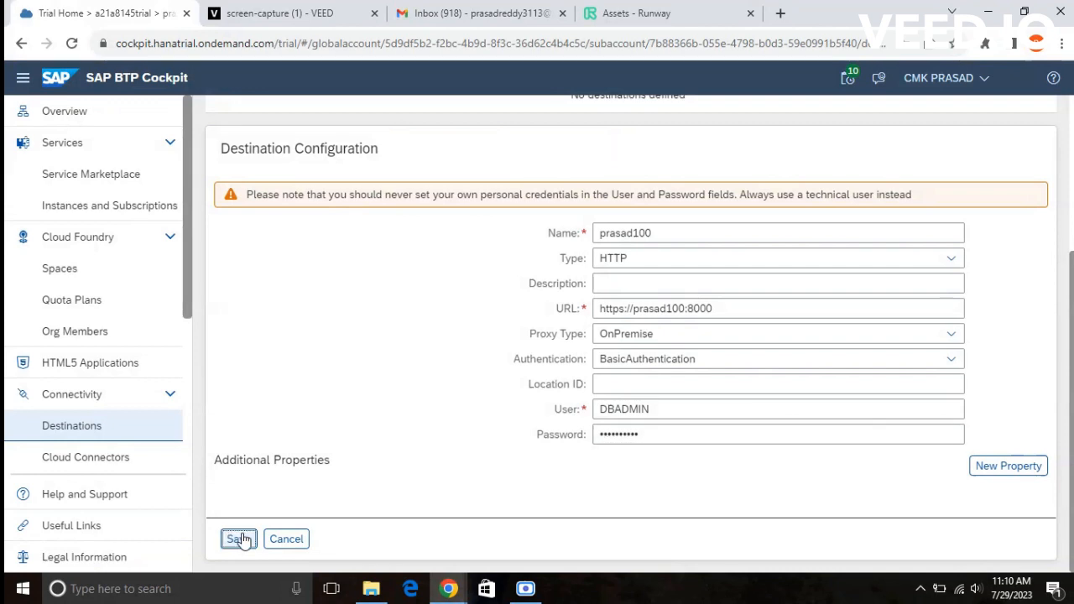
# Save the prasad100 destination configuration
pyautogui.click(239, 538)
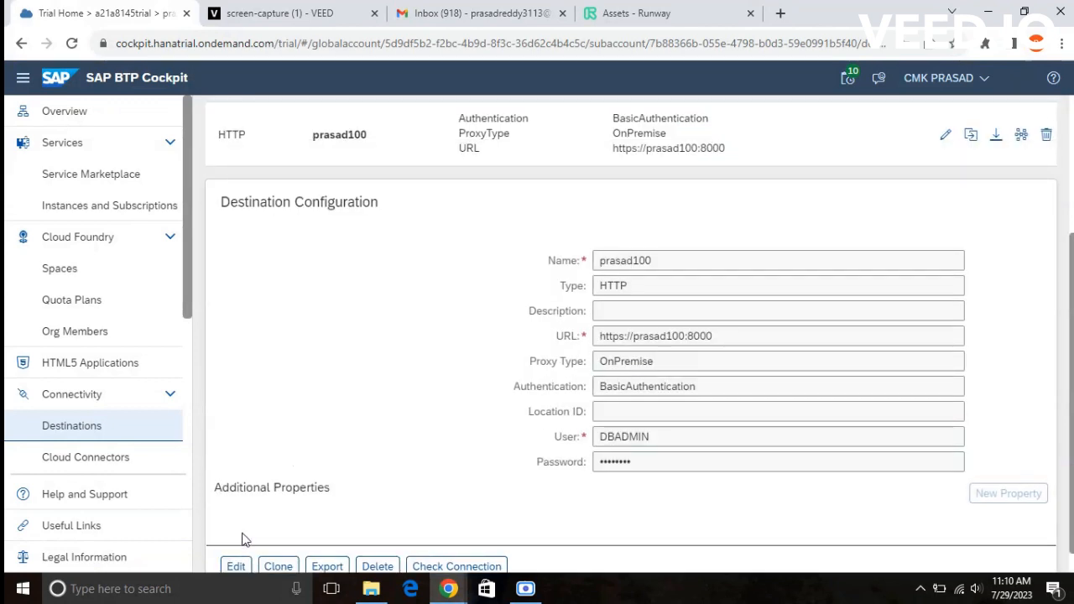
pyautogui.moveTo(430, 386)
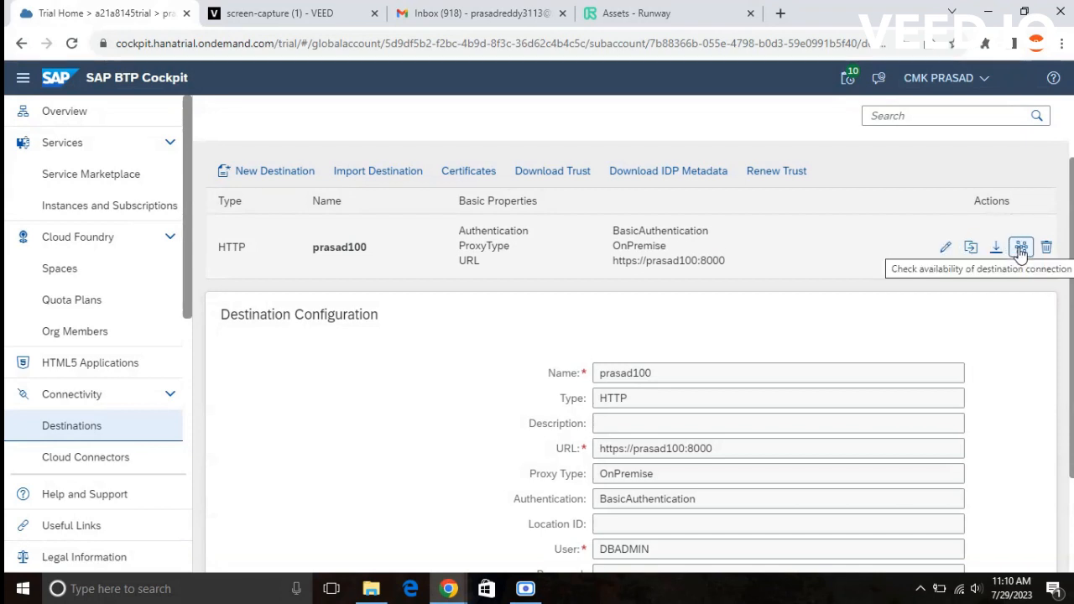
# Check prasad100's connection availability and dismiss the failed-check message
pyautogui.click(1021, 247)
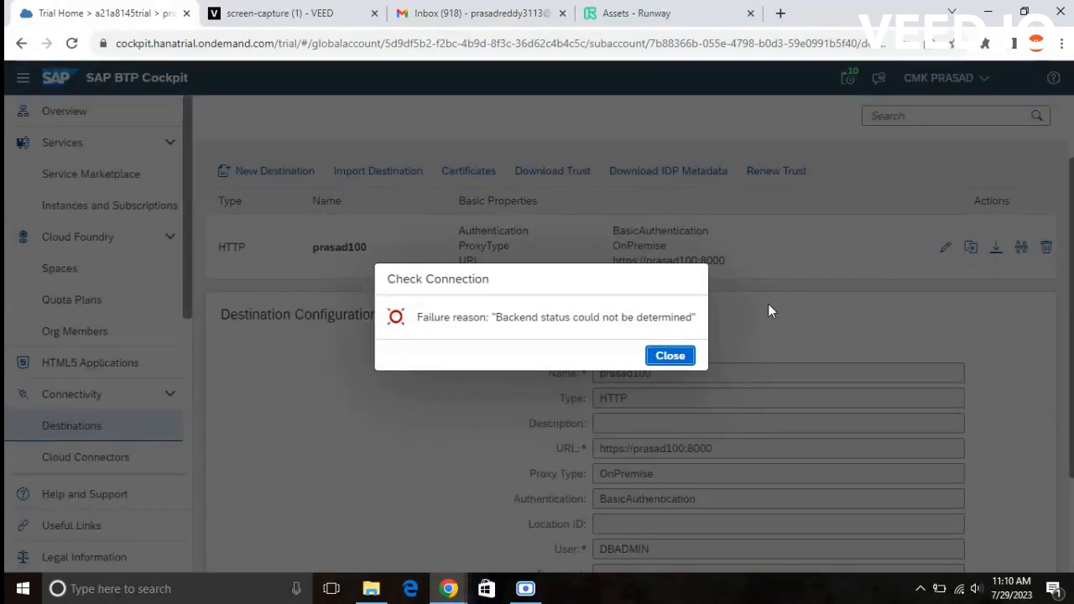
pyautogui.click(670, 355)
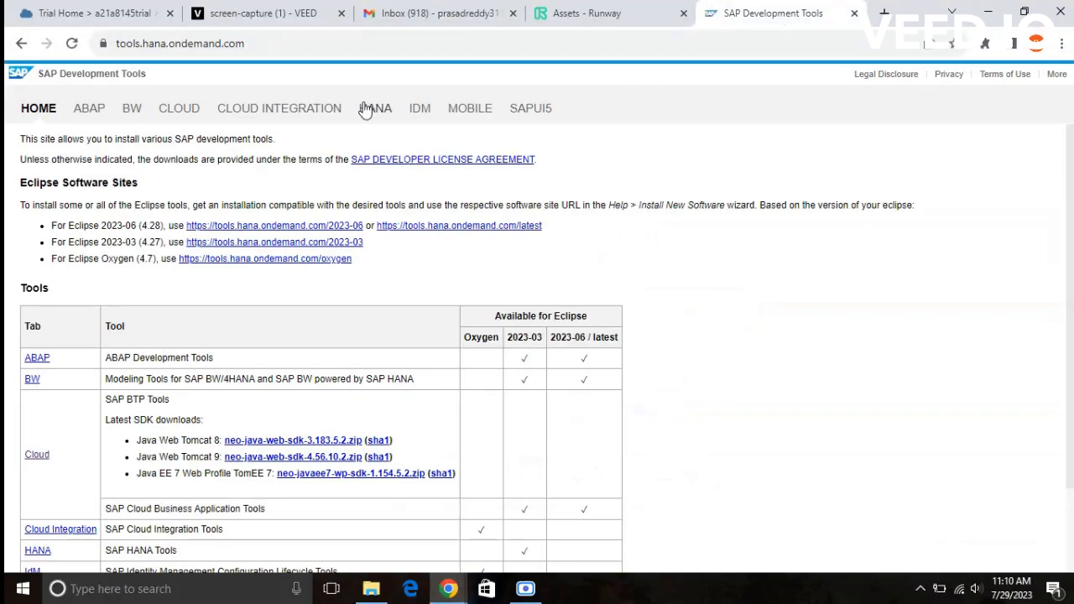
# Browse the Cloud tab's Cloud Connector and SAP JVM downloads, then show the Downloads folder
pyautogui.click(179, 107)
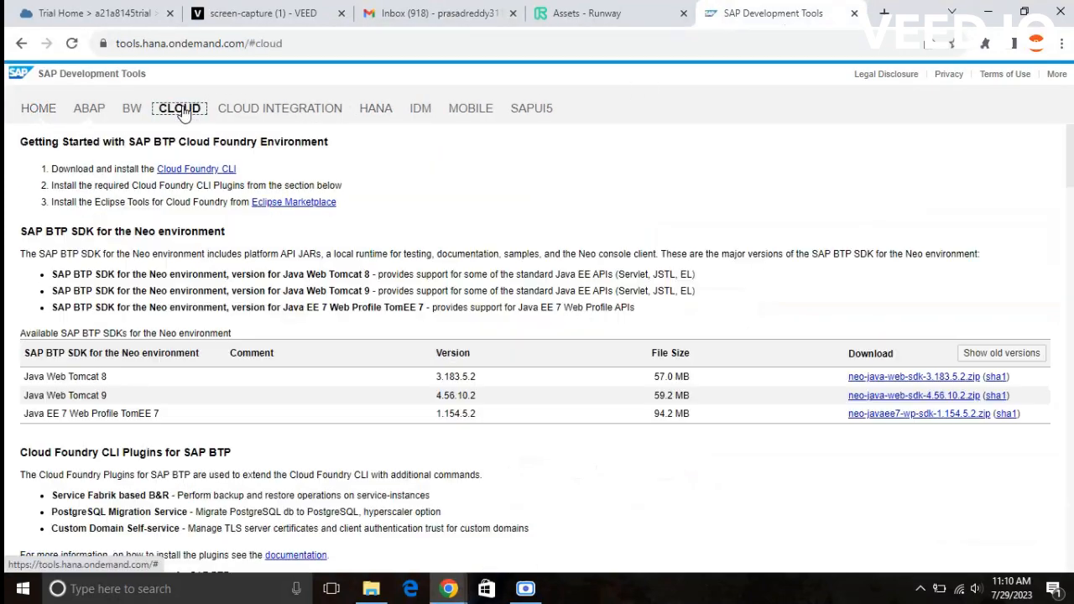
pyautogui.scroll(-3)
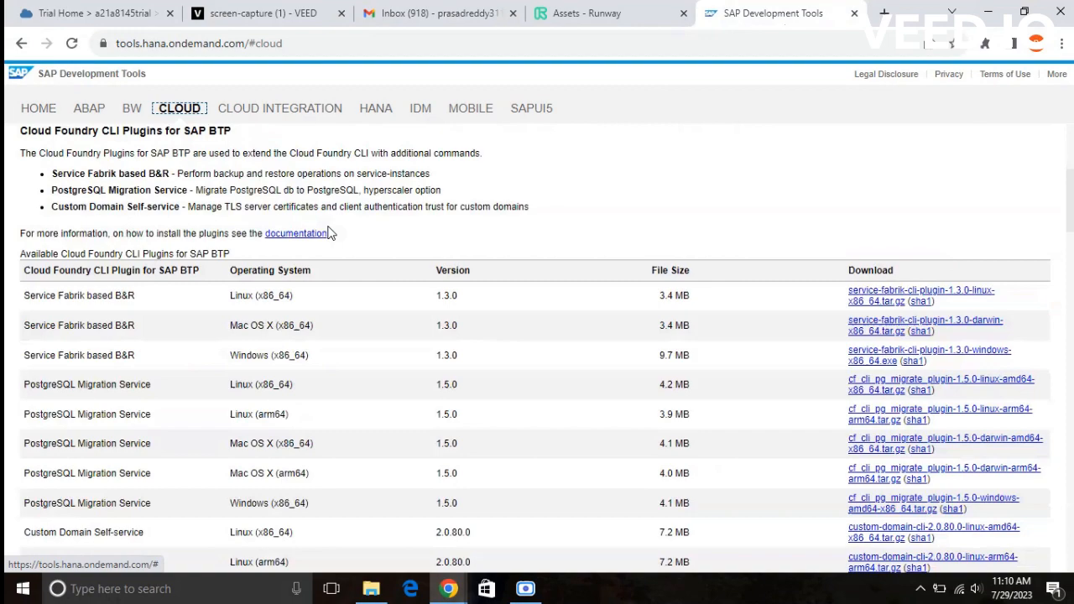
pyautogui.scroll(-3)
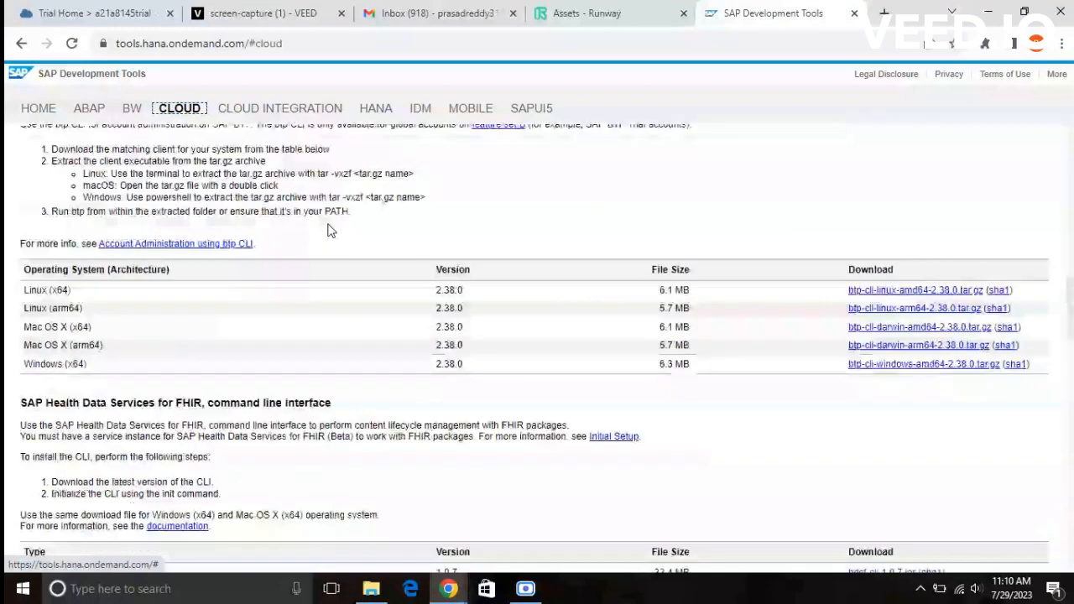
pyautogui.scroll(-3)
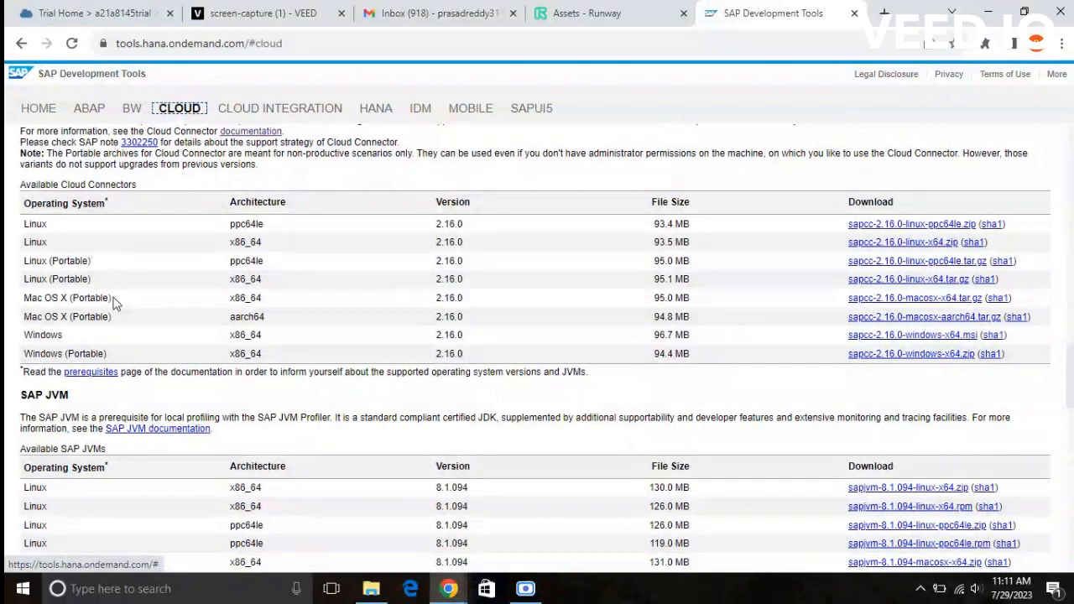
pyautogui.moveTo(843, 344)
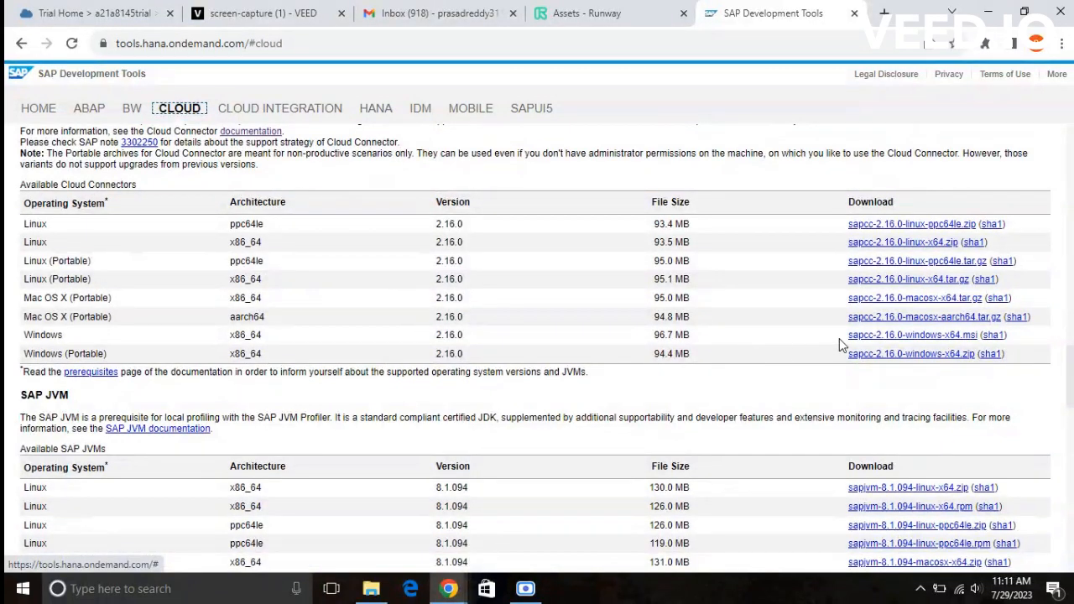
pyautogui.moveTo(650, 343)
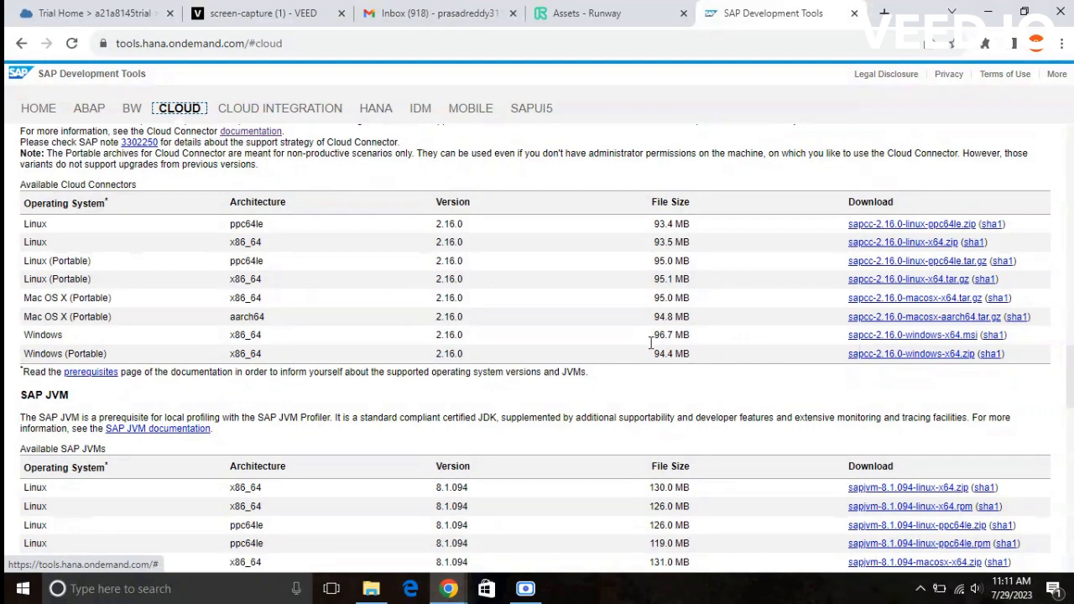
pyautogui.scroll(-3)
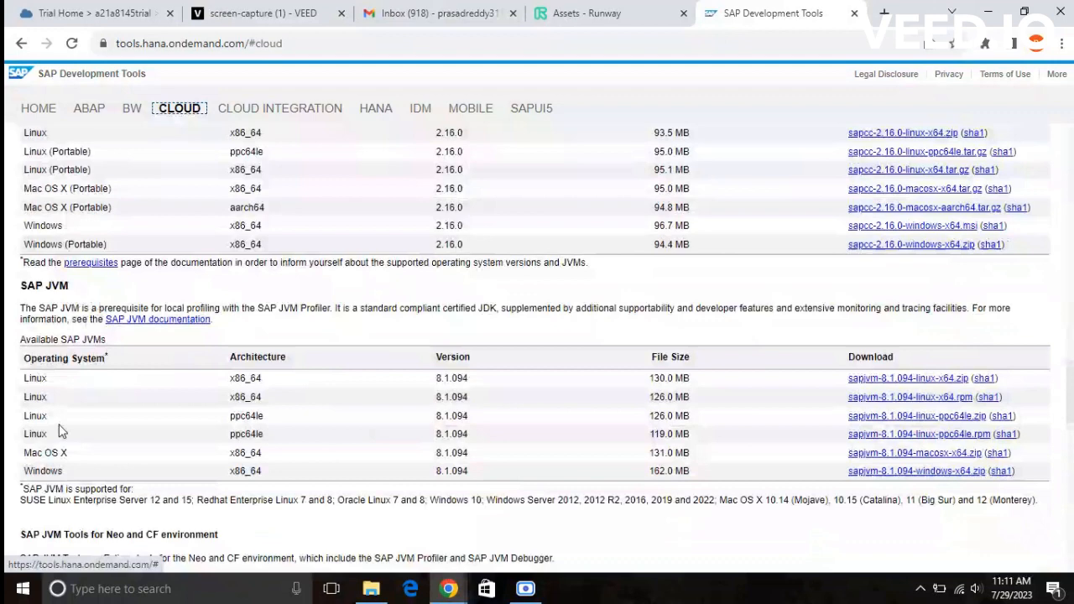
pyautogui.moveTo(906, 487)
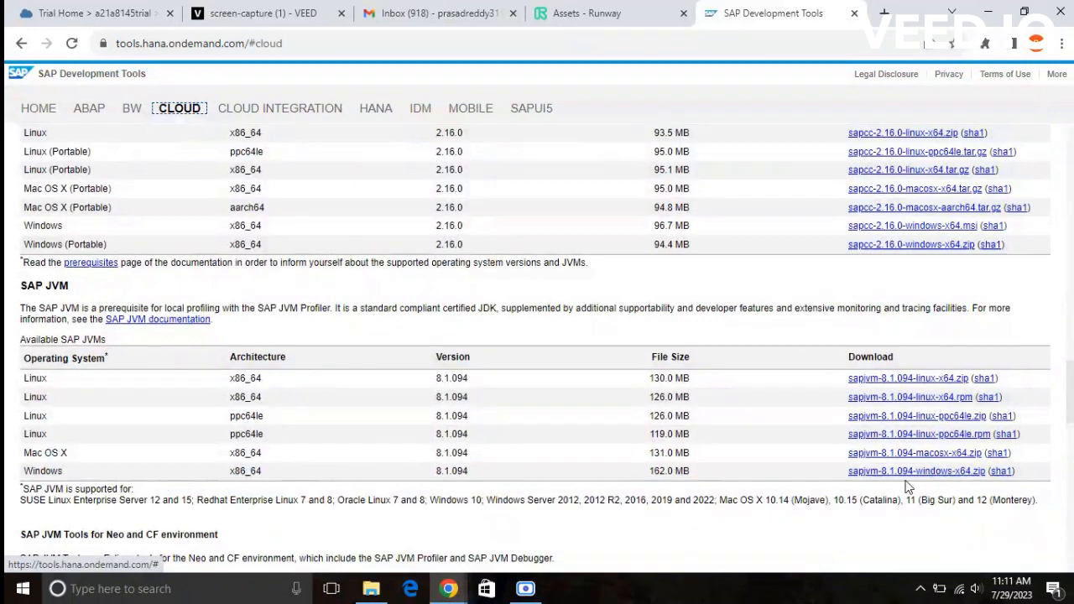
pyautogui.scroll(-3)
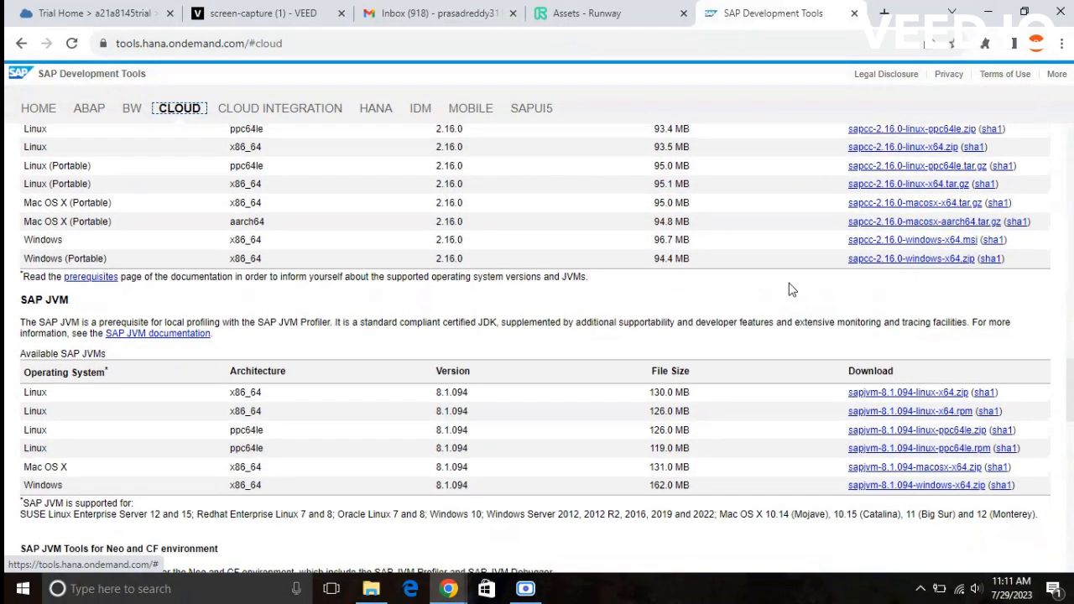
pyautogui.scroll(-3)
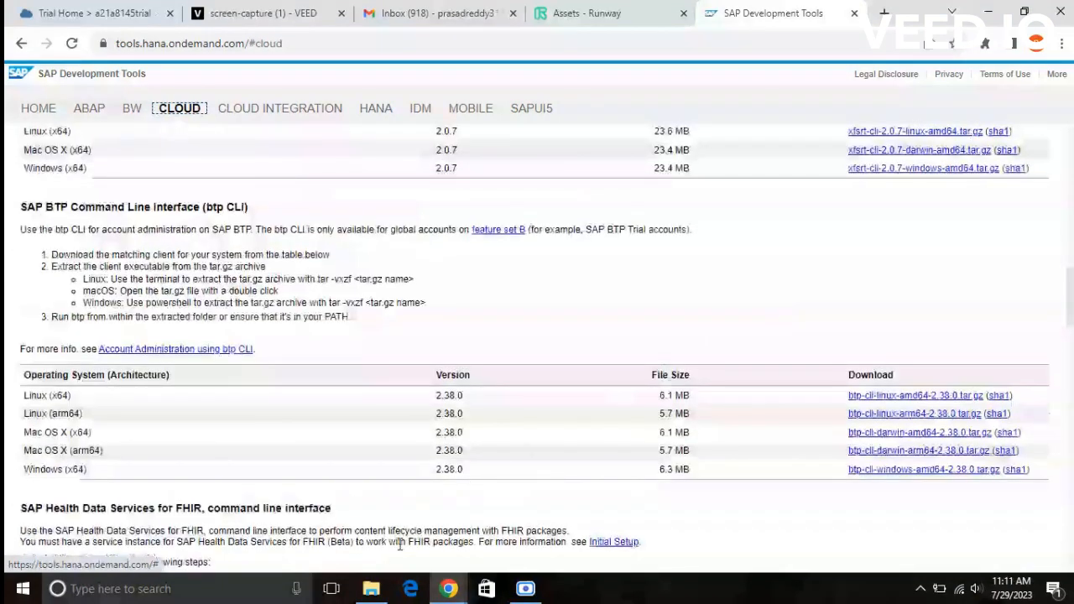
pyautogui.click(370, 588)
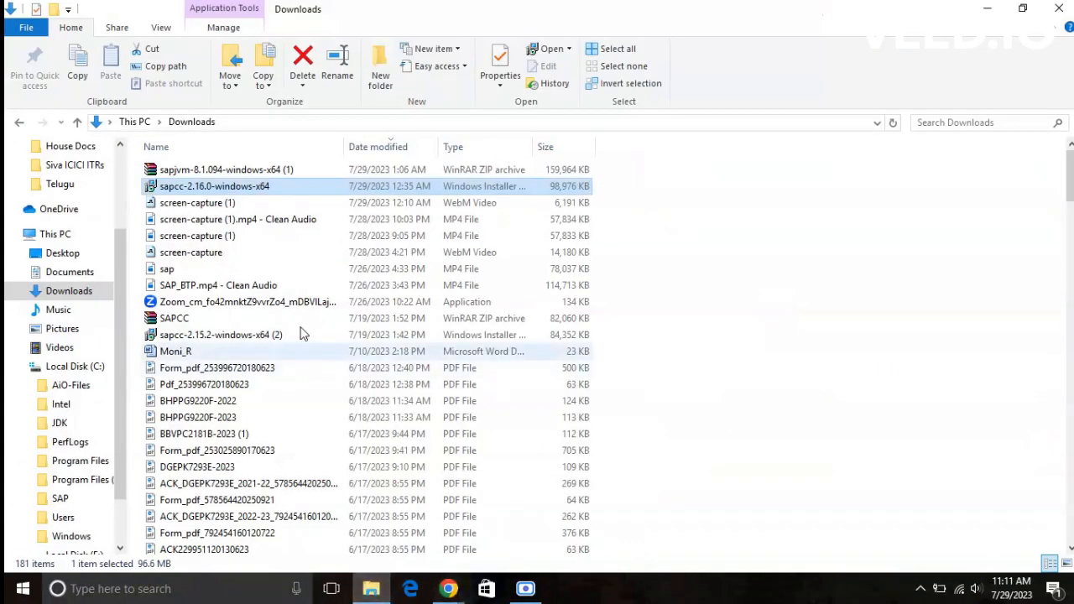
# Launch the sapcc-2.15.2 installer, keeping the default folder and HTTPS port 8443
pyautogui.click(220, 335)
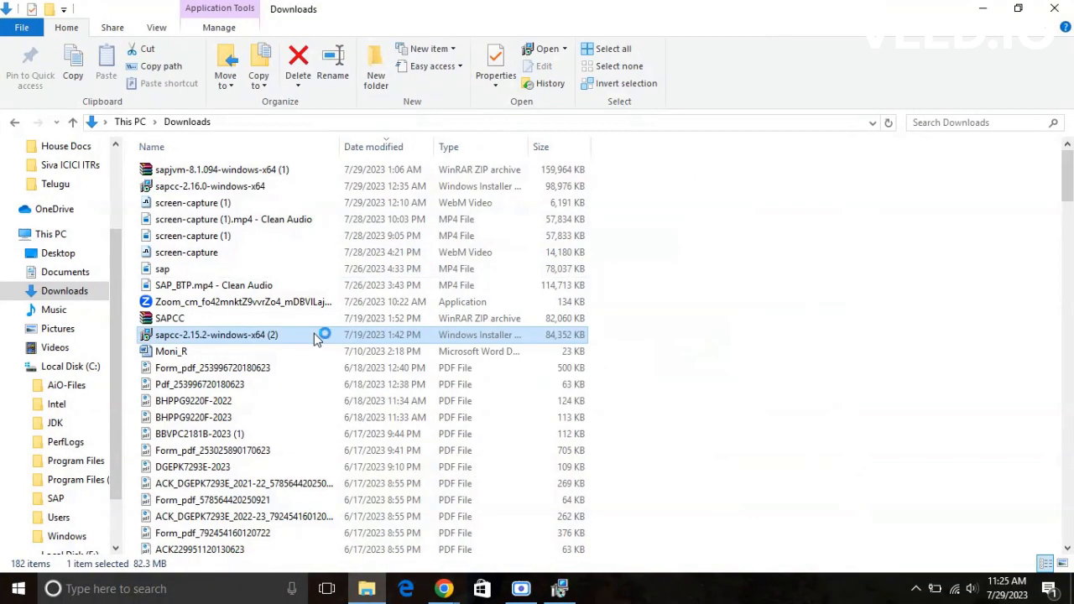
pyautogui.doubleClick(216, 334)
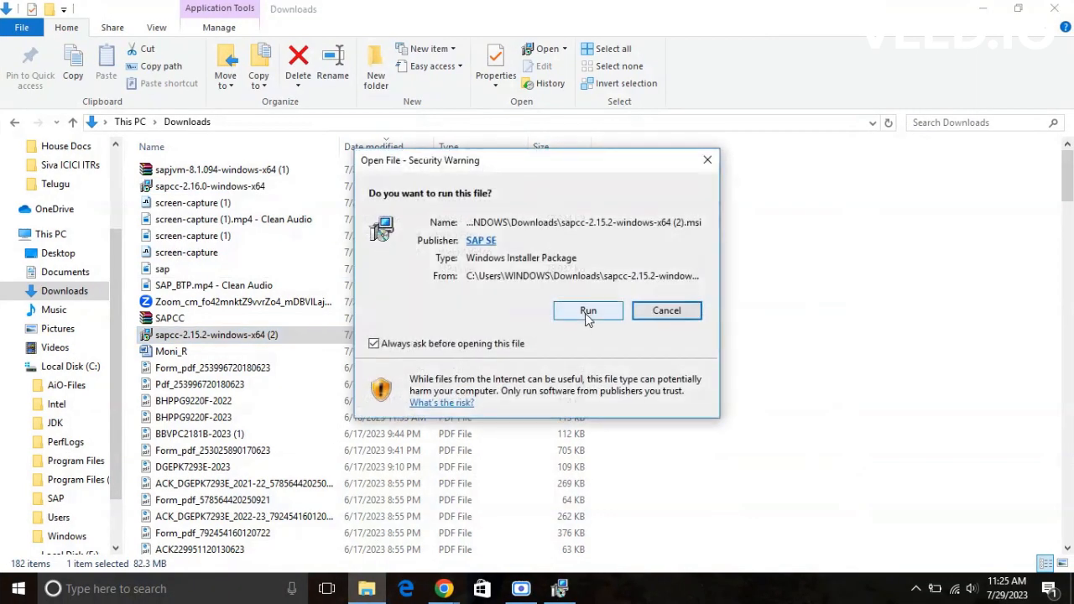
pyautogui.click(587, 311)
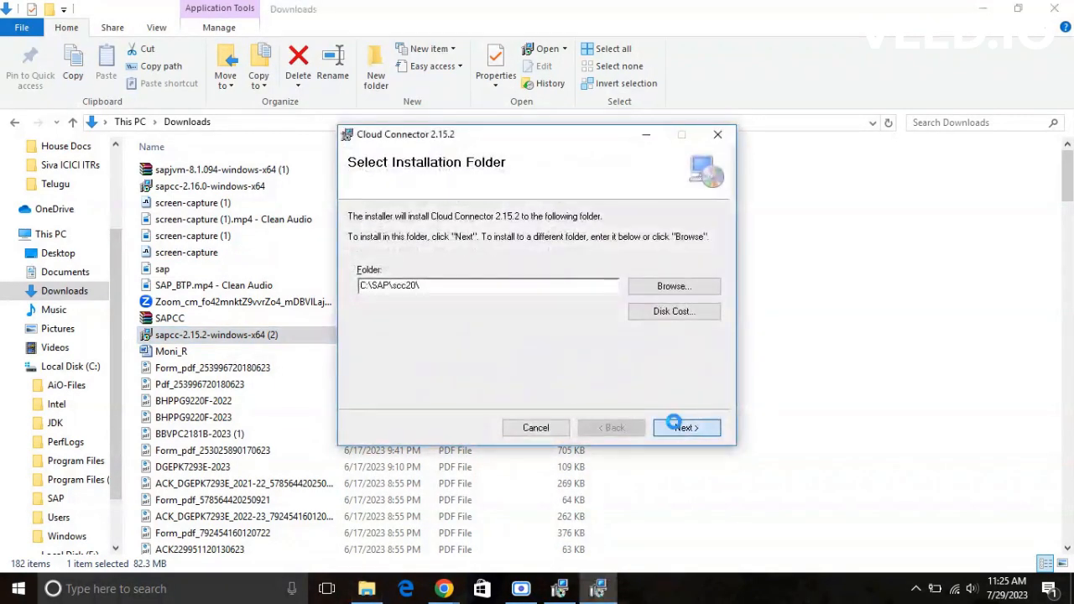
pyautogui.click(686, 427)
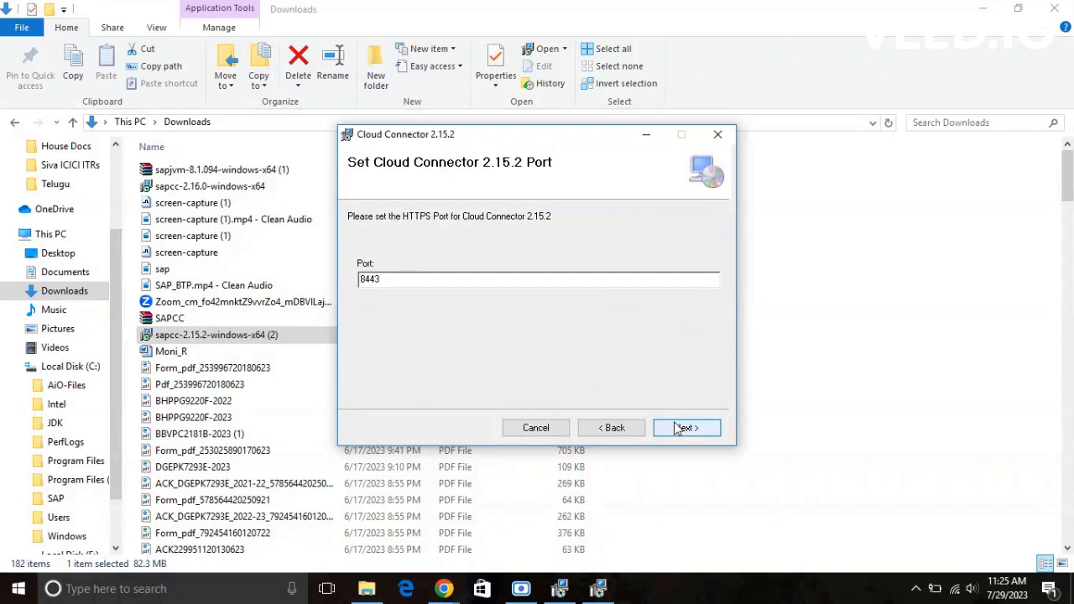
pyautogui.click(684, 428)
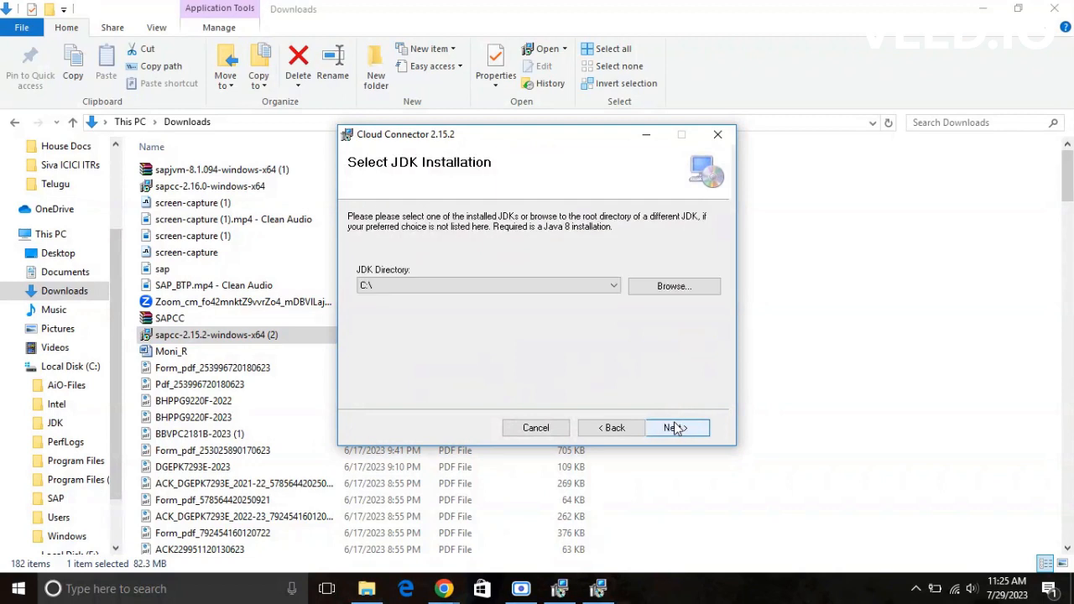
# Use C:\JDK\sapjvm_8 as the JDK, run the installation, and close the installer
pyautogui.click(674, 286)
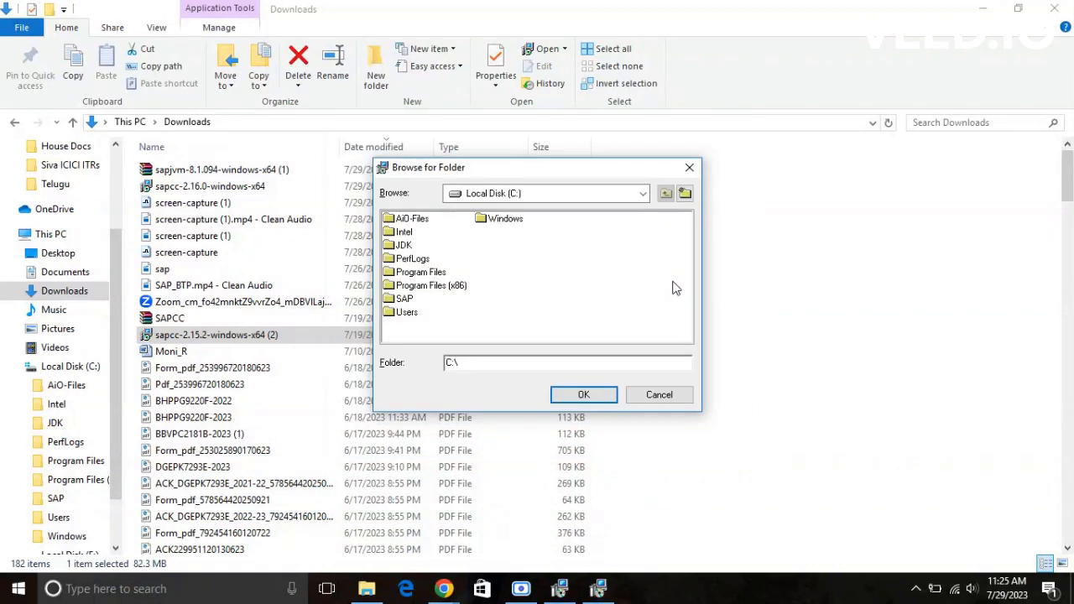
pyautogui.moveTo(394, 244)
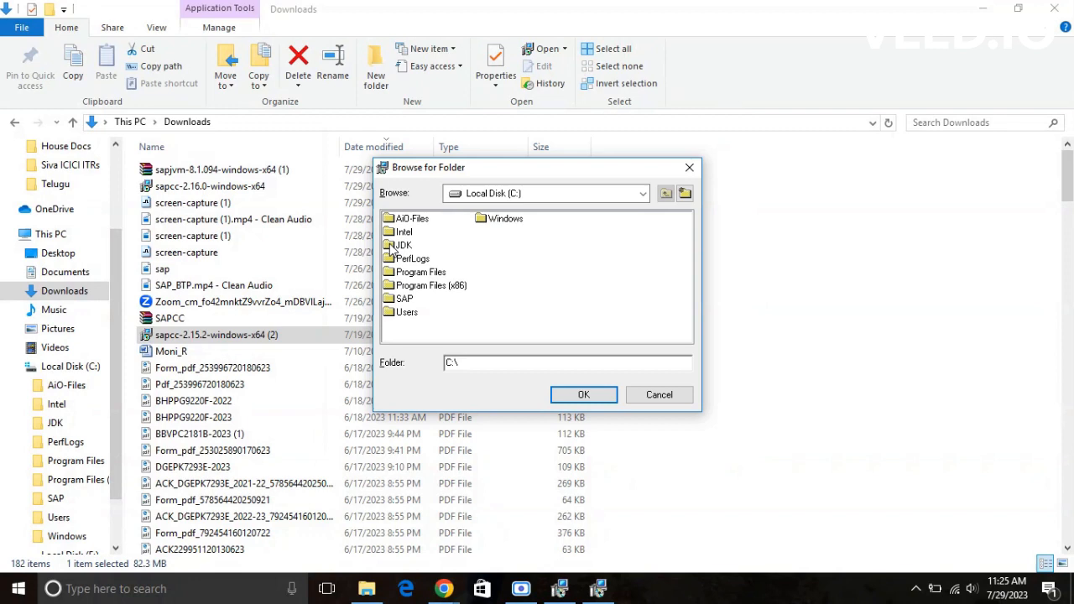
pyautogui.doubleClick(403, 245)
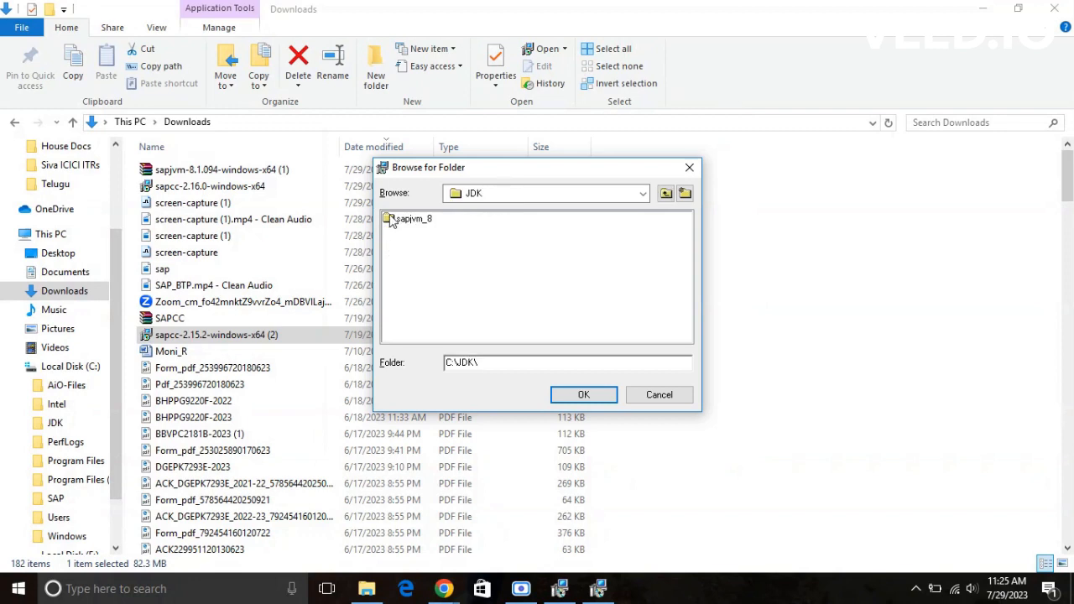
pyautogui.click(412, 218)
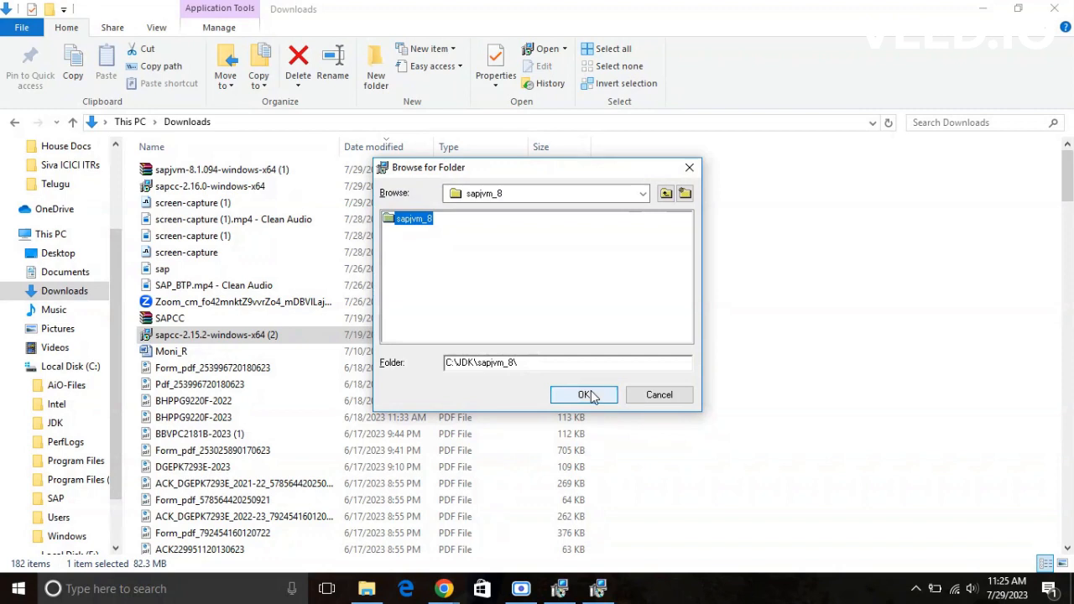
pyautogui.click(584, 395)
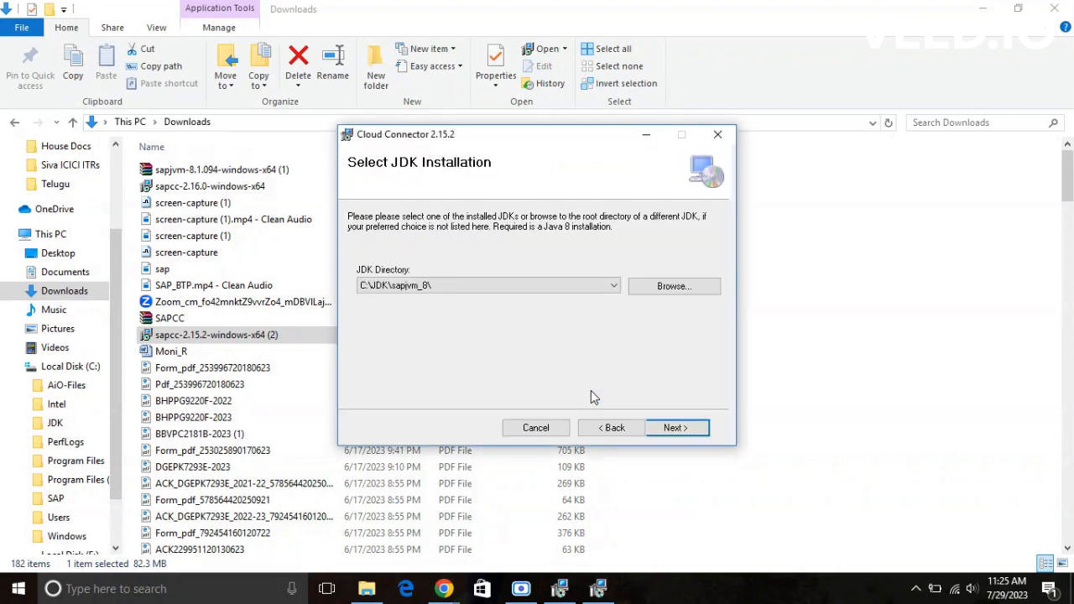
pyautogui.click(677, 427)
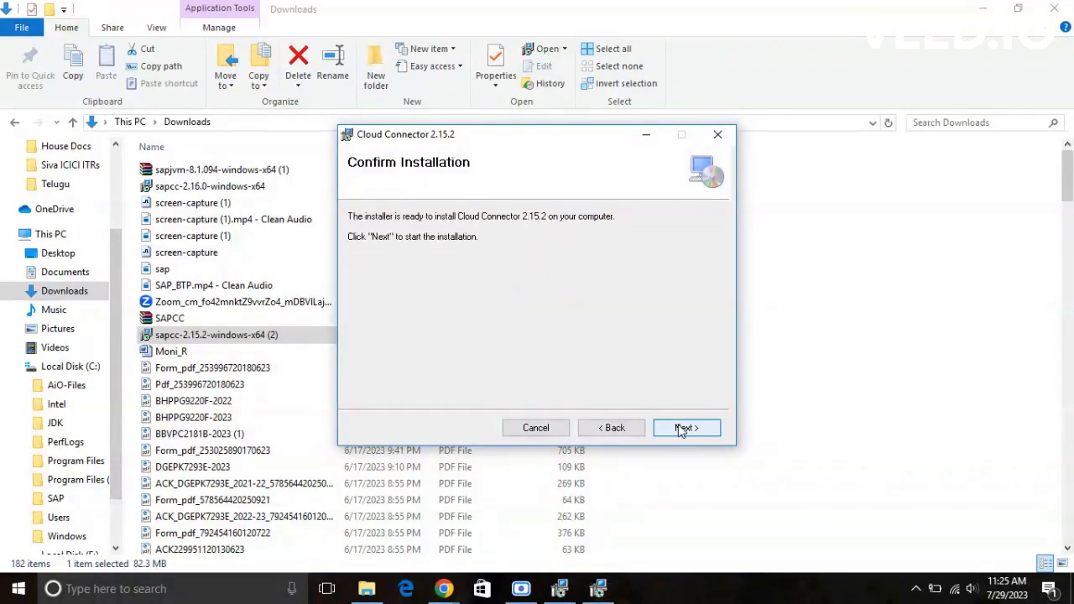
pyautogui.click(686, 428)
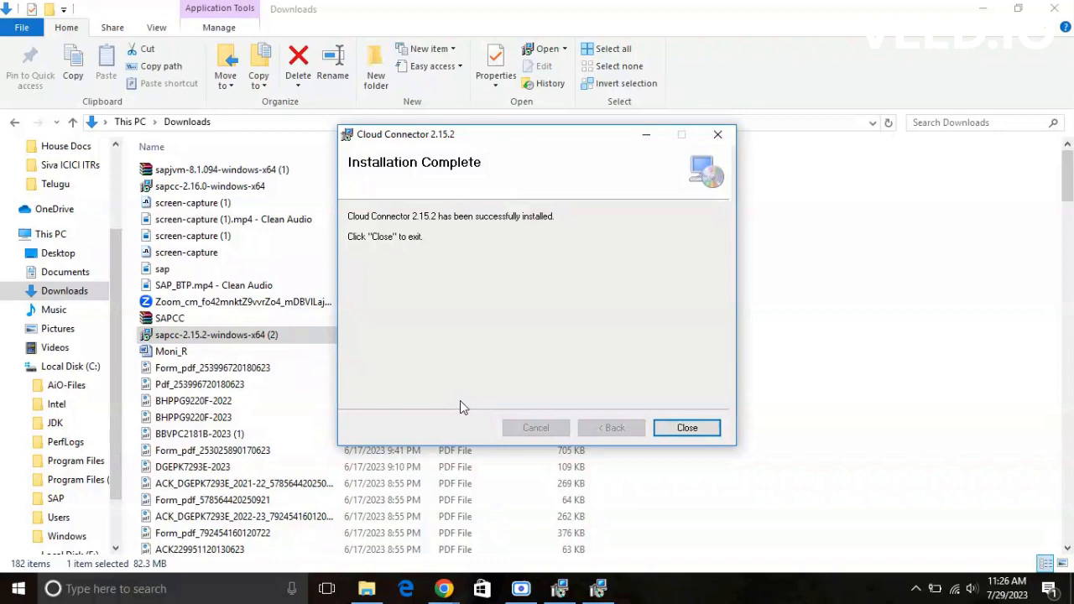
pyautogui.click(687, 427)
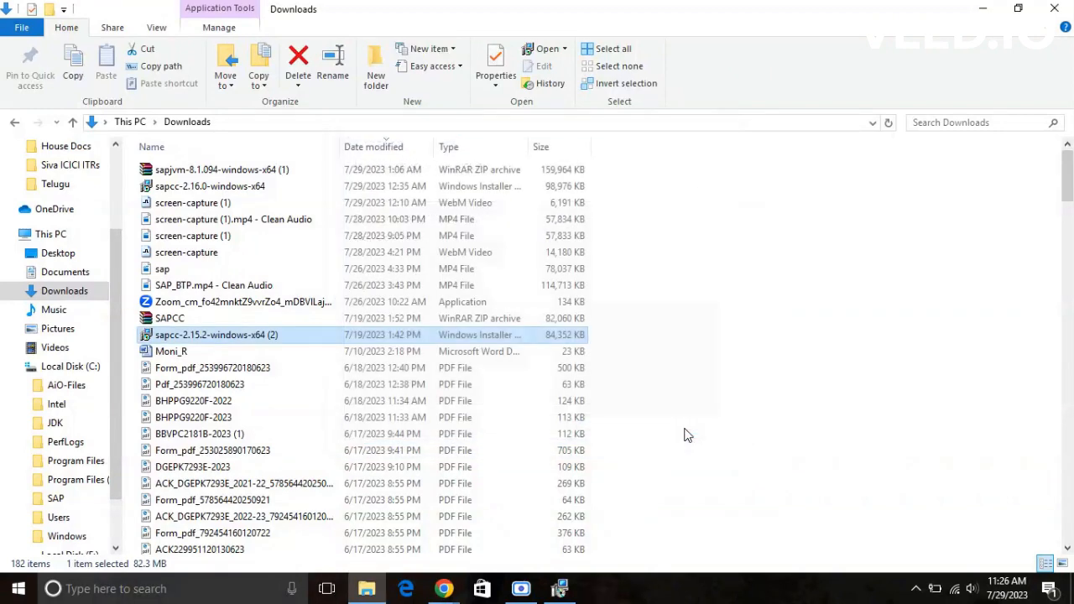
pyautogui.moveTo(444, 588)
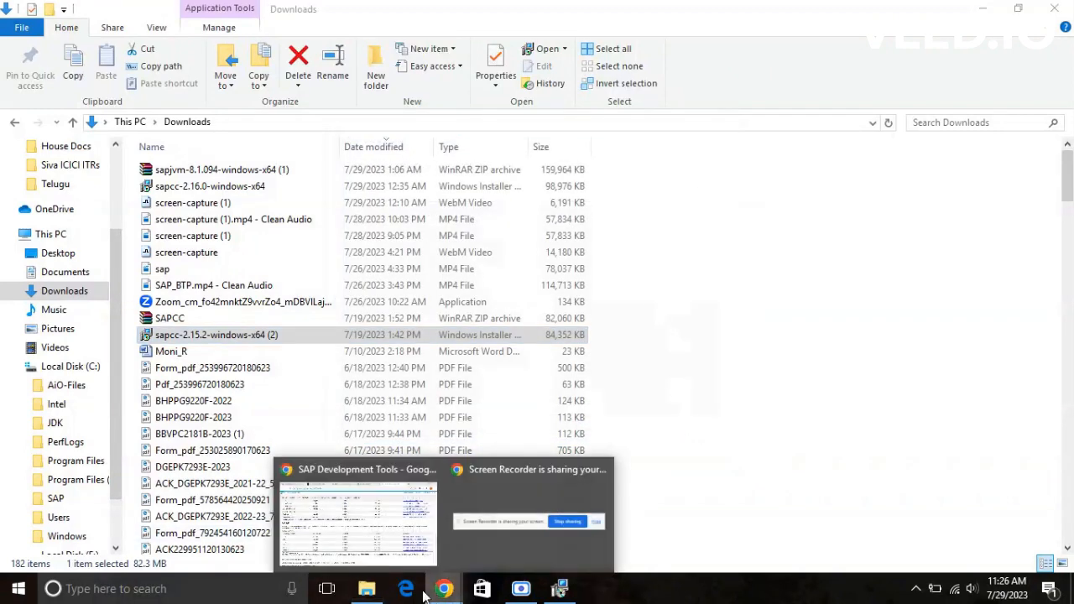
pyautogui.click(359, 469)
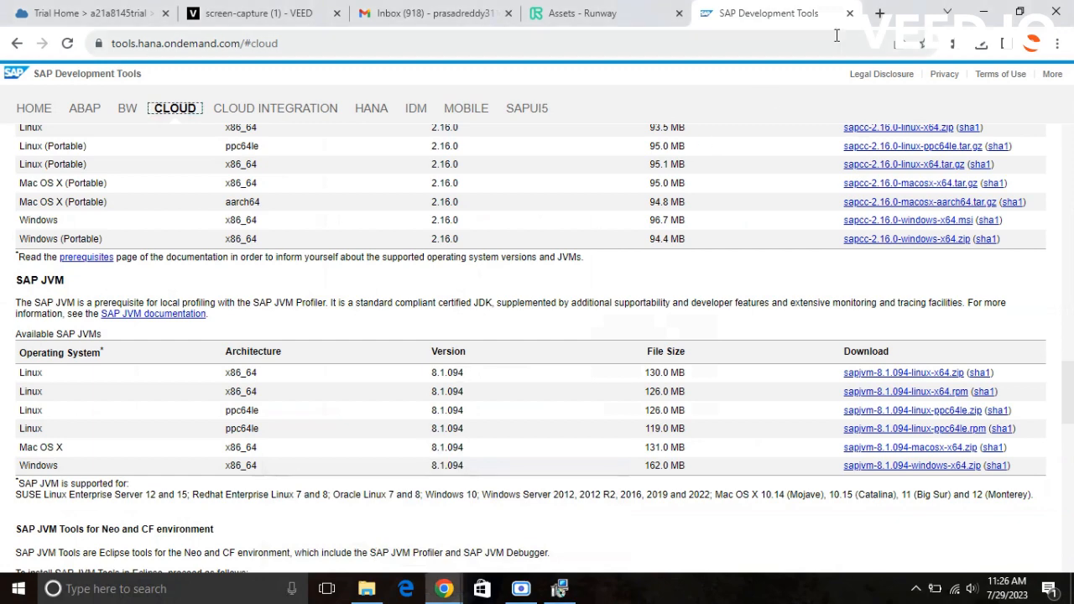
pyautogui.click(879, 13)
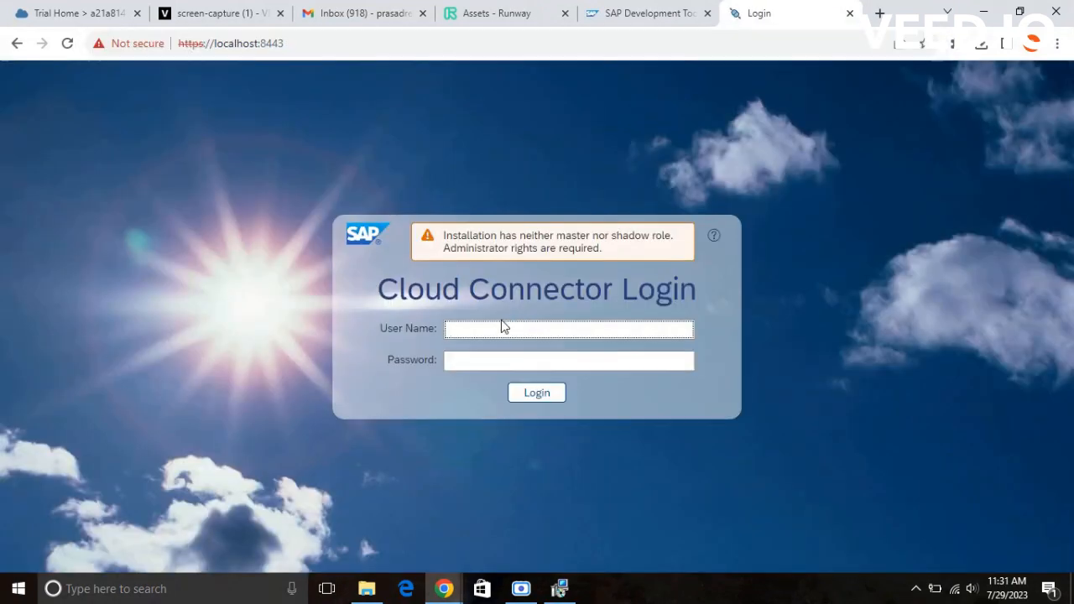
# Log in to Cloud Connector as Administrator with the default password
pyautogui.write('A')
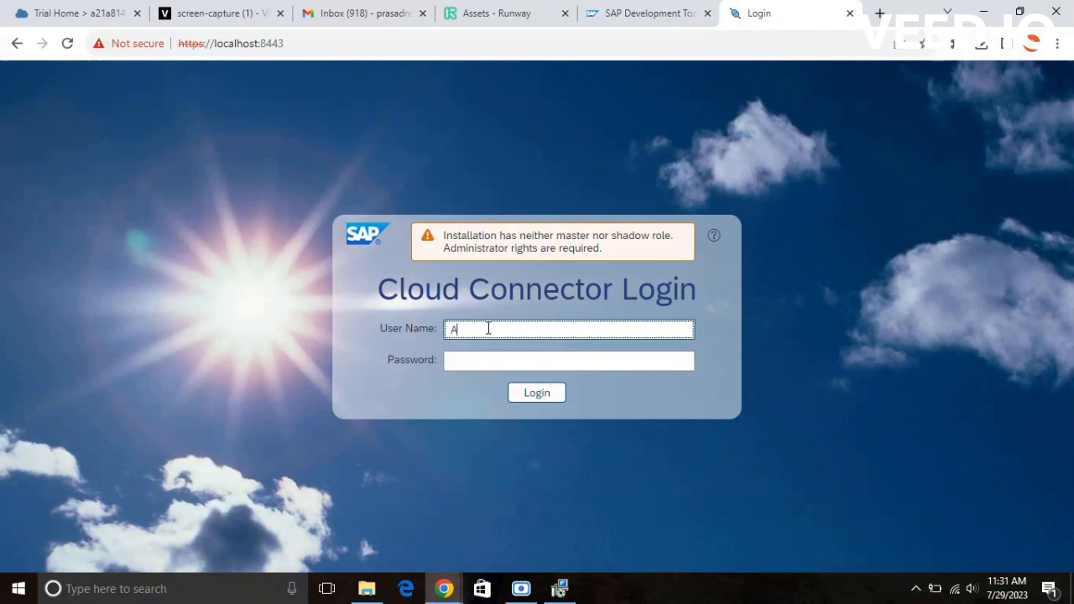
pyautogui.write('dministrat')
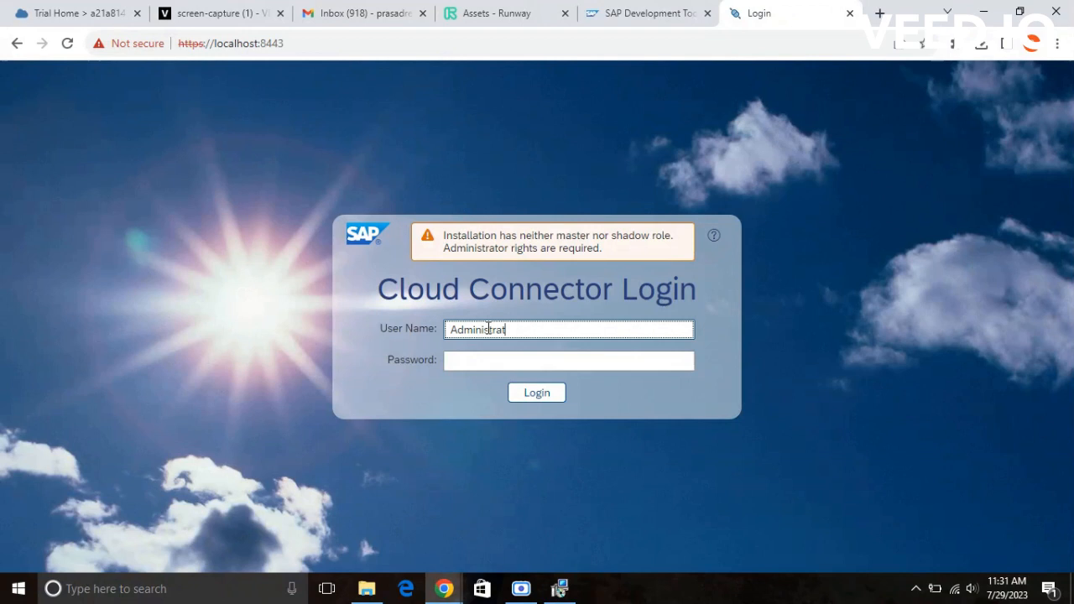
pyautogui.write('or')
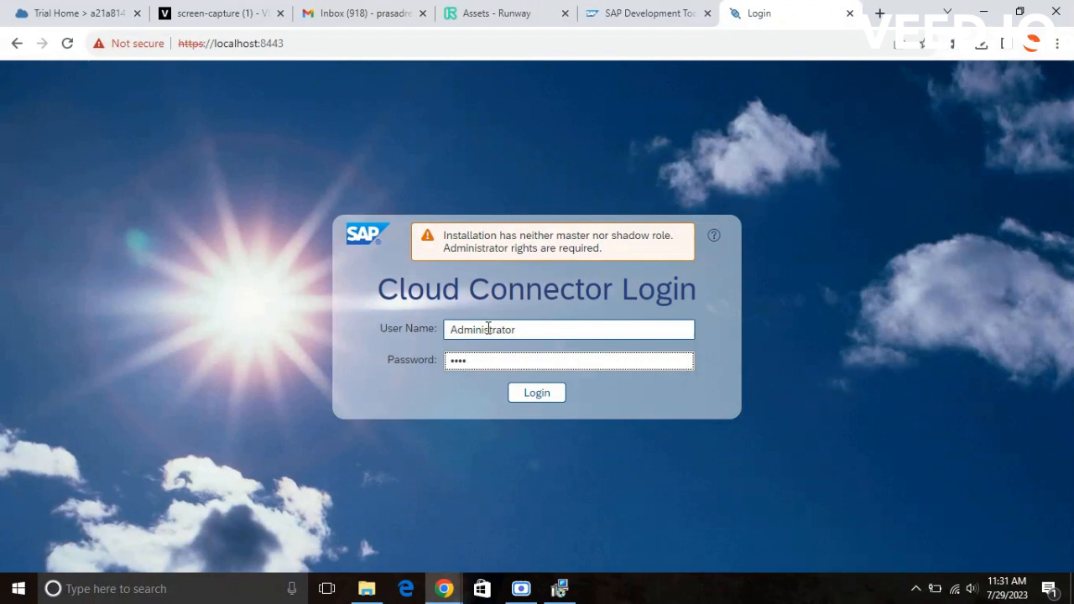
pyautogui.click(569, 360)
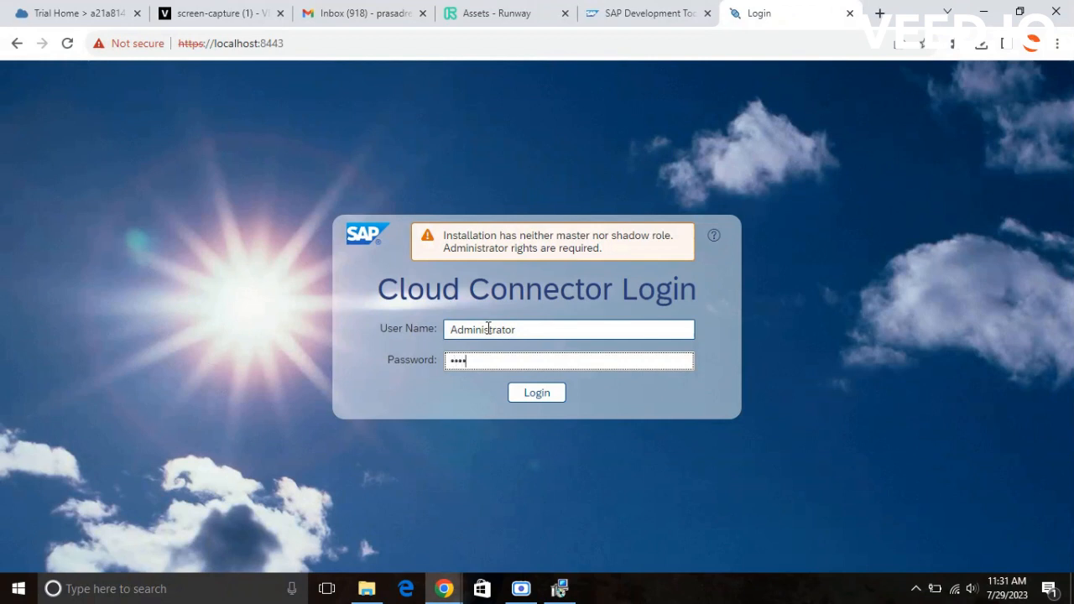
pyautogui.click(536, 391)
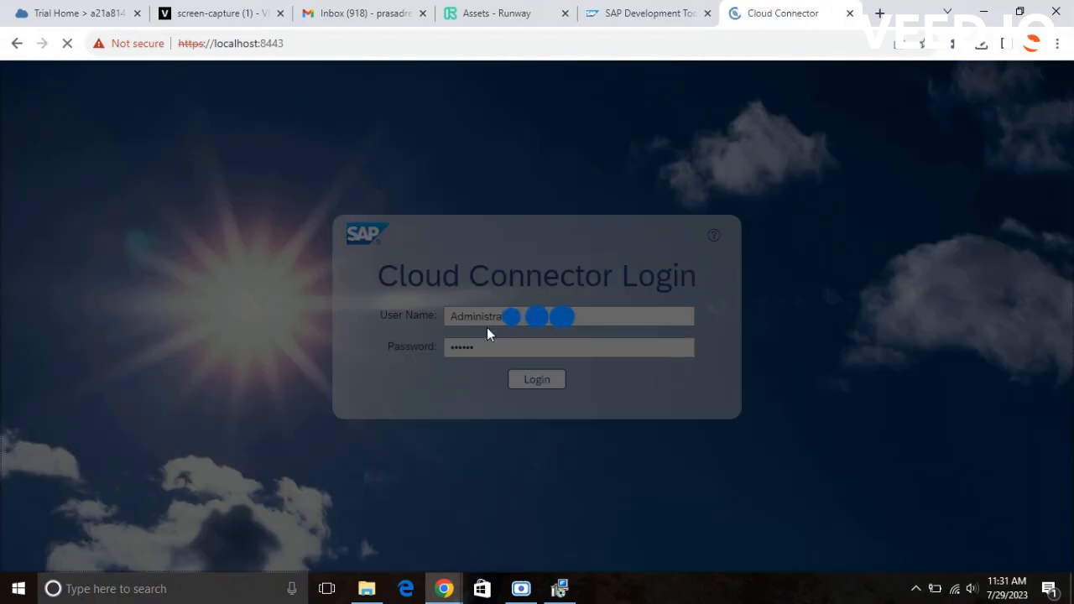
pyautogui.click(536, 378)
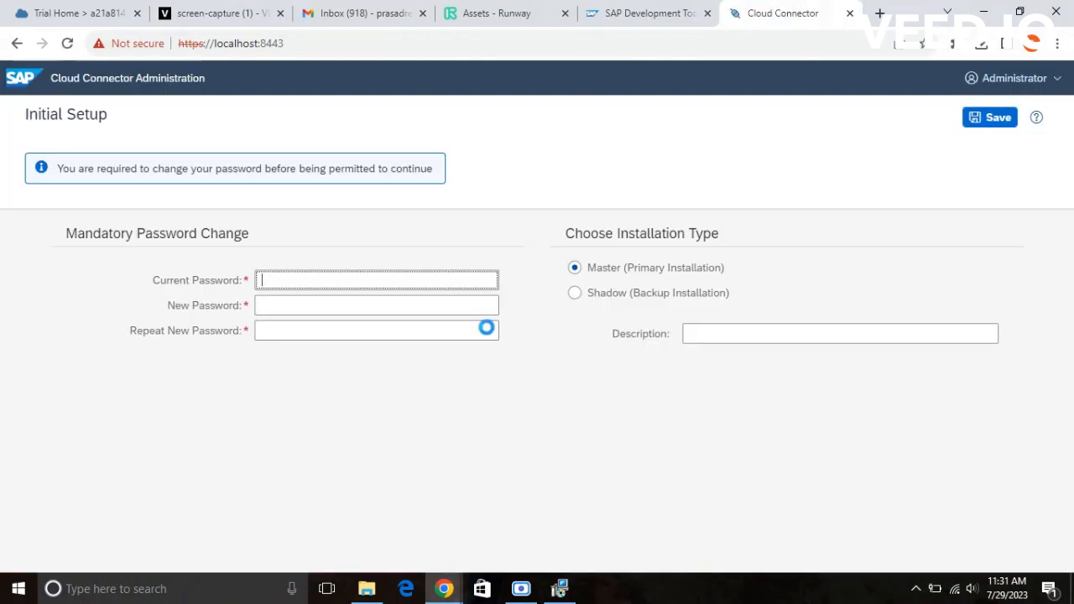
# Enter the current and new Administrator passwords and save with Master installation selected
pyautogui.click(376, 279)
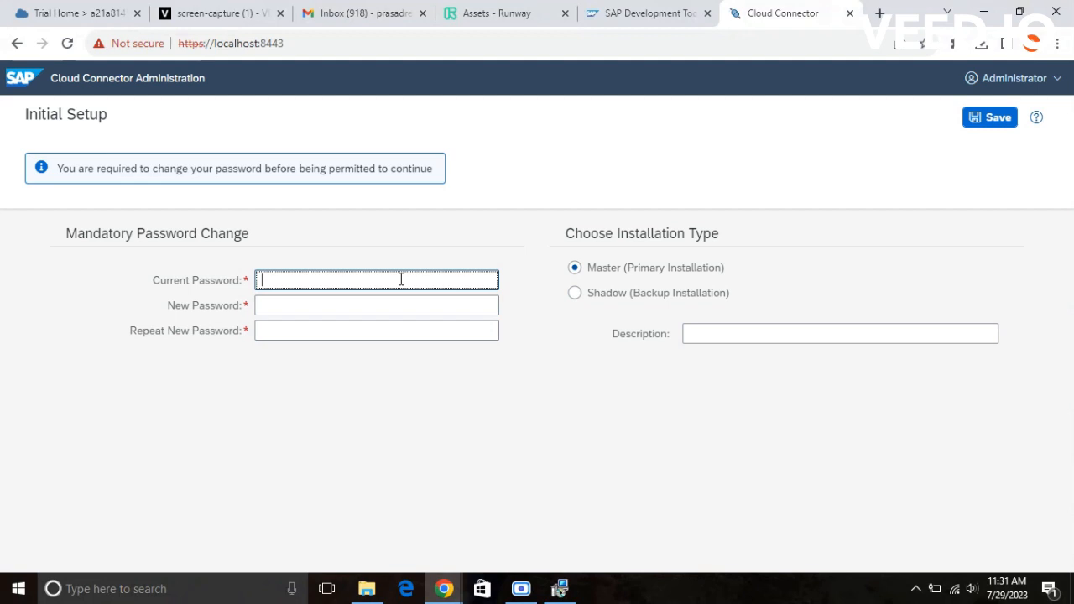
pyautogui.write('•••')
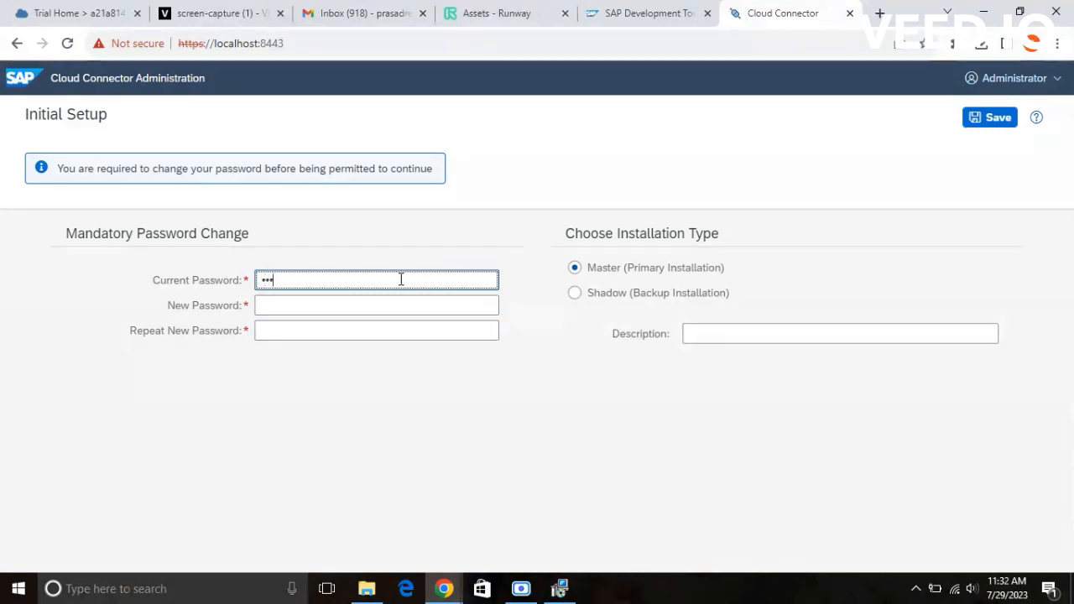
pyautogui.write('••••')
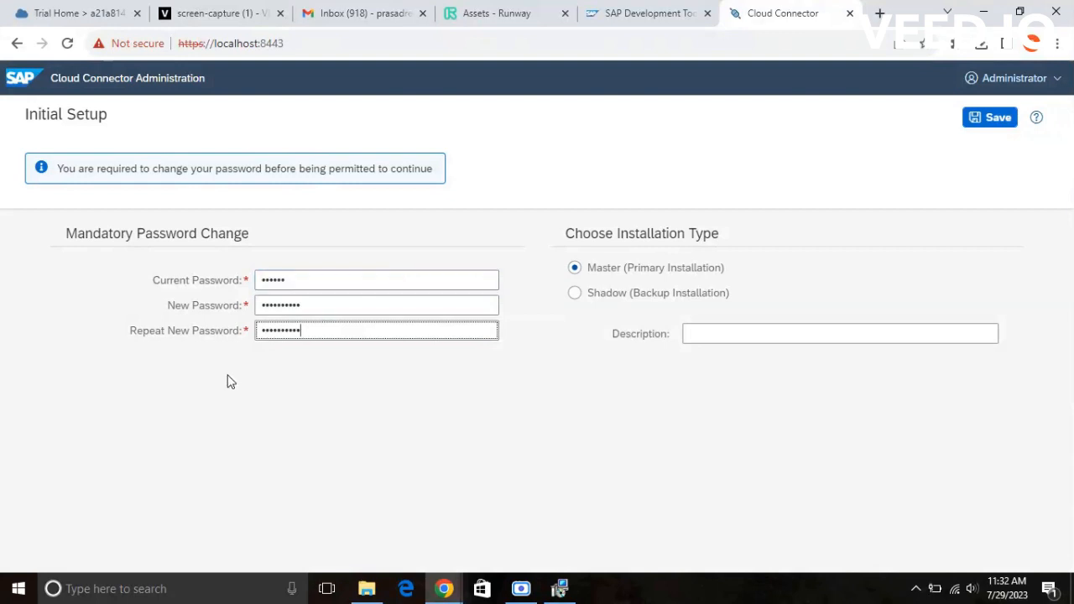
pyautogui.moveTo(827, 196)
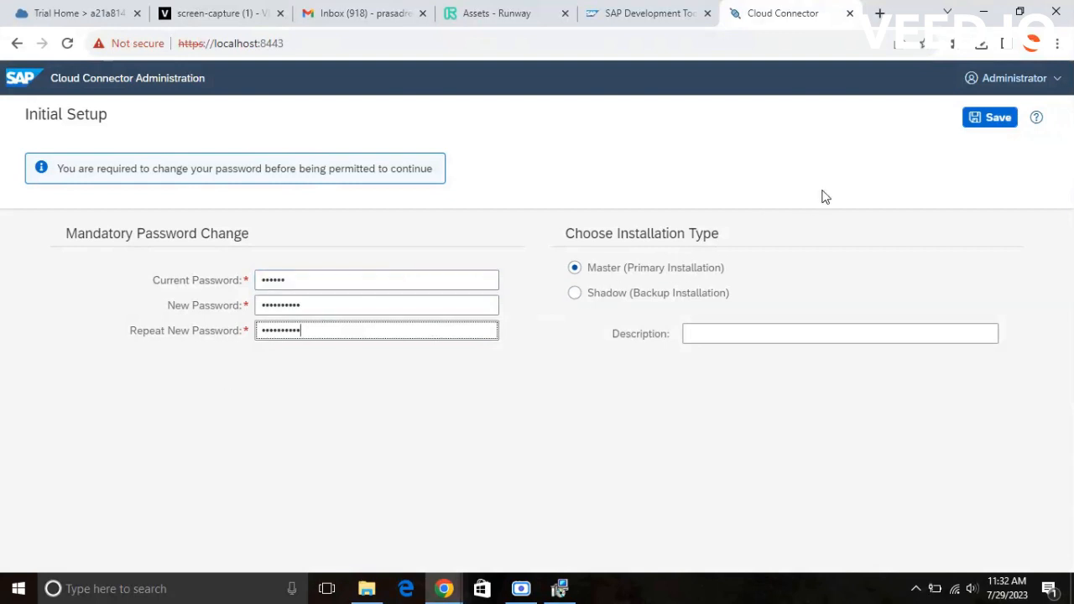
pyautogui.click(990, 116)
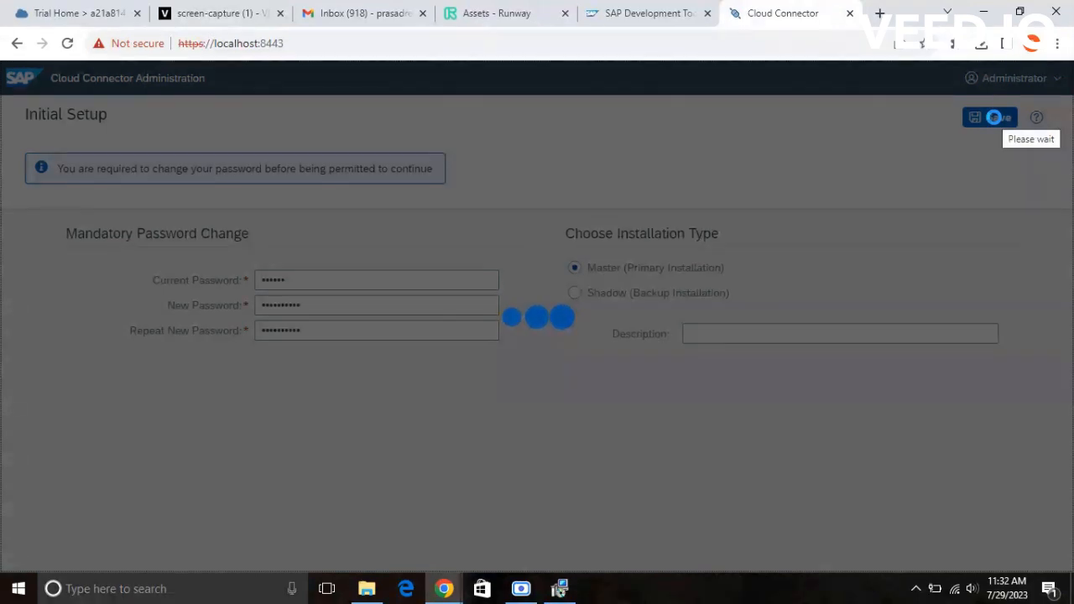
pyautogui.click(974, 117)
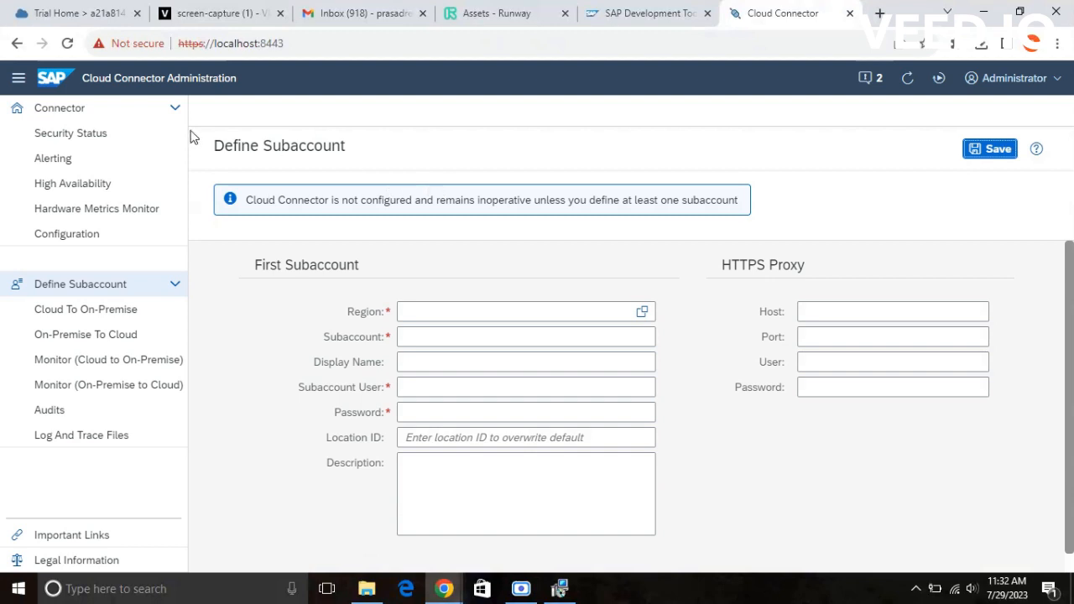
pyautogui.moveTo(134, 183)
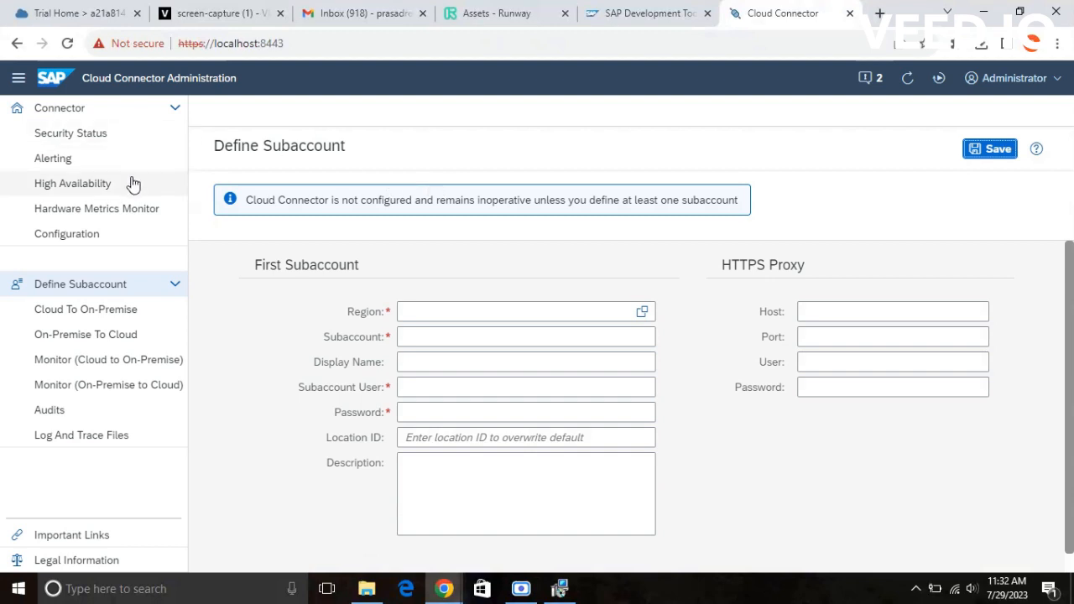
pyautogui.moveTo(155, 294)
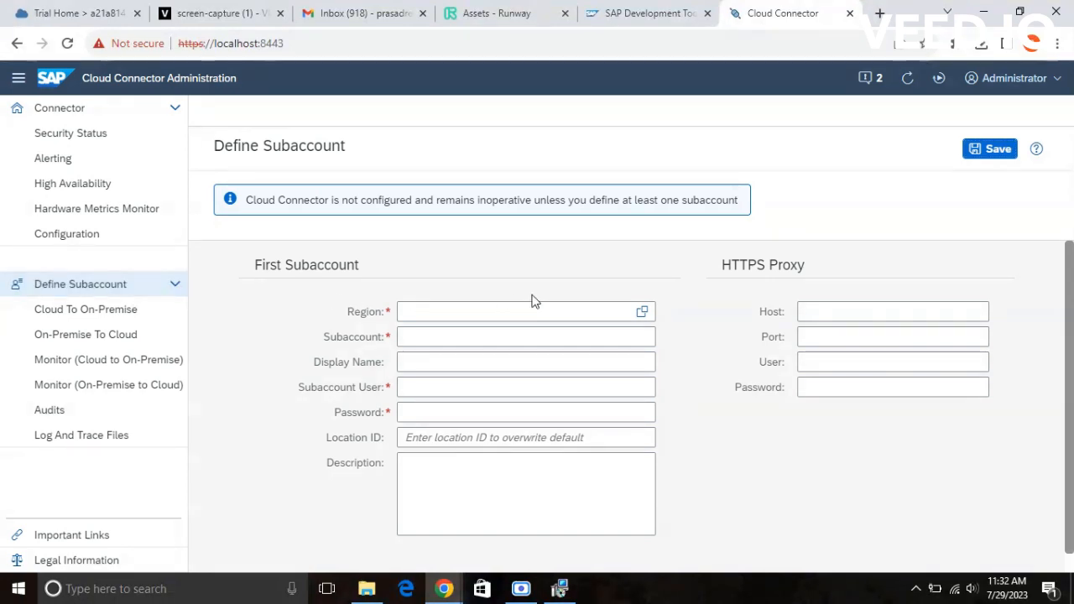
pyautogui.moveTo(258, 327)
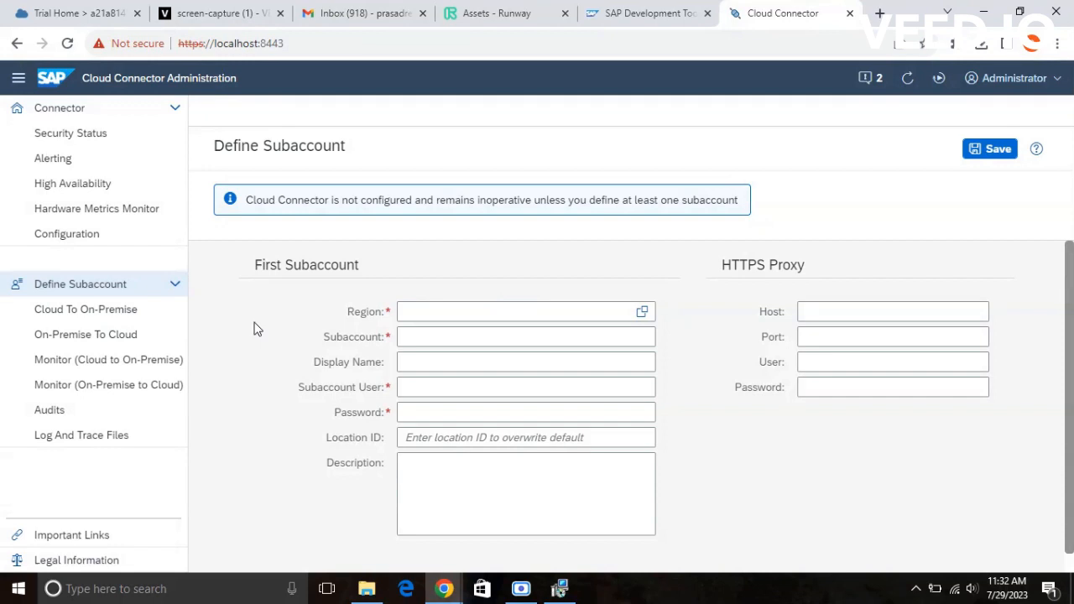
pyautogui.moveTo(350, 331)
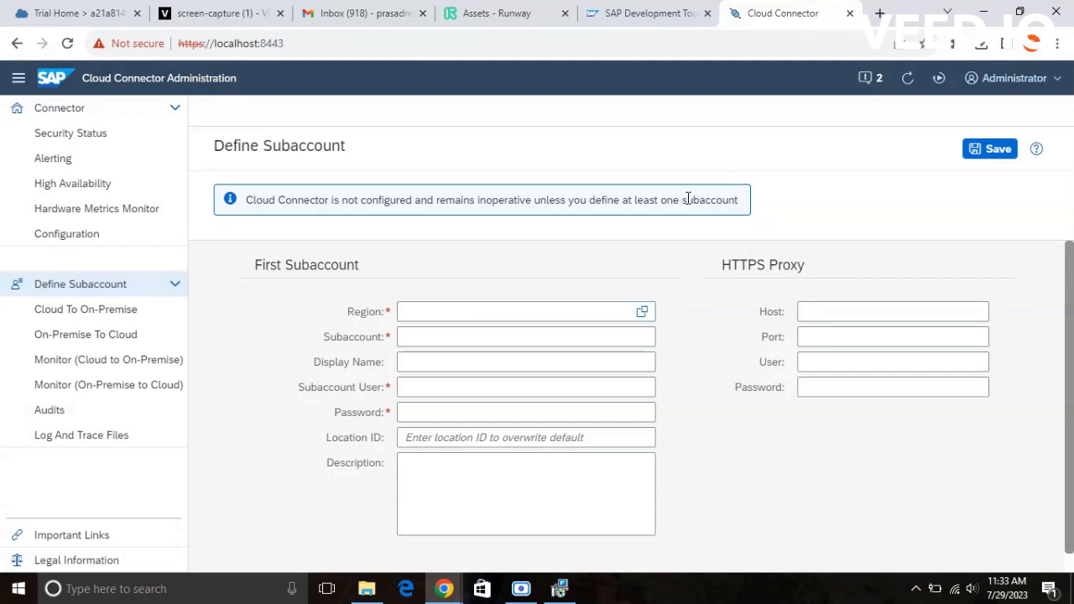
pyautogui.moveTo(703, 262)
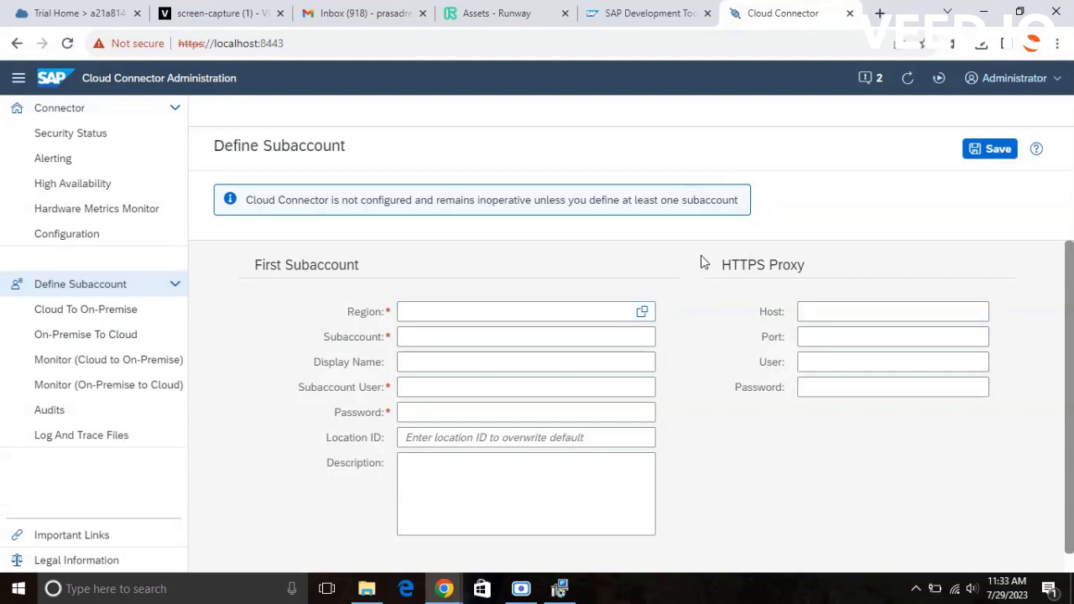
pyautogui.moveTo(543, 250)
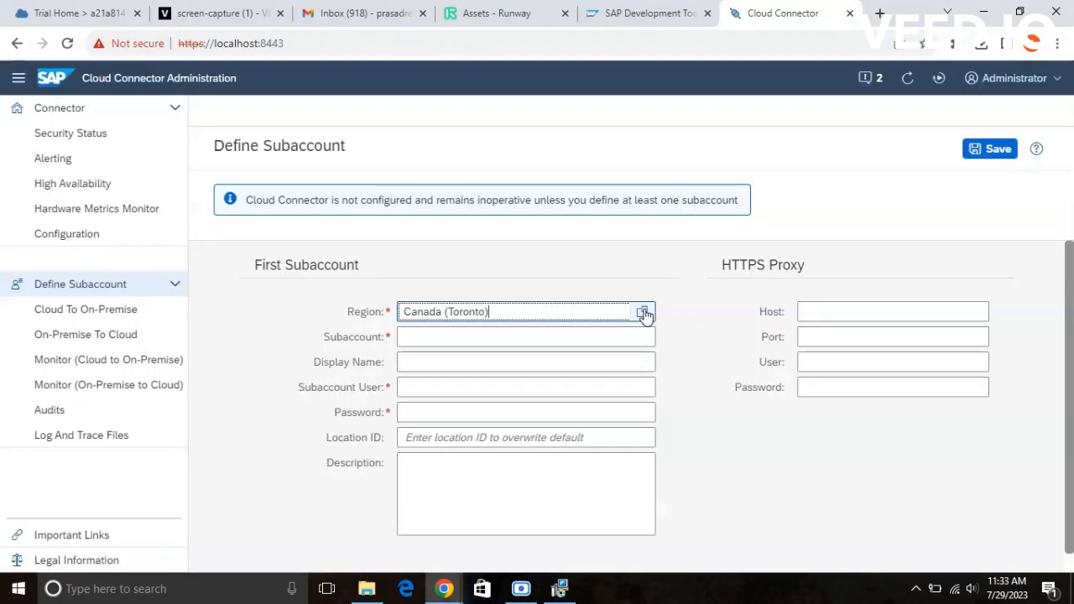
# Pick US East (VA) - AWS from the Region value list for the first subaccount
pyautogui.click(645, 311)
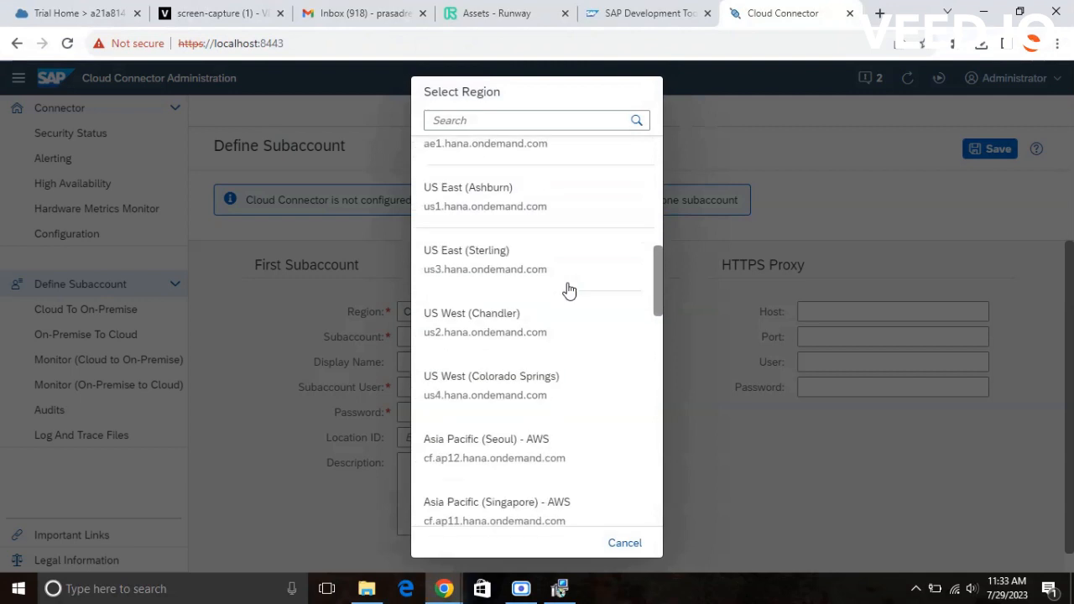
pyautogui.scroll(-3)
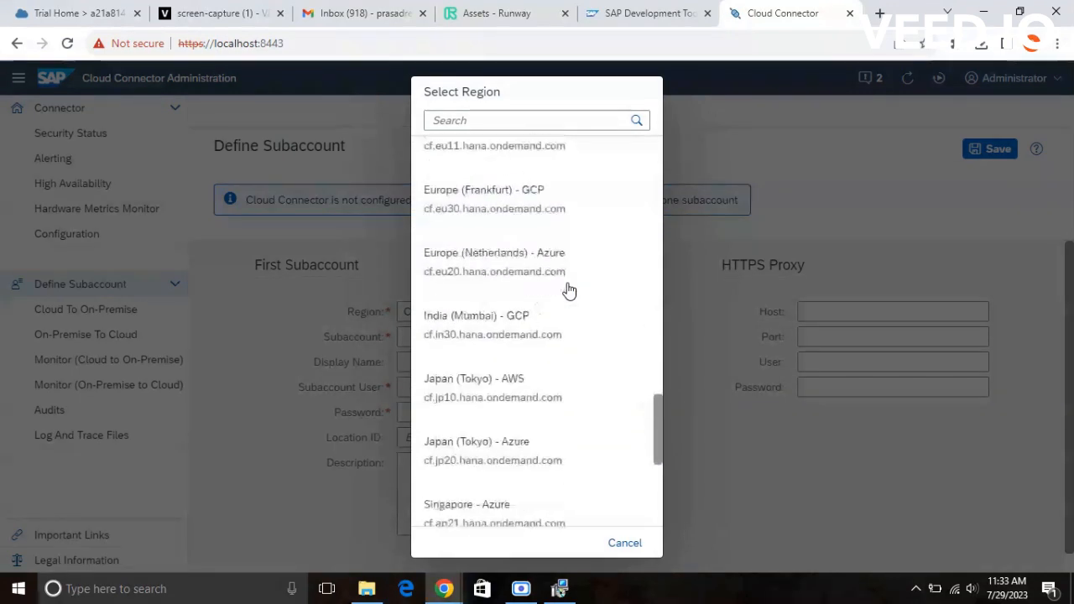
pyautogui.scroll(-3)
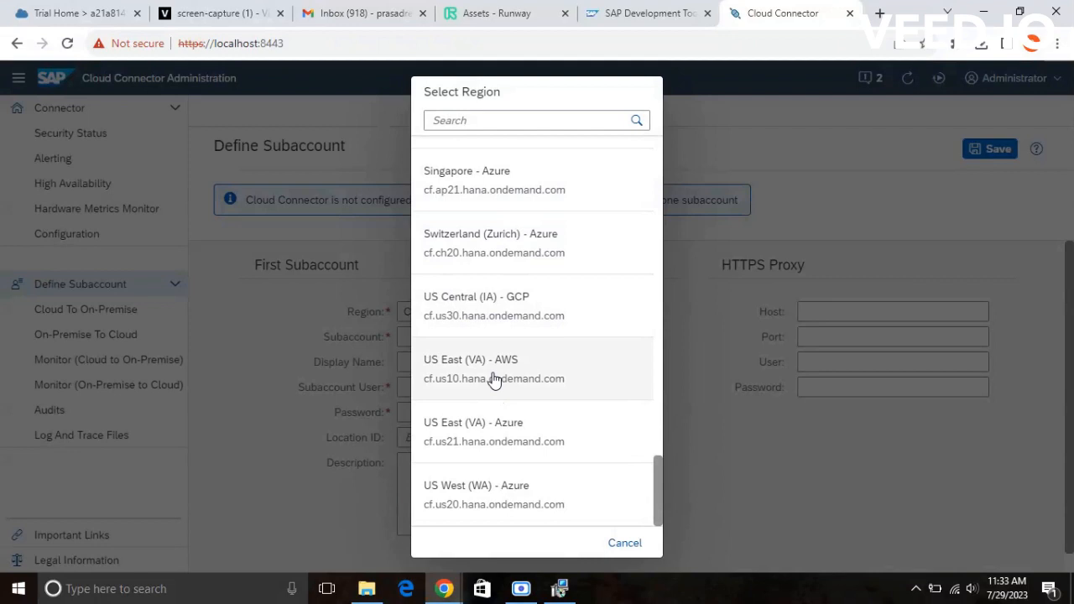
pyautogui.click(471, 360)
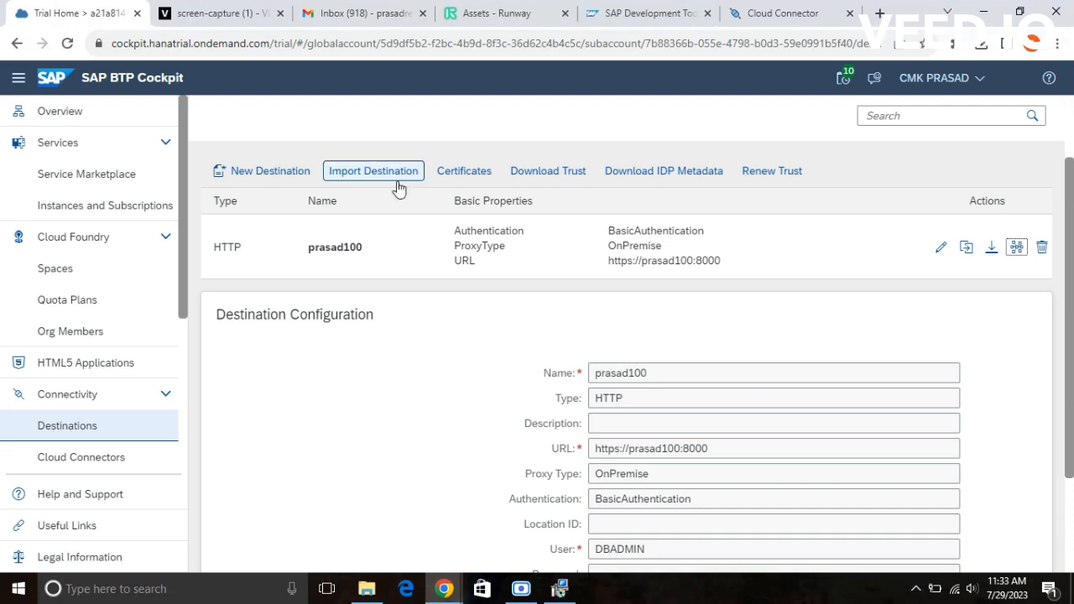
pyautogui.moveTo(427, 353)
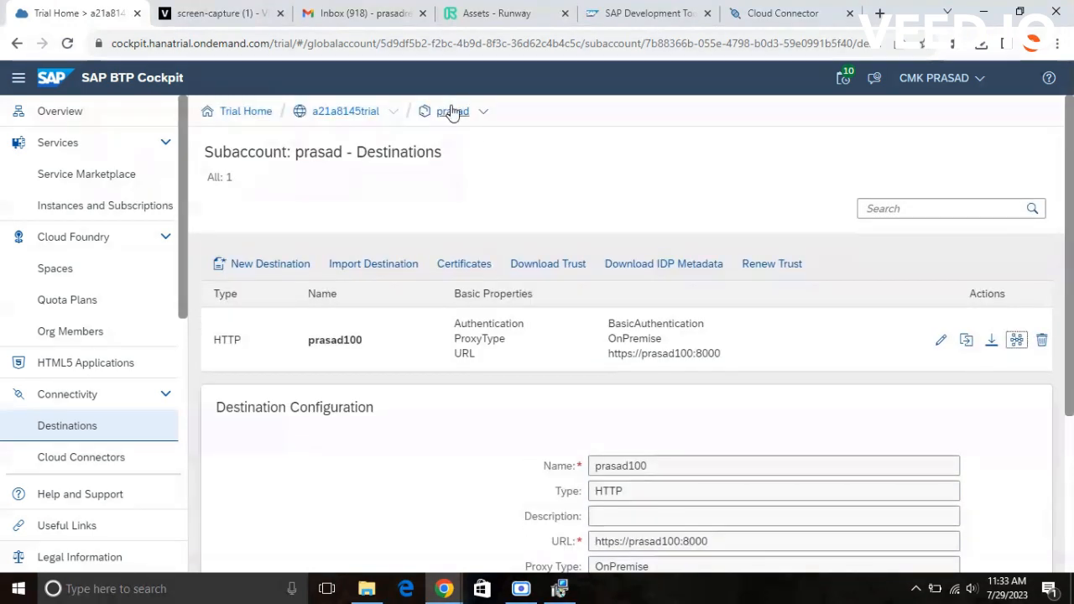
# Open the prasad subaccount overview and select its entire Subaccount ID value for copying
pyautogui.click(452, 111)
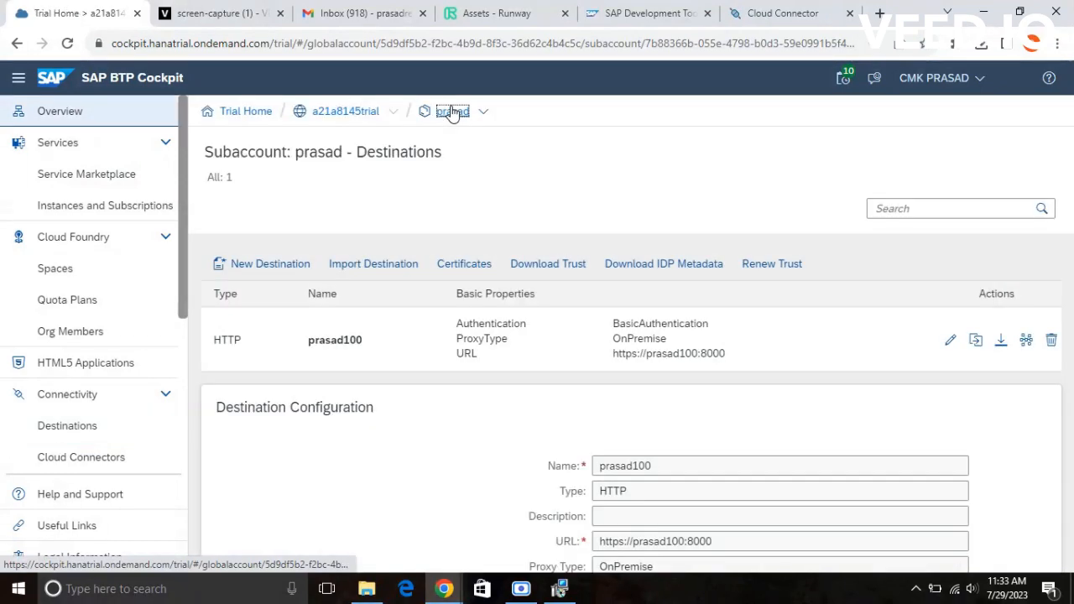
pyautogui.click(453, 110)
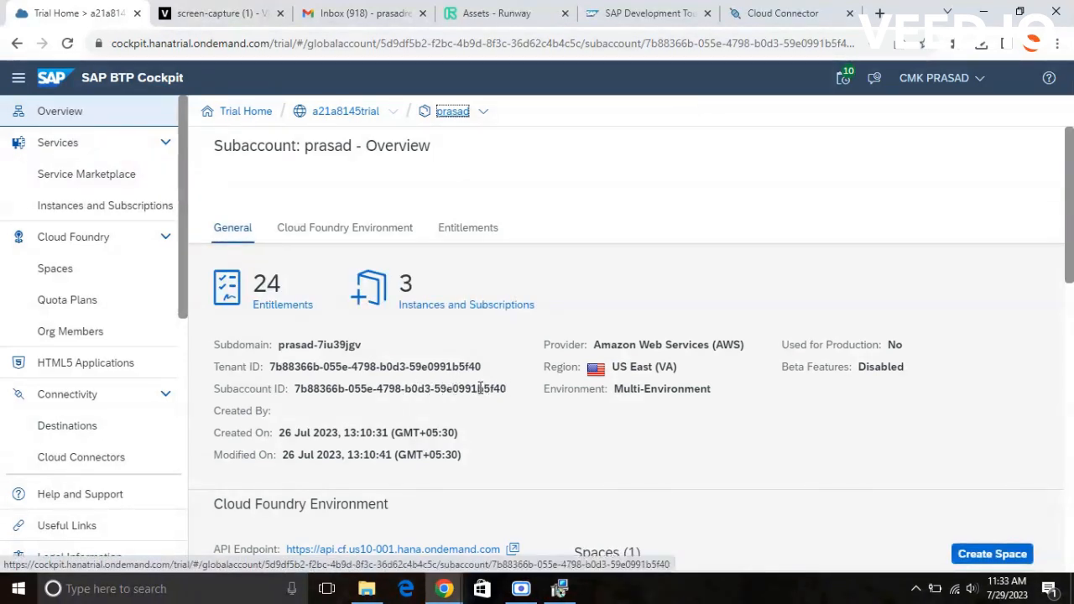
pyautogui.doubleClick(469, 388)
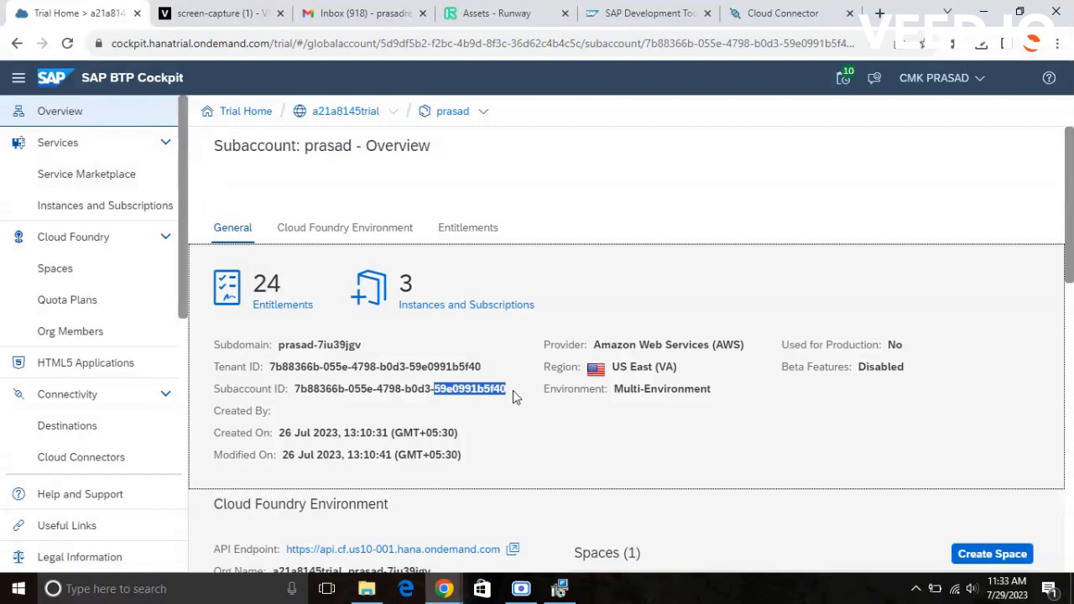
pyautogui.click(503, 389)
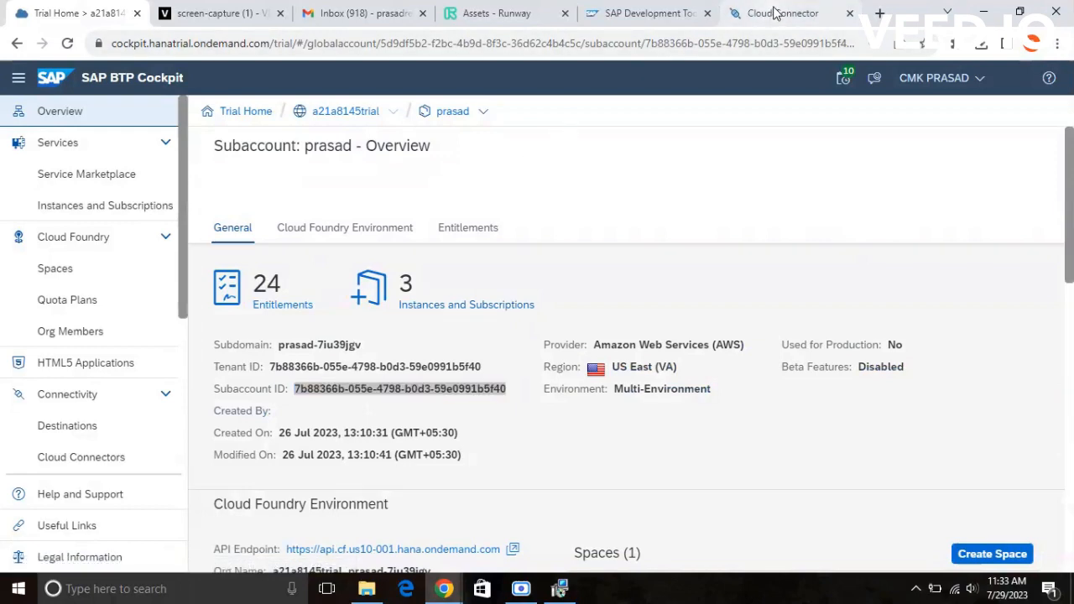
pyautogui.click(785, 13)
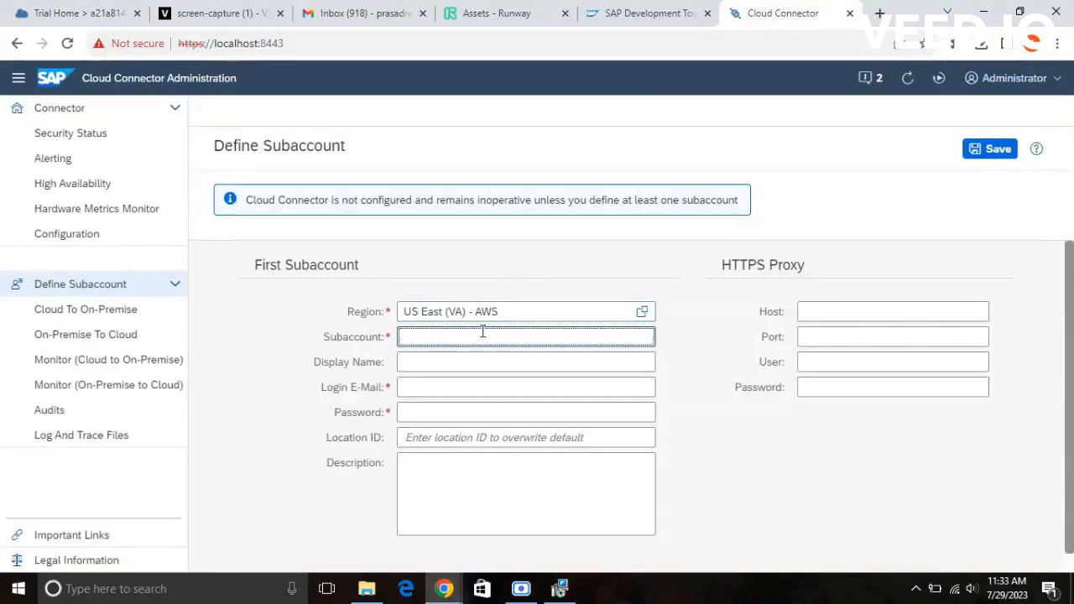
pyautogui.write('7b88366b-055e-4798-b0d3-59e0991b5f40')
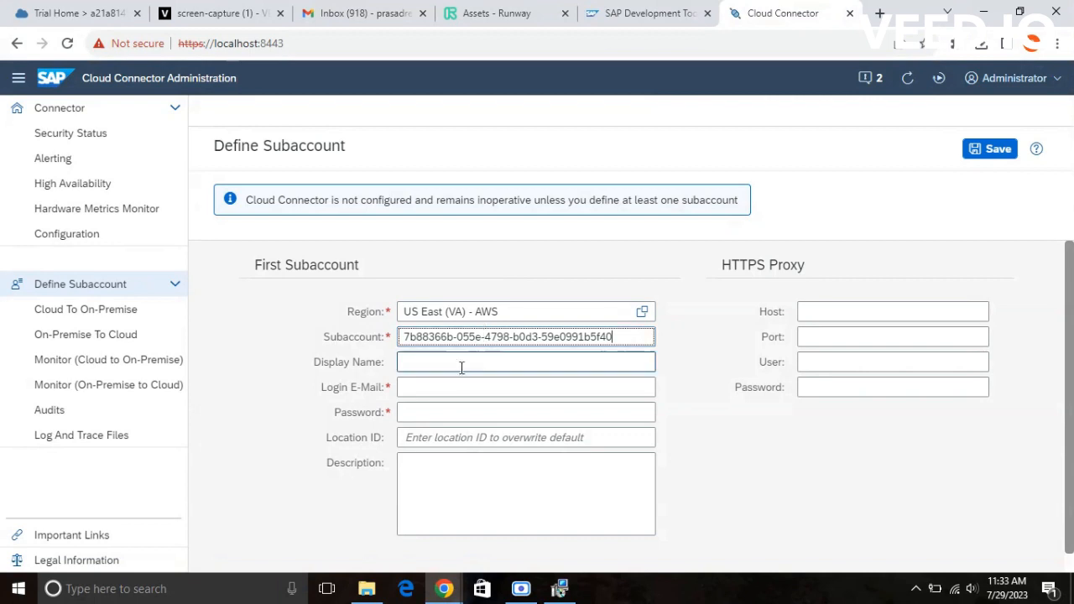
pyautogui.write('c')
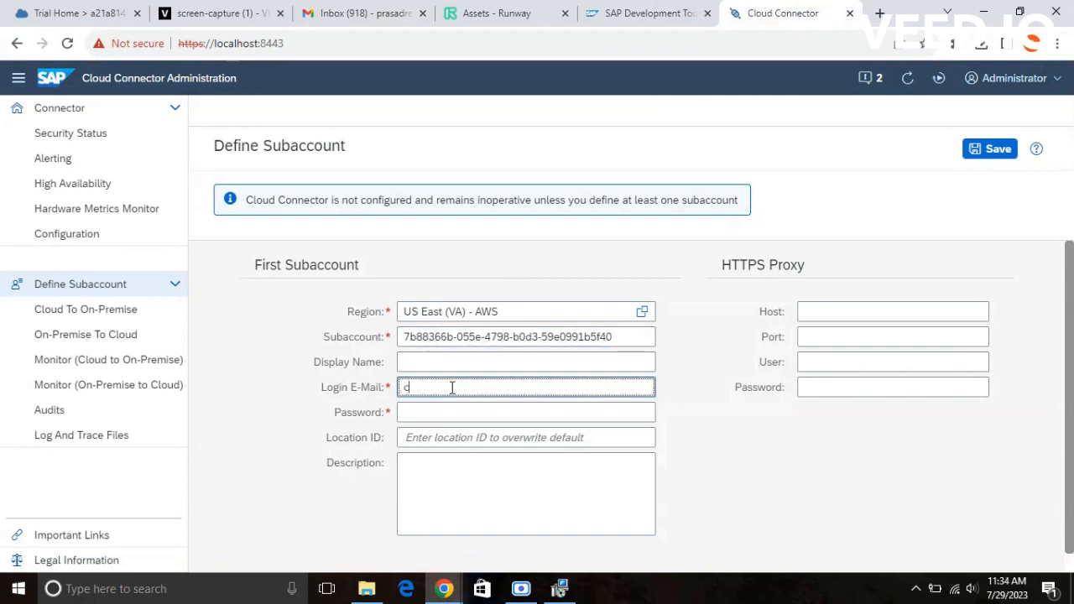
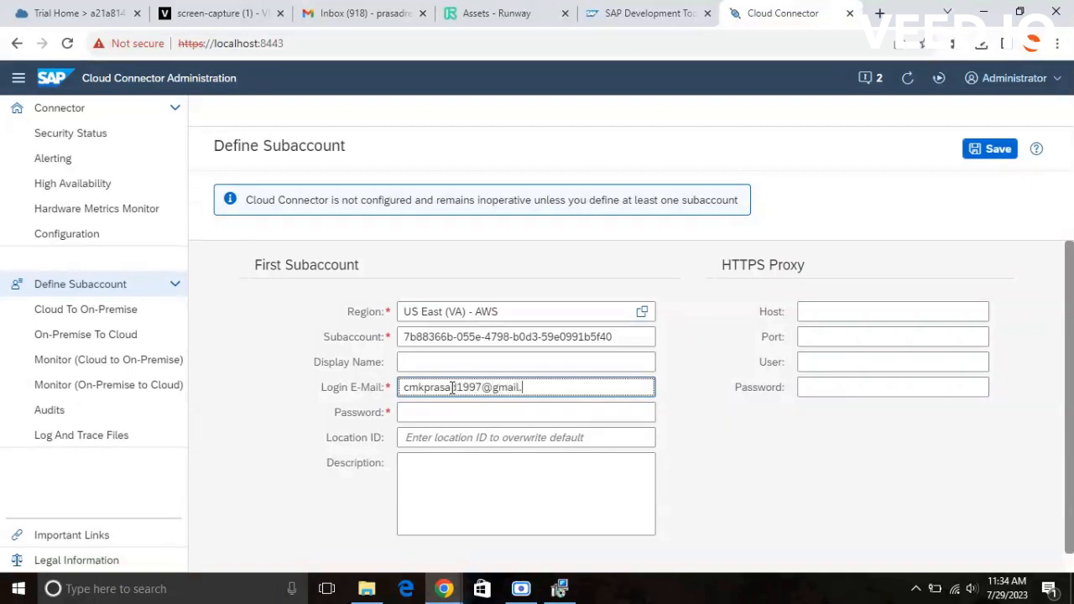
pyautogui.click(526, 412)
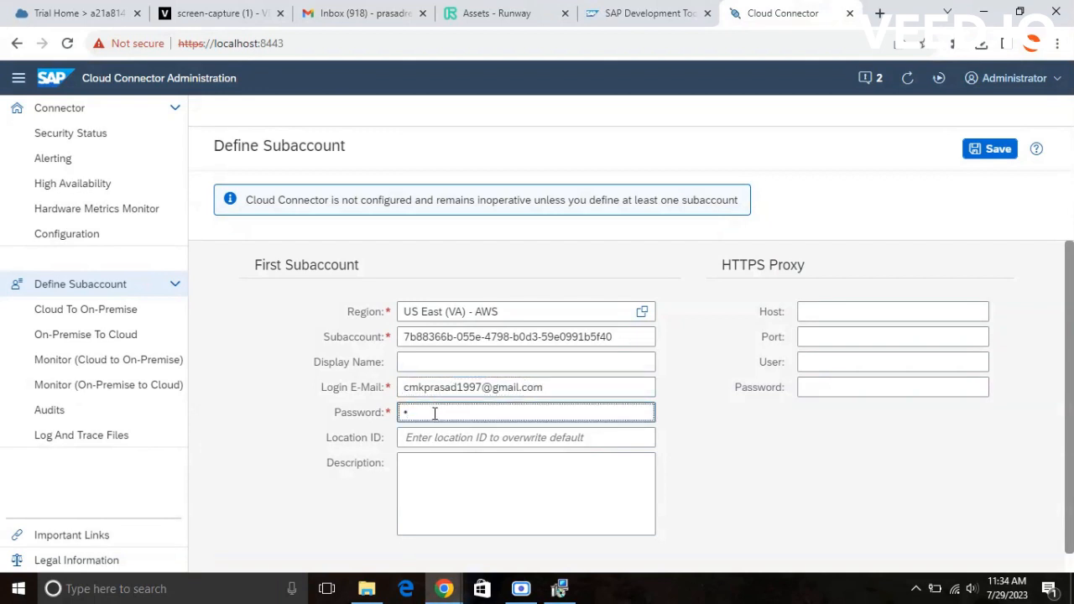
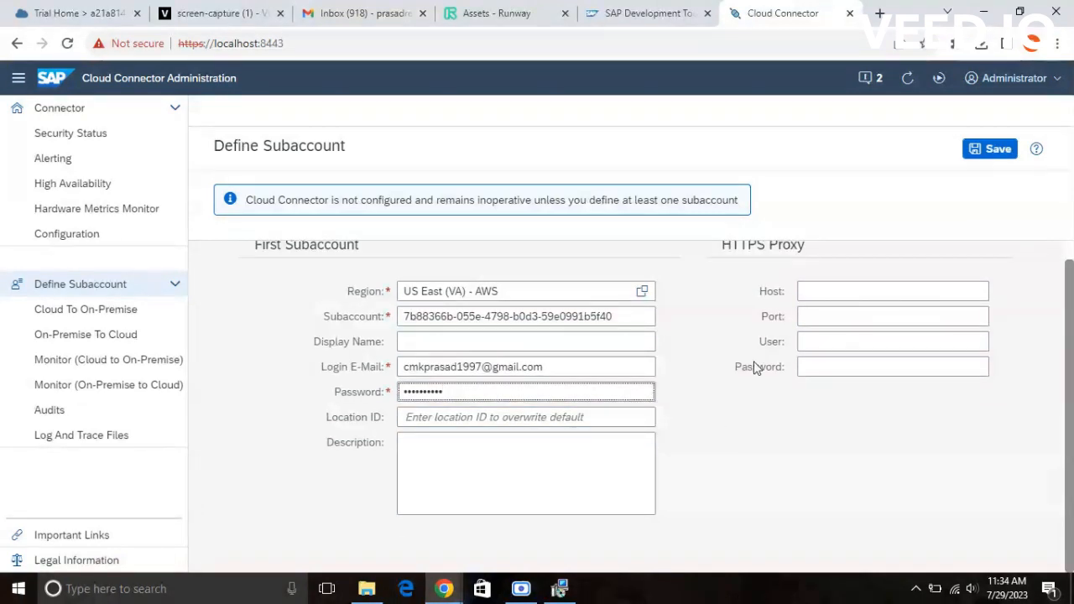
# Save the Define Subaccount form and wait for the subaccount overview to load
pyautogui.click(991, 148)
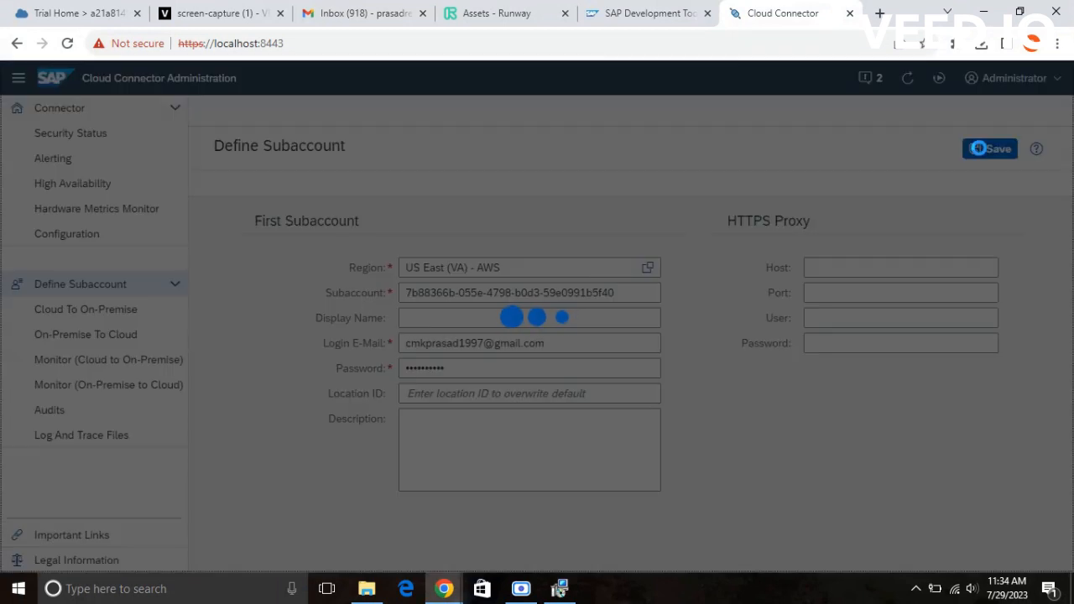
pyautogui.click(996, 149)
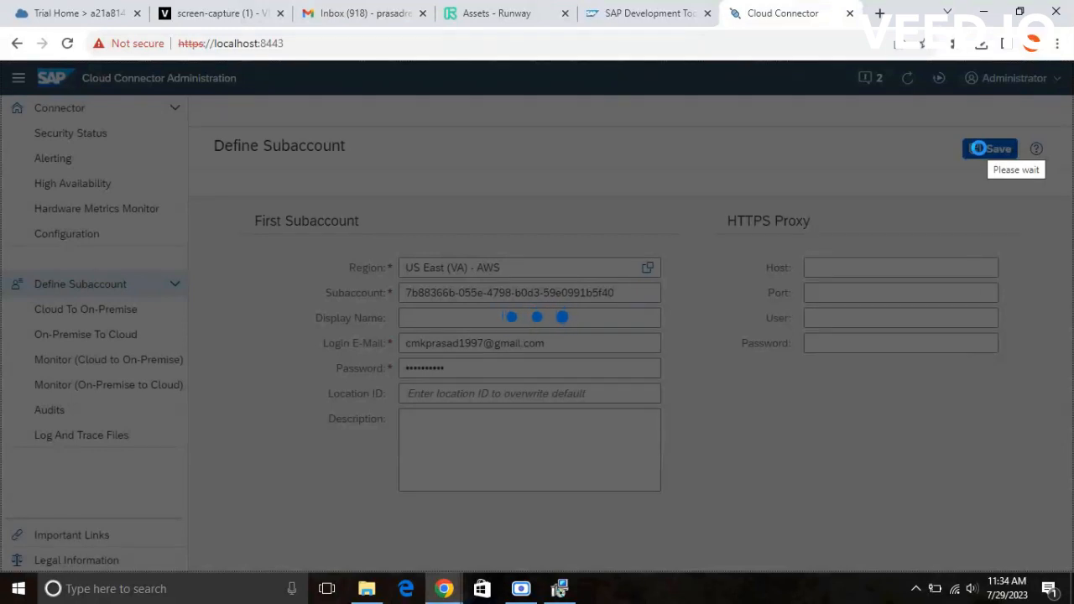
pyautogui.click(989, 149)
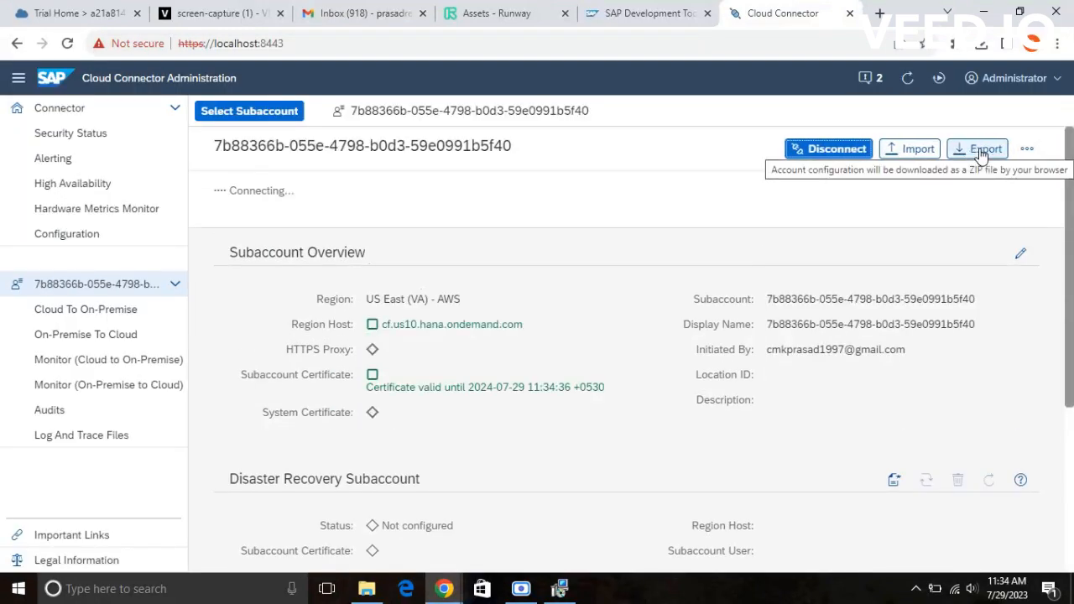
pyautogui.moveTo(830, 153)
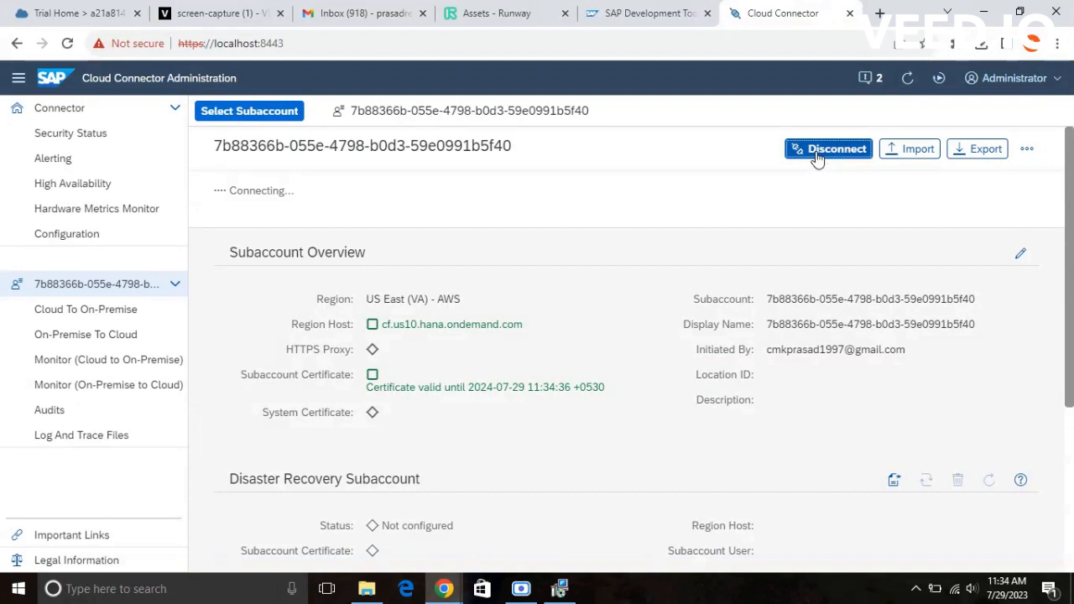
pyautogui.moveTo(748, 164)
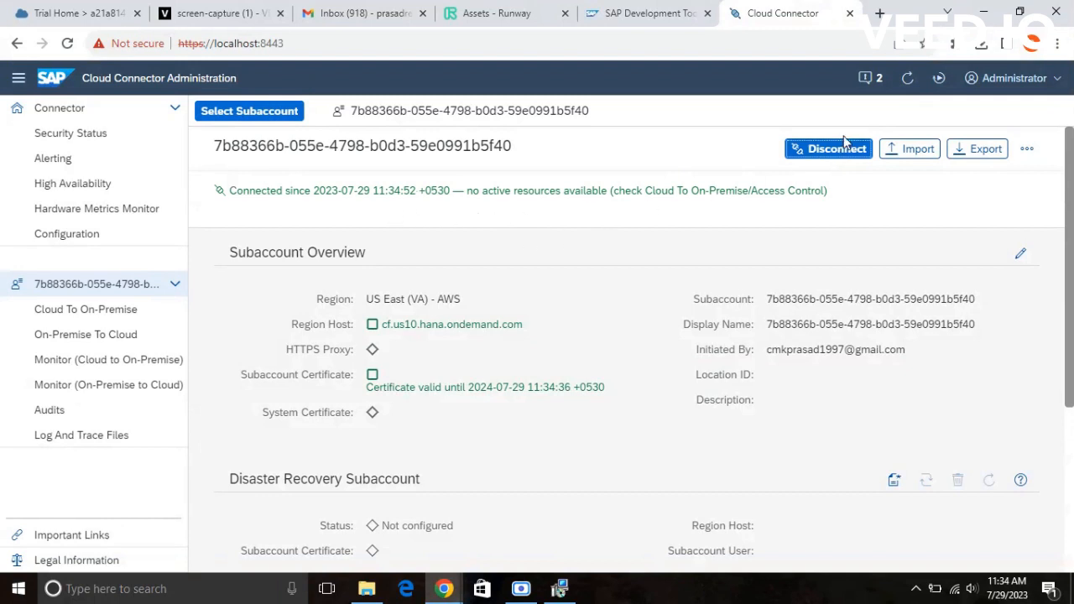
pyautogui.moveTo(585, 260)
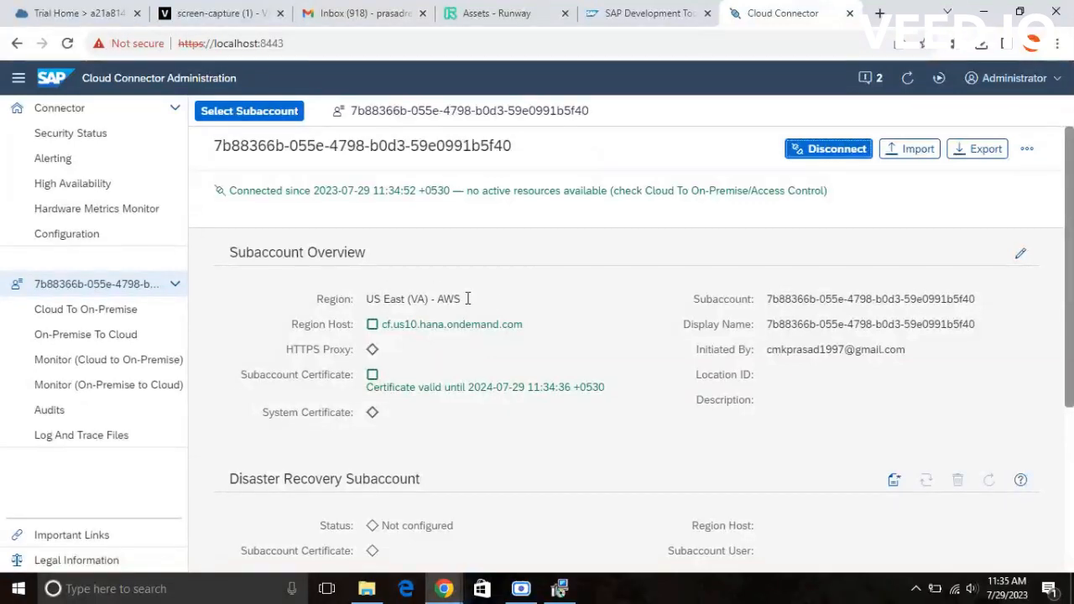
pyautogui.moveTo(563, 417)
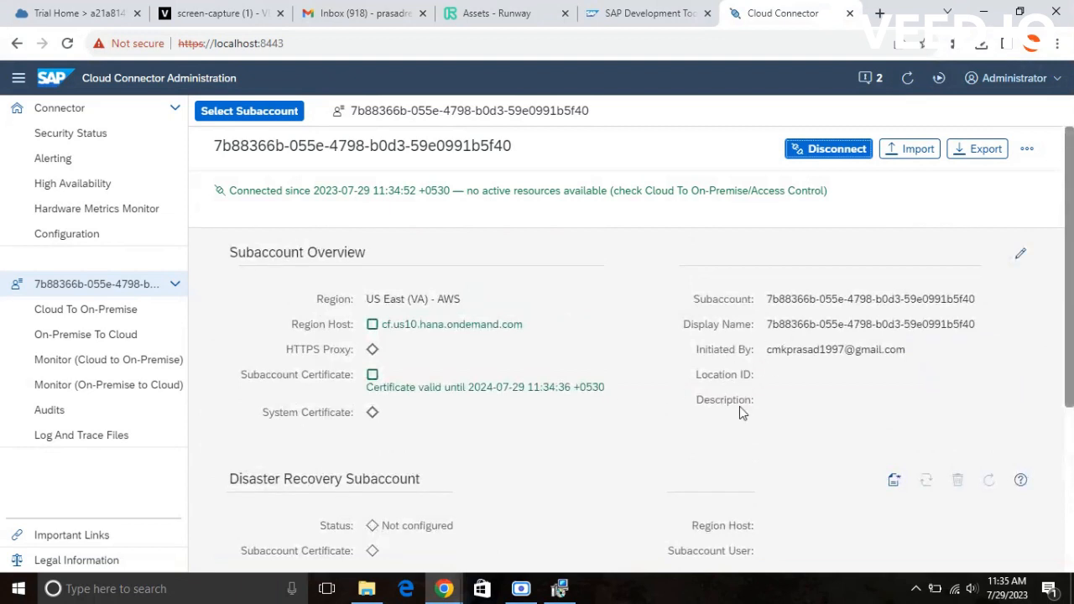
# Scroll to Tunnel Information to verify the tunnel Status reads Connected
pyautogui.scroll(-3)
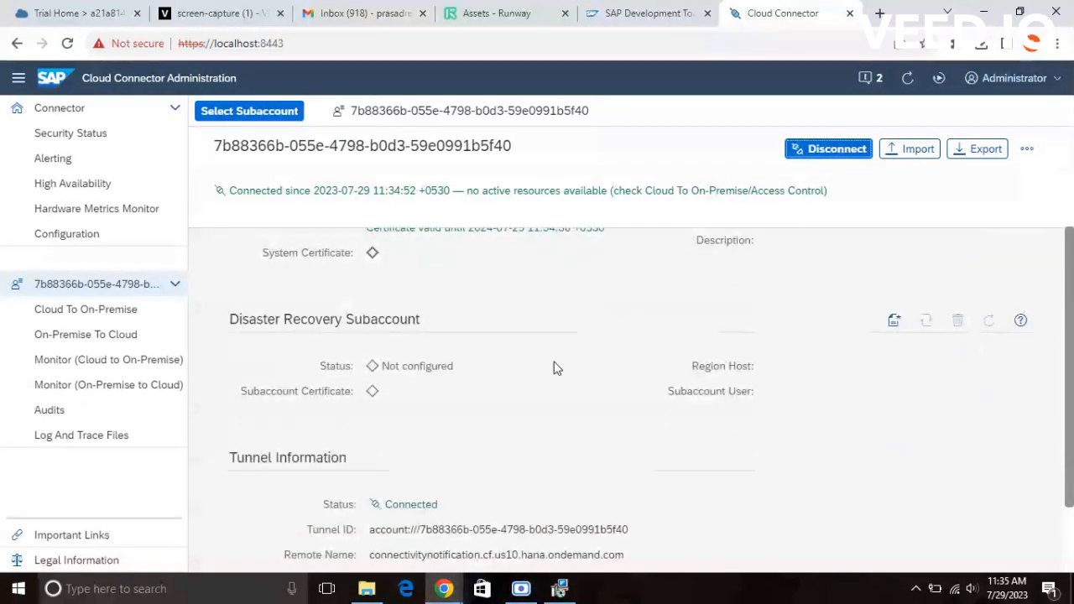
pyautogui.moveTo(546, 363)
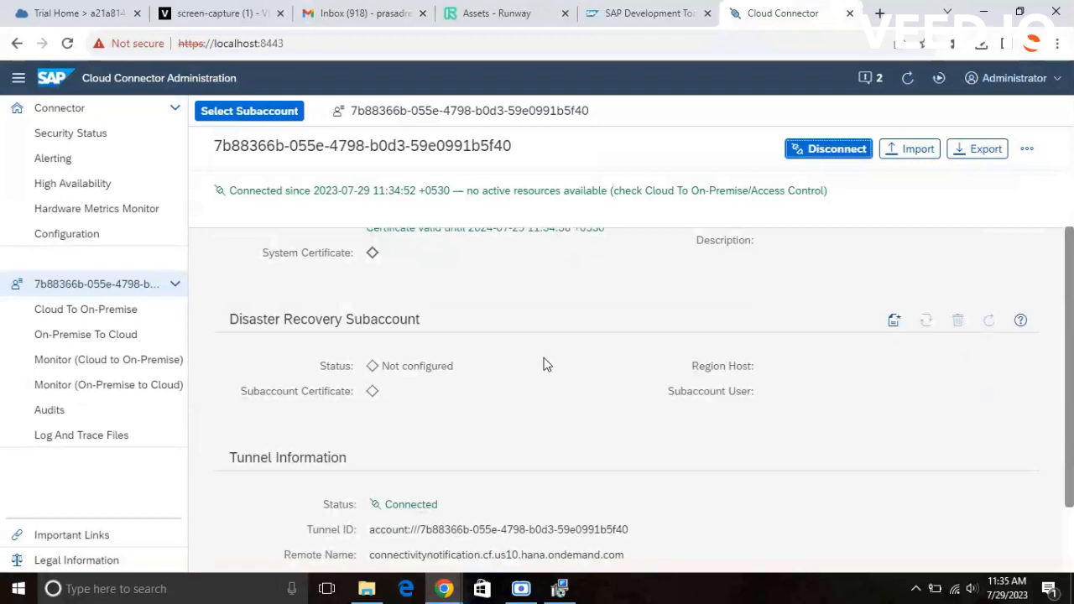
pyautogui.scroll(-3)
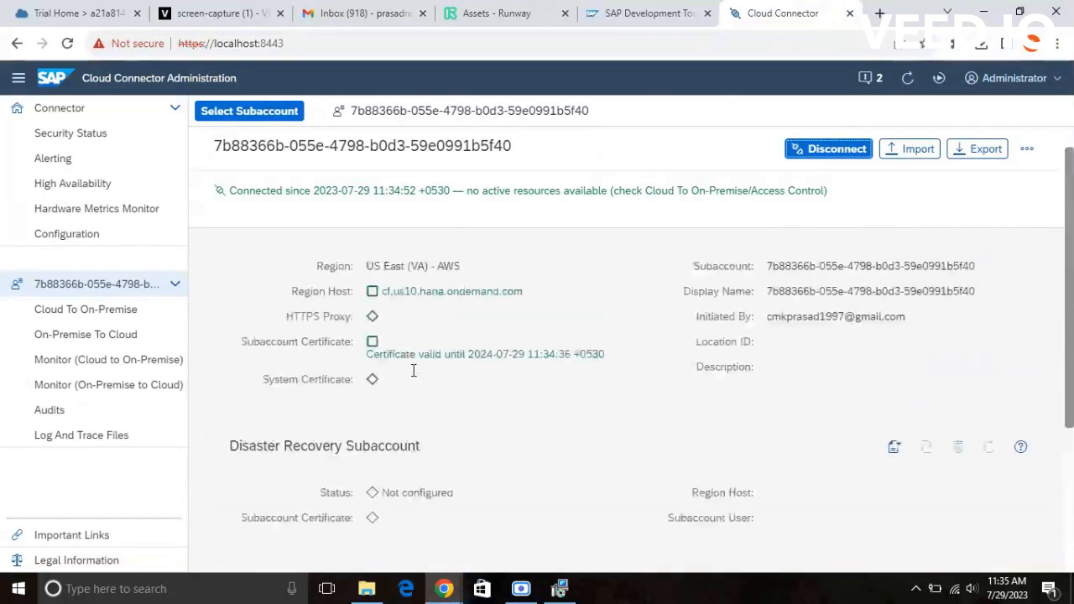
pyautogui.click(59, 12)
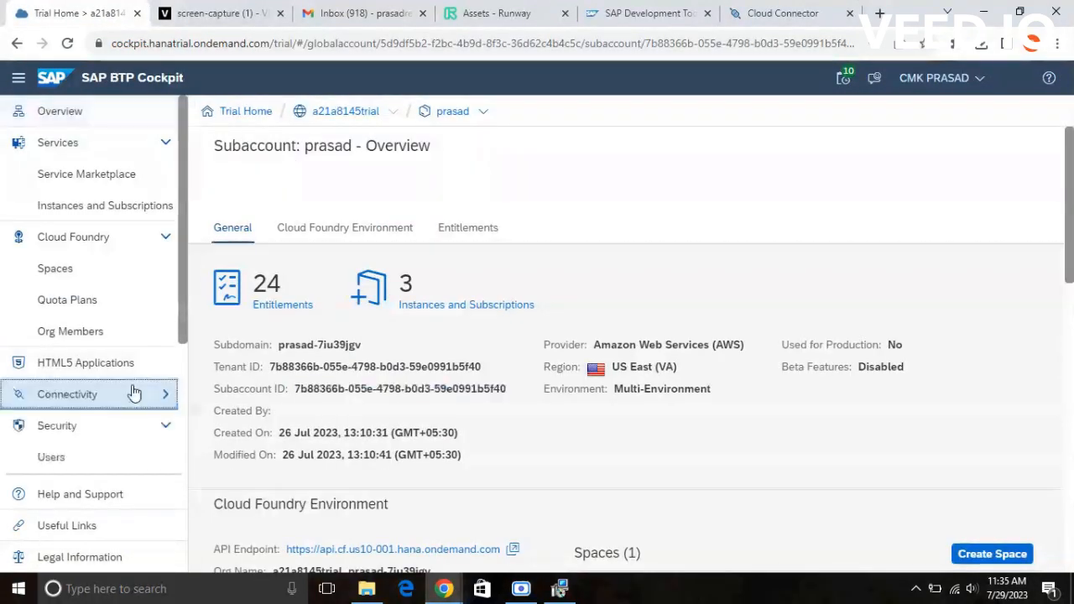
# Expand Connectivity and open Destinations to see the prasad100 OnPremise destination
pyautogui.click(67, 394)
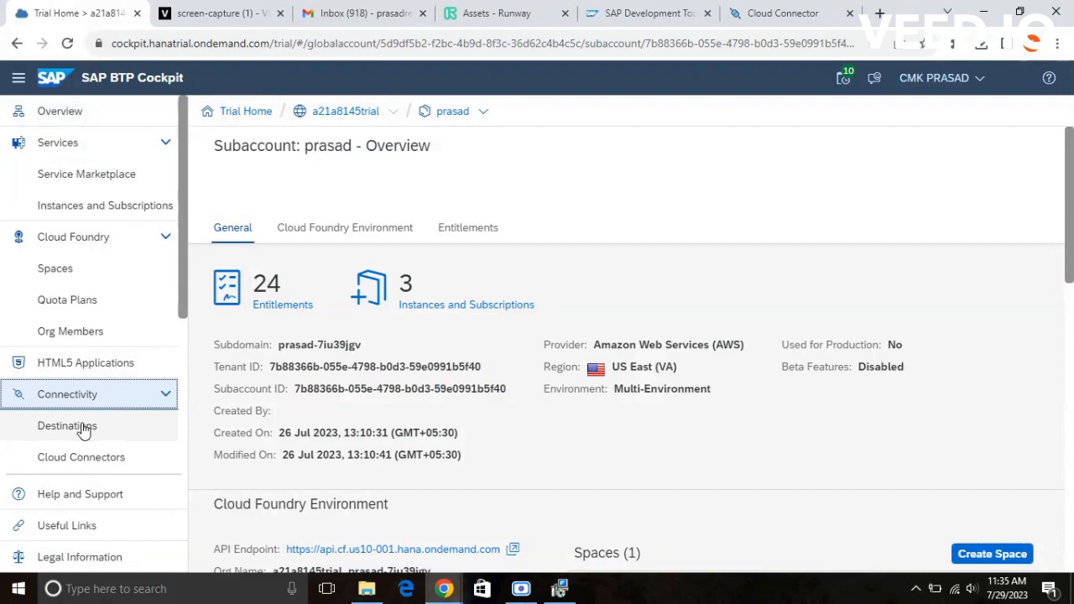
pyautogui.click(67, 425)
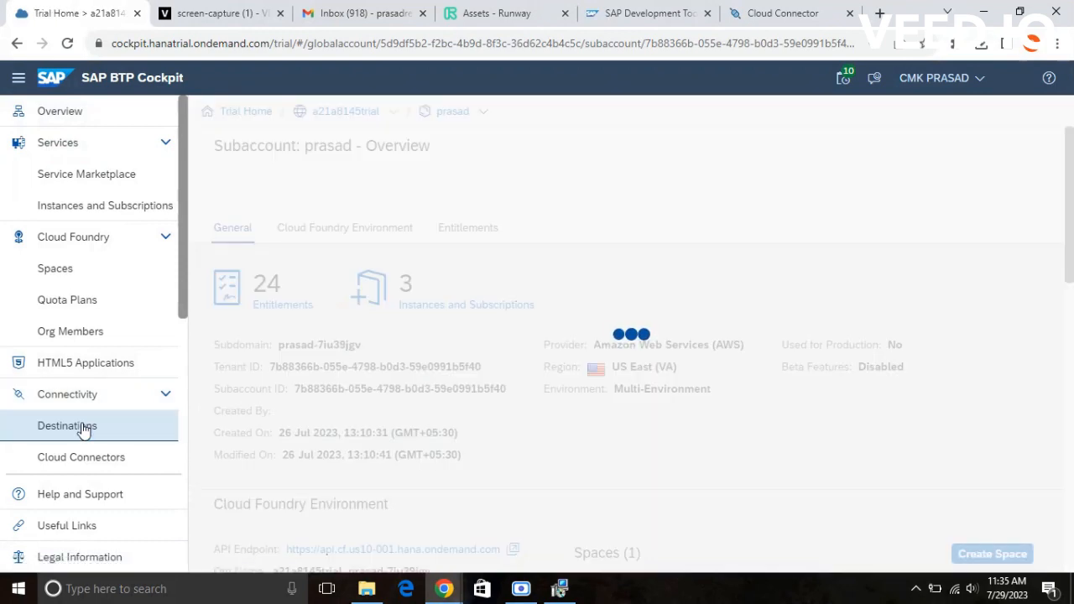
pyautogui.click(67, 426)
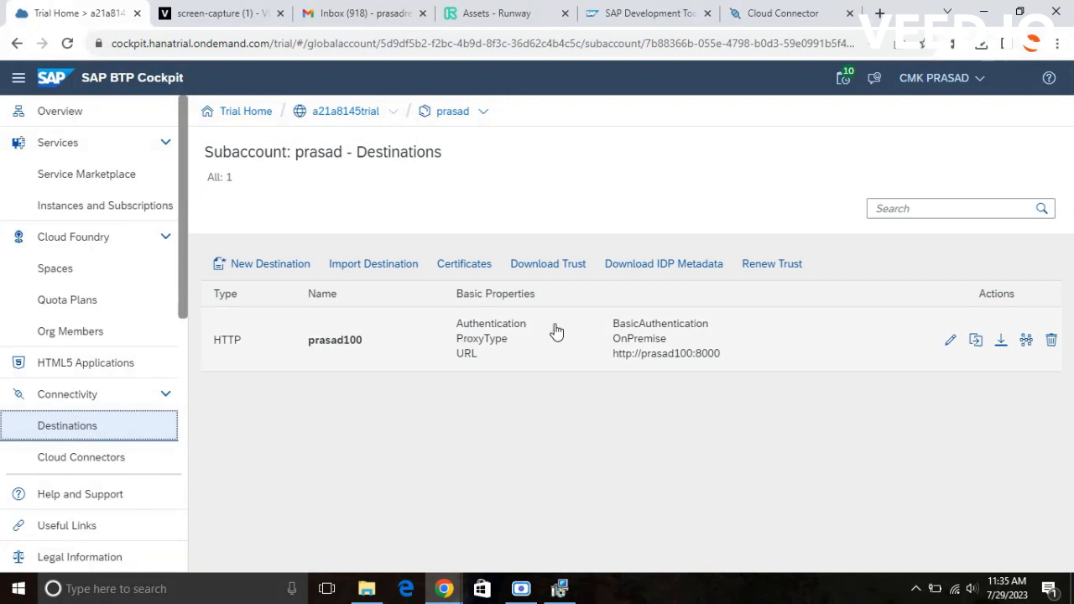
pyautogui.moveTo(741, 346)
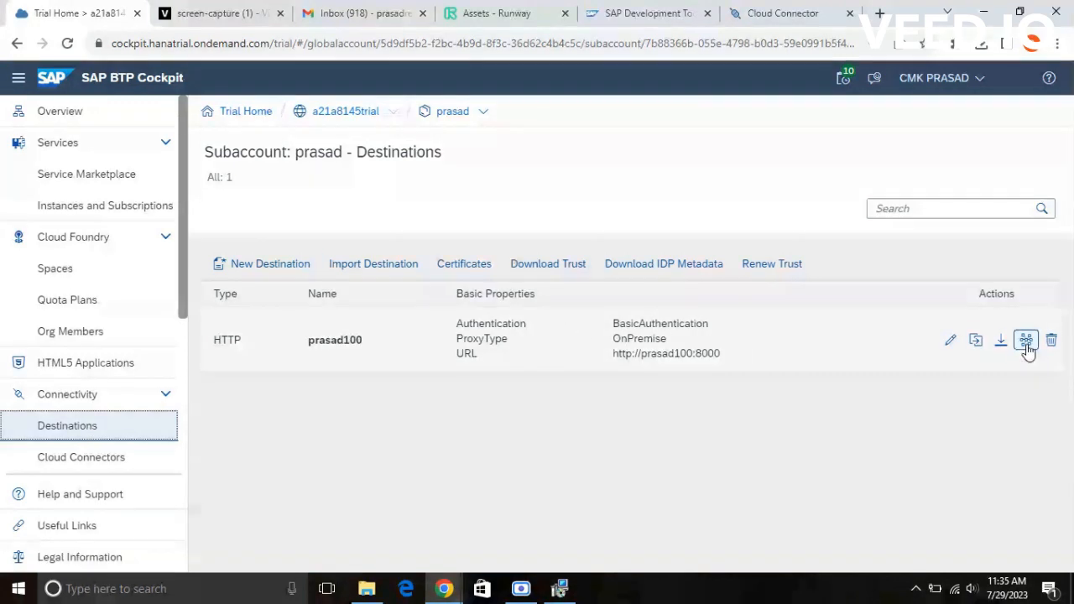
pyautogui.click(1026, 340)
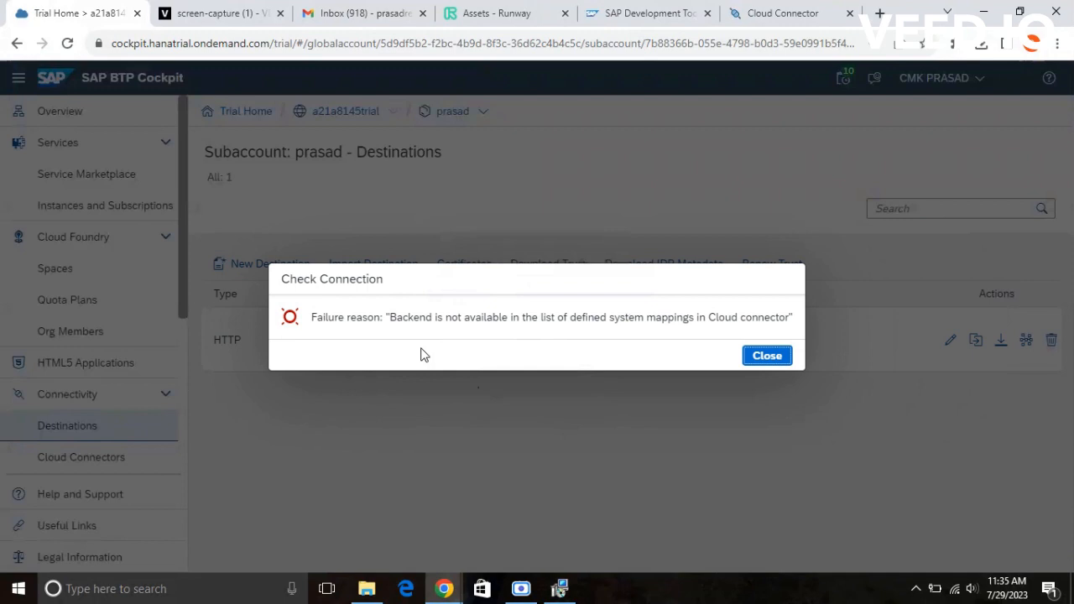
pyautogui.moveTo(650, 382)
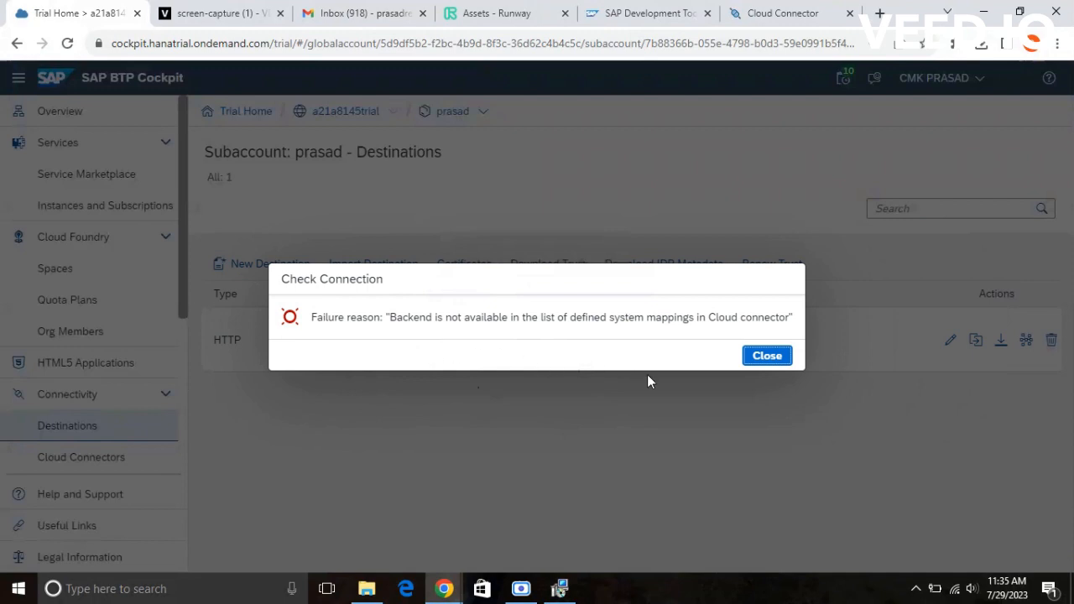
pyautogui.moveTo(723, 373)
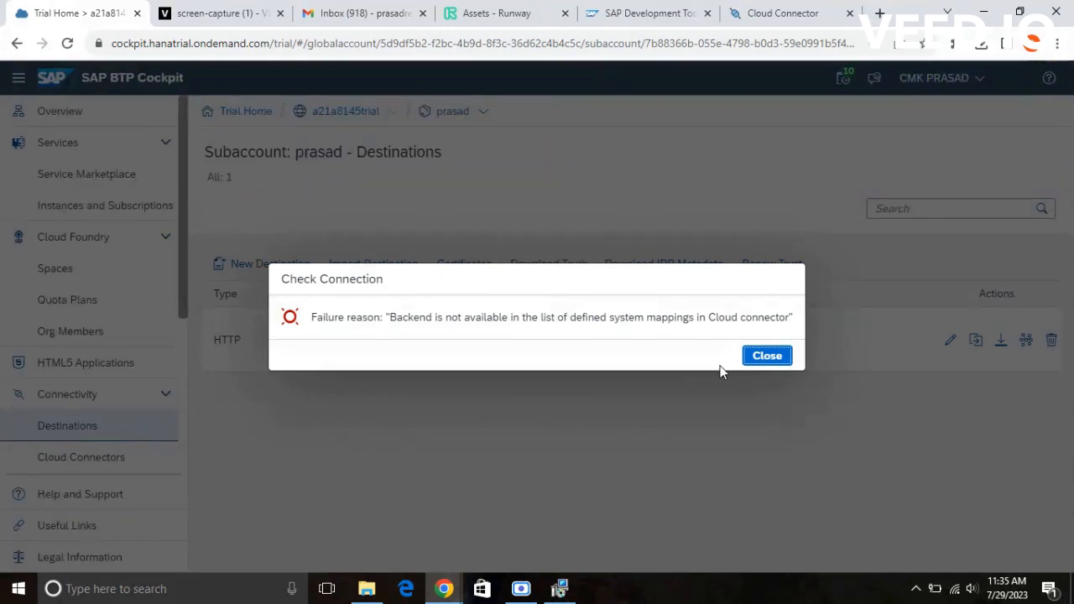
pyautogui.click(766, 355)
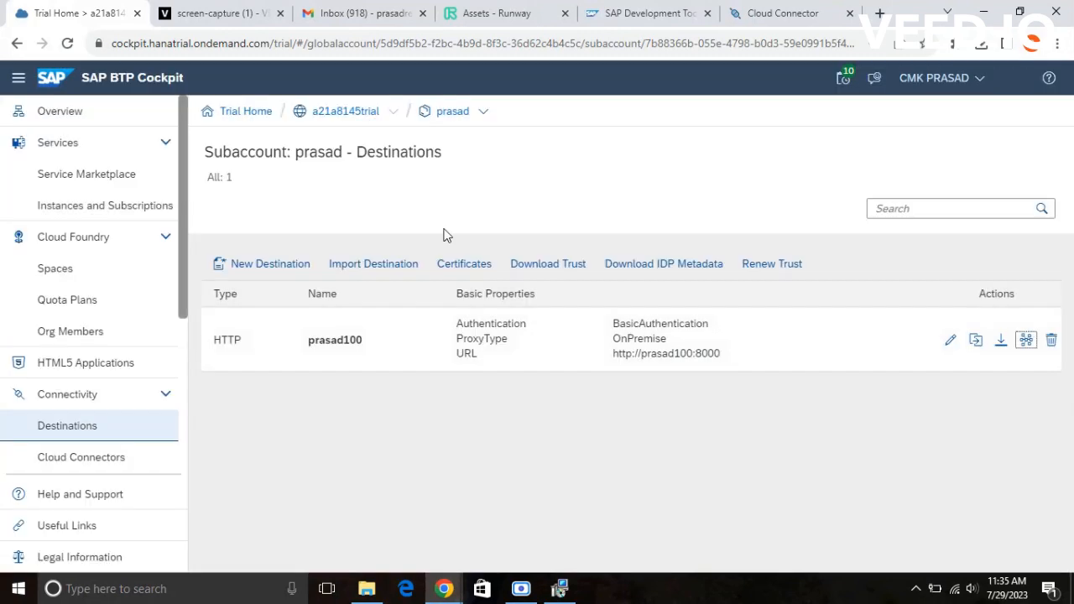
# Back in Cloud Connector, open the subaccount's Cloud To On-Premise access control
pyautogui.click(784, 12)
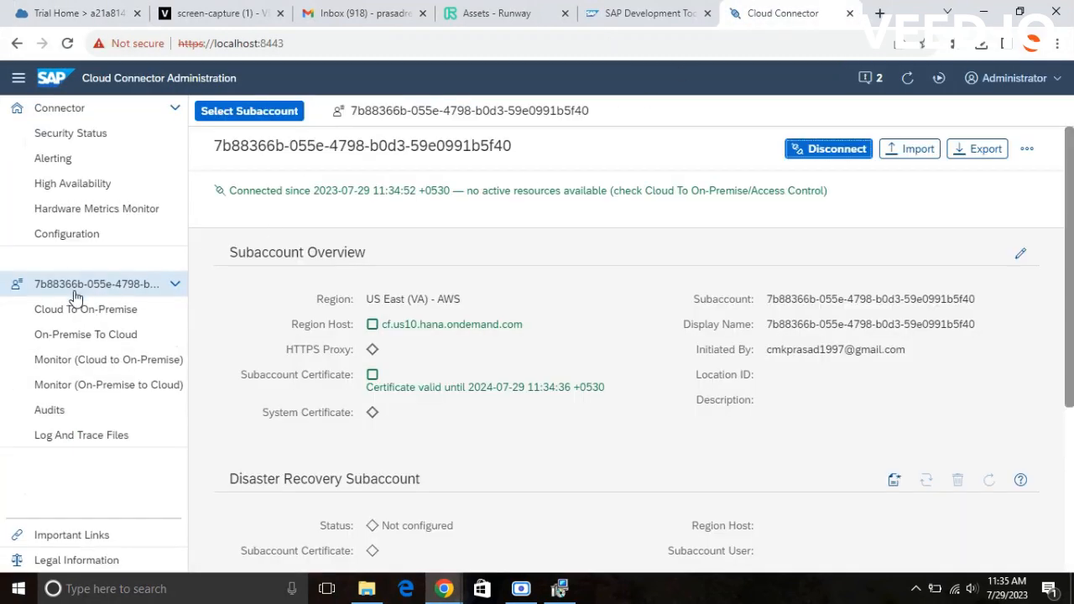
pyautogui.click(85, 309)
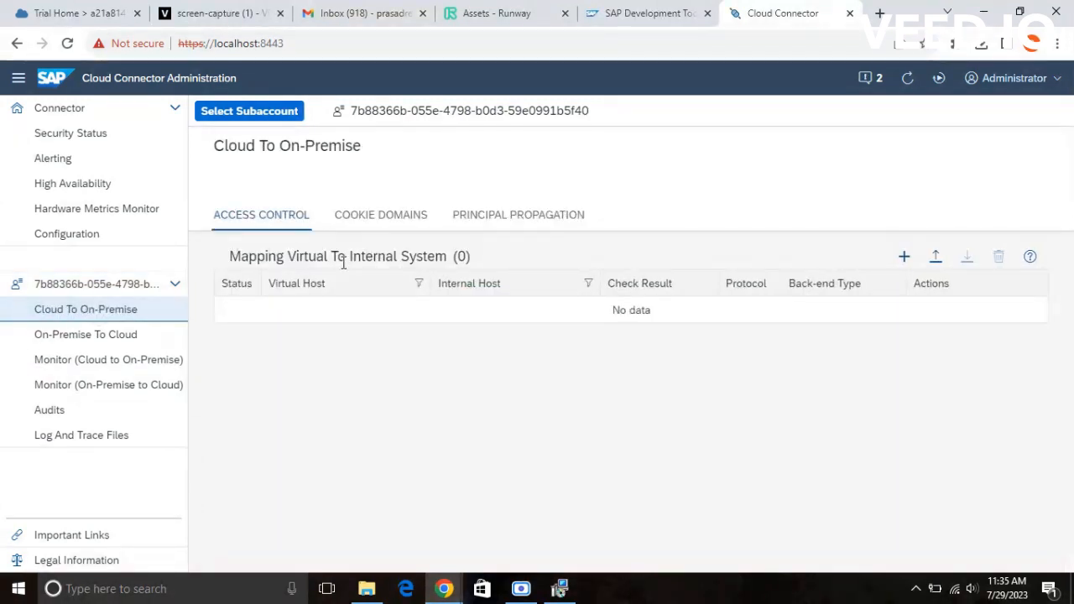
pyautogui.moveTo(835, 298)
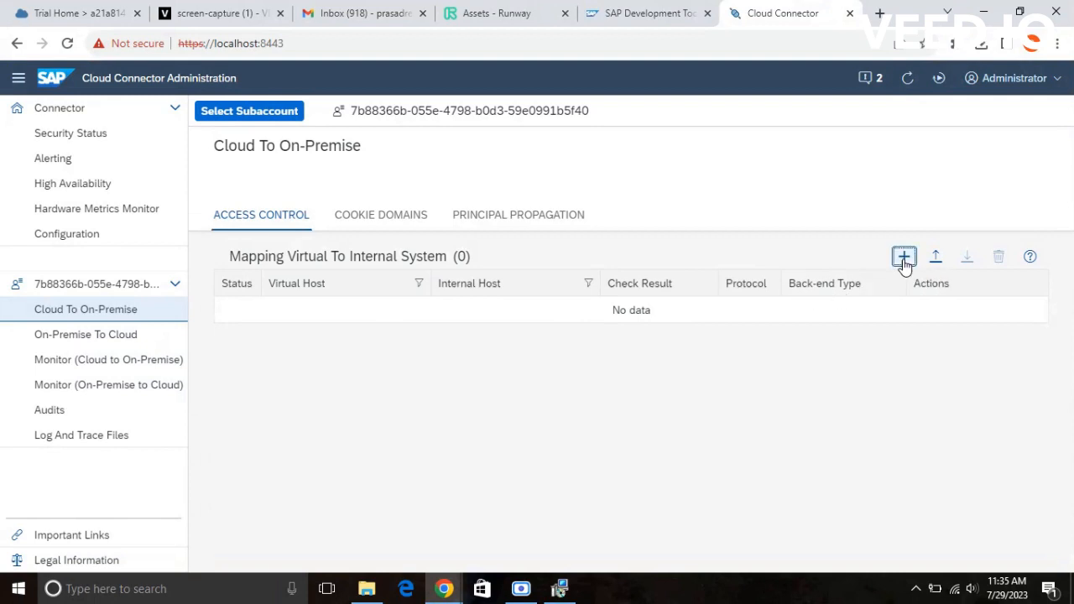
# Add an ABAP System mapping over HTTP with internal host localhost and port 8443
pyautogui.click(904, 256)
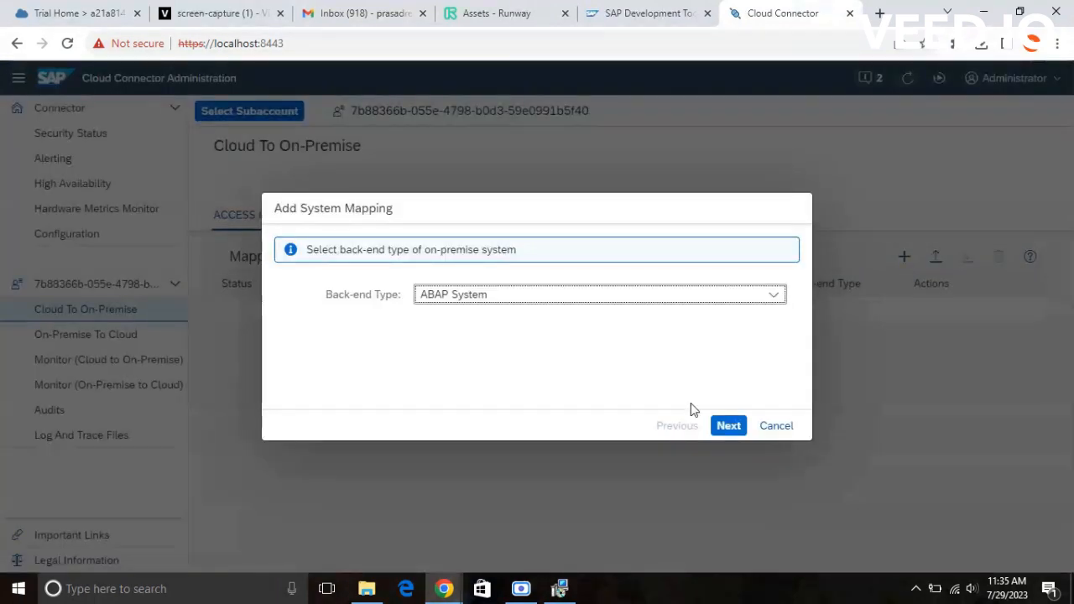
pyautogui.click(728, 426)
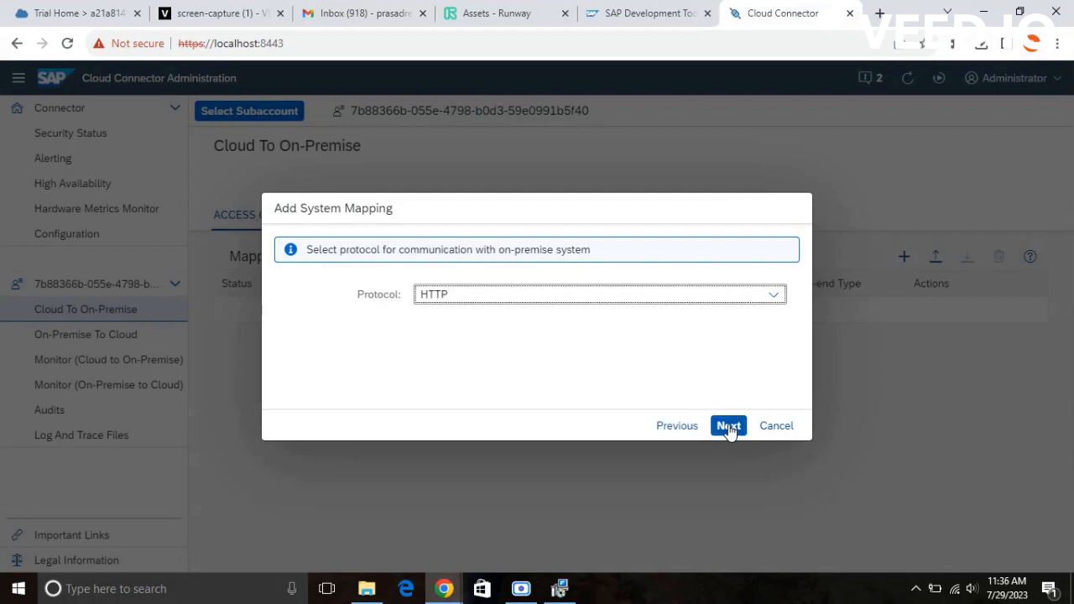
pyautogui.click(727, 426)
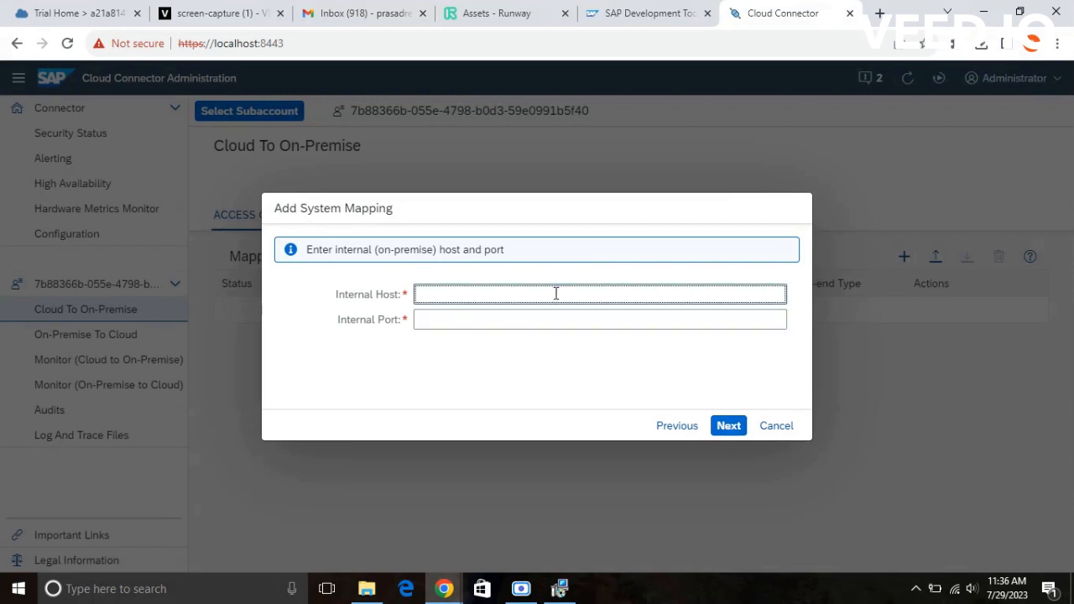
pyautogui.write('localhost')
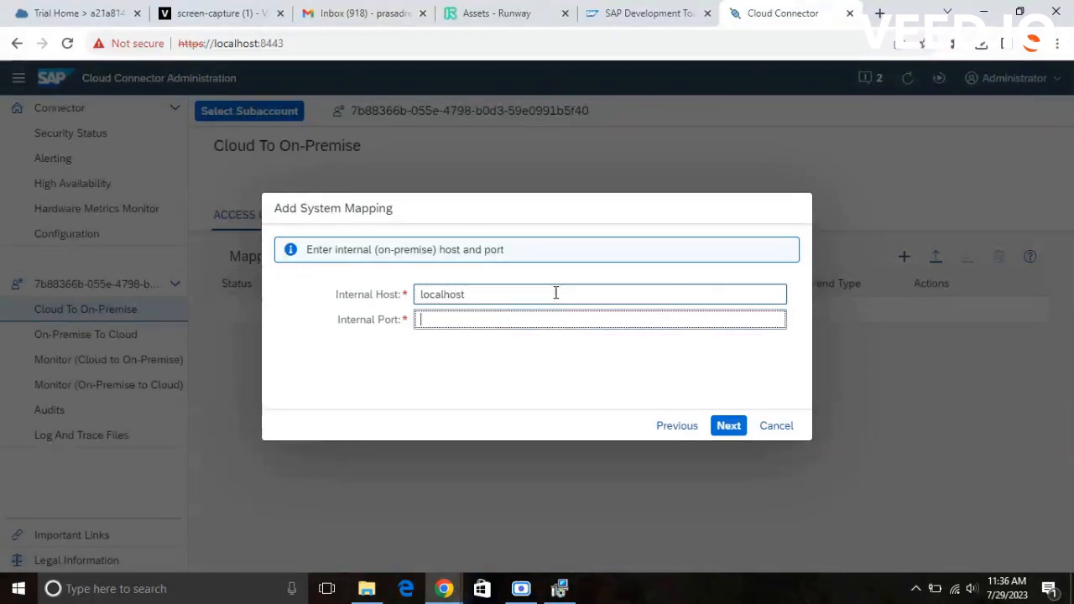
pyautogui.write('8443')
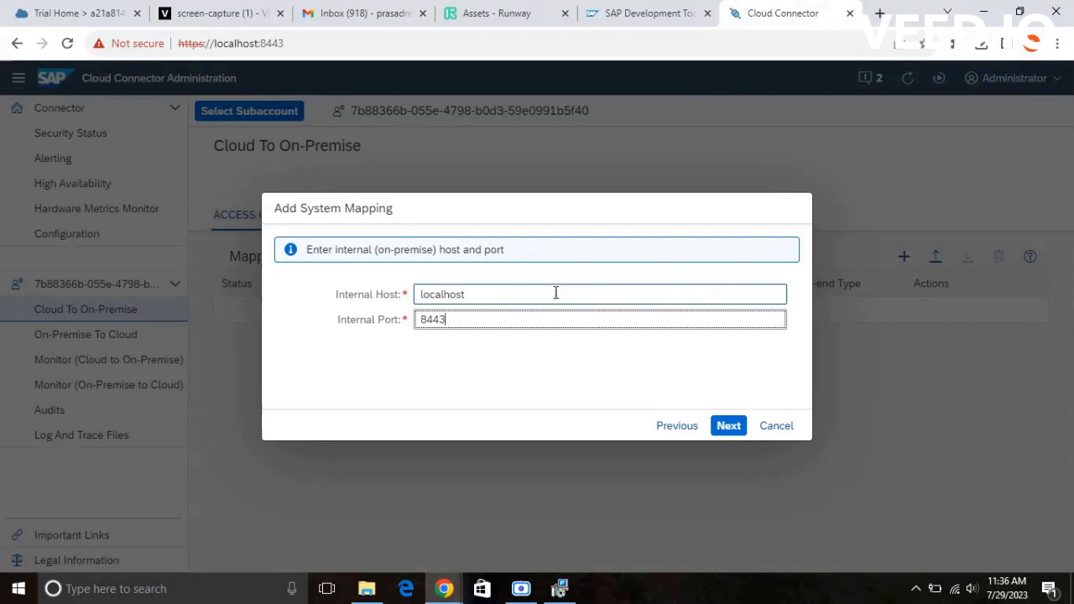
pyautogui.click(727, 426)
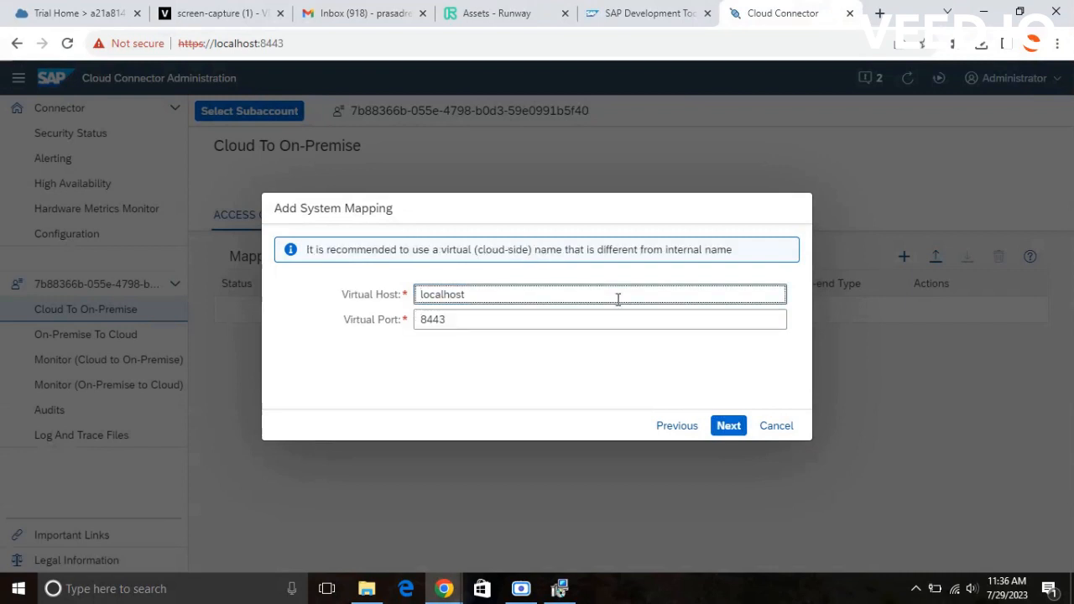
# Set the mapping's virtual host to prasad100 and virtual port to 8000
pyautogui.click(599, 294)
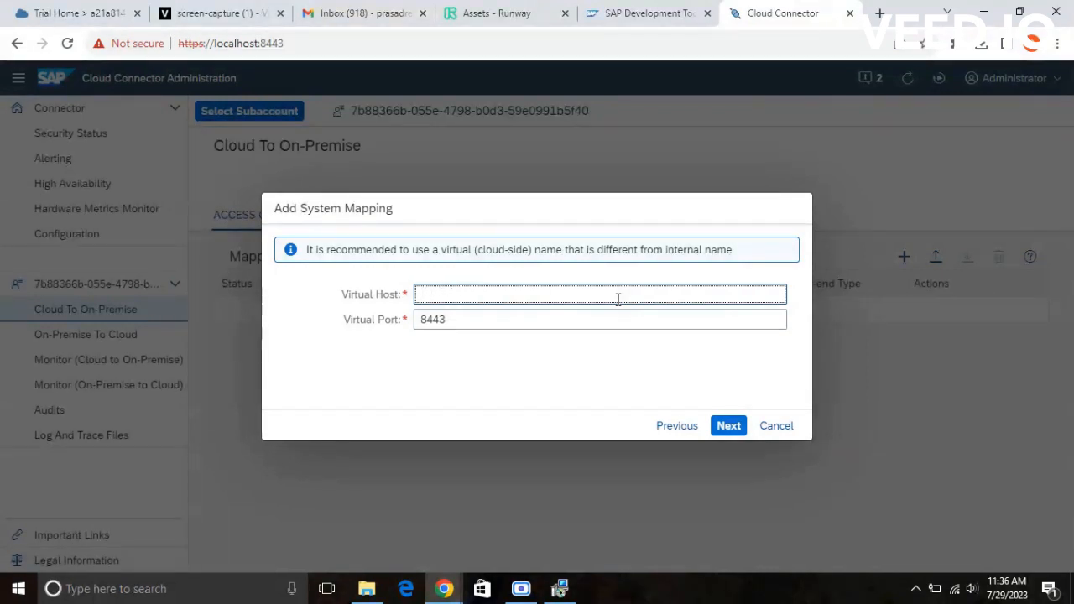
pyautogui.write('p')
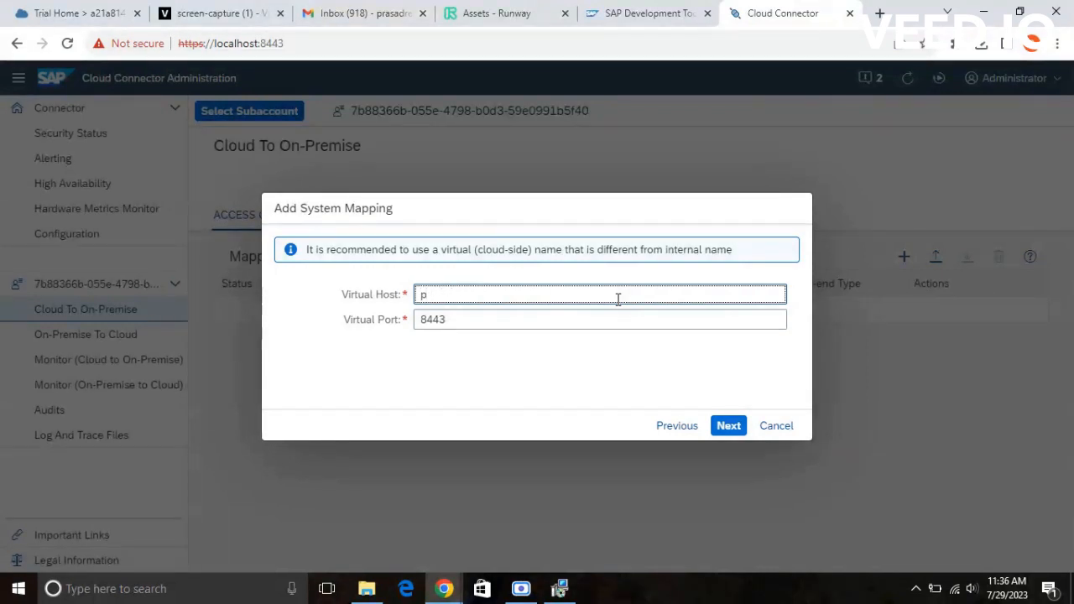
pyautogui.write('rasad100')
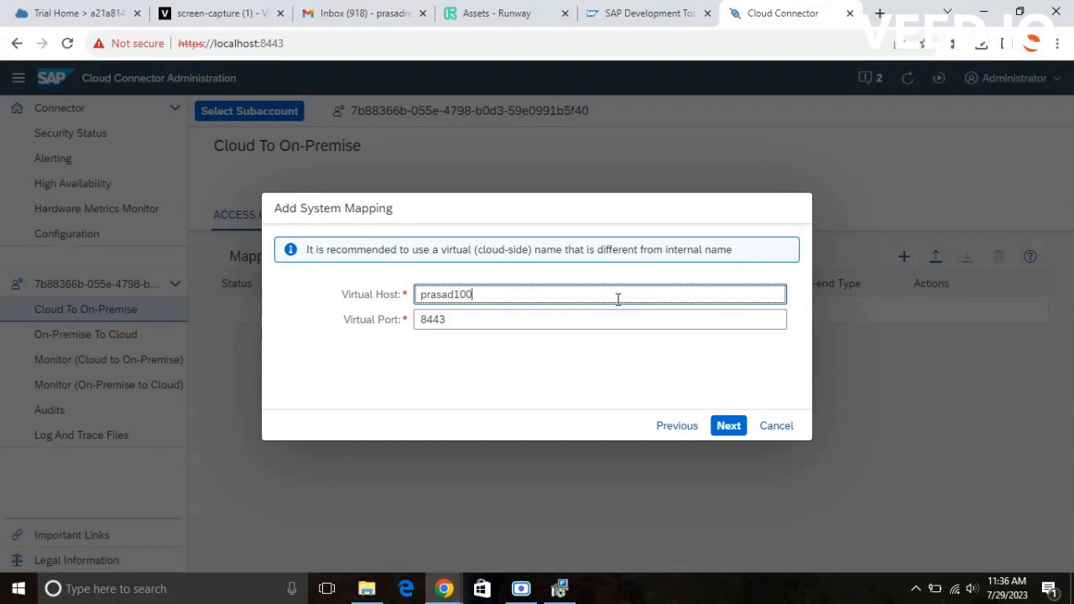
pyautogui.press('Backspace')
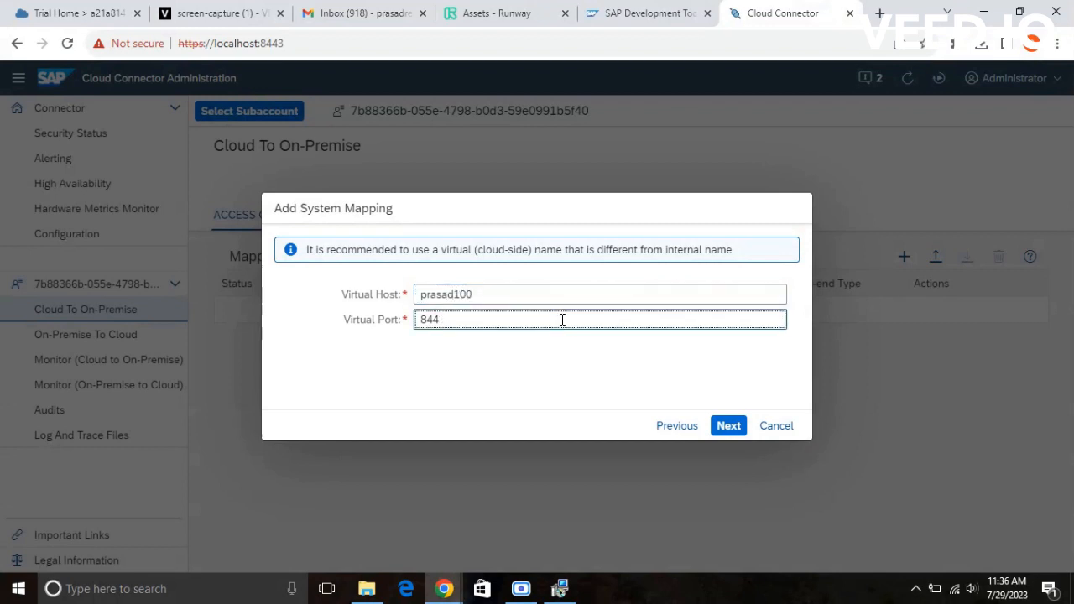
pyautogui.write('8000')
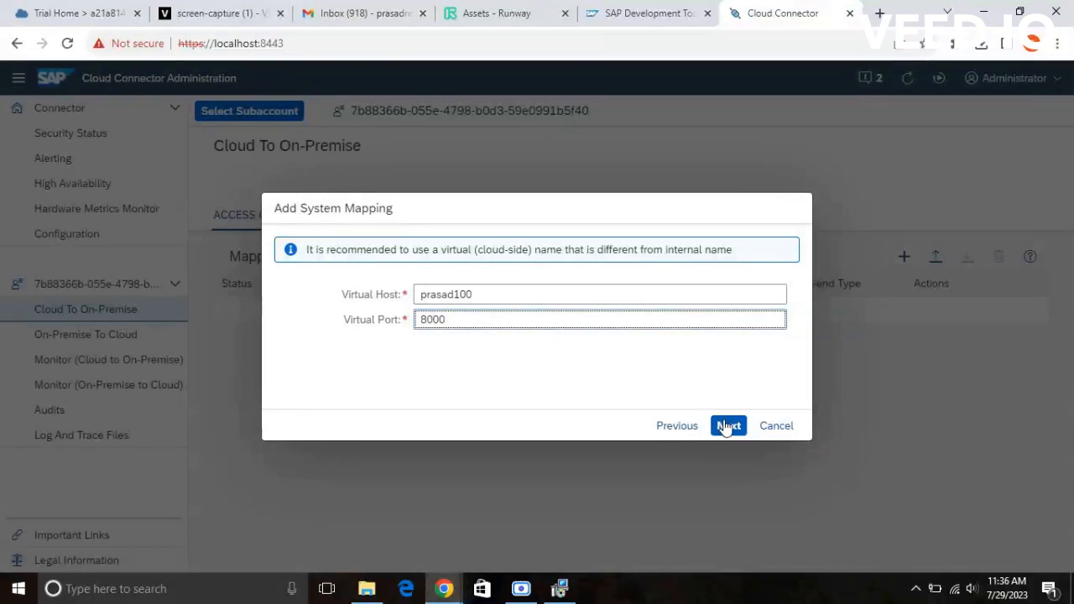
pyautogui.click(727, 426)
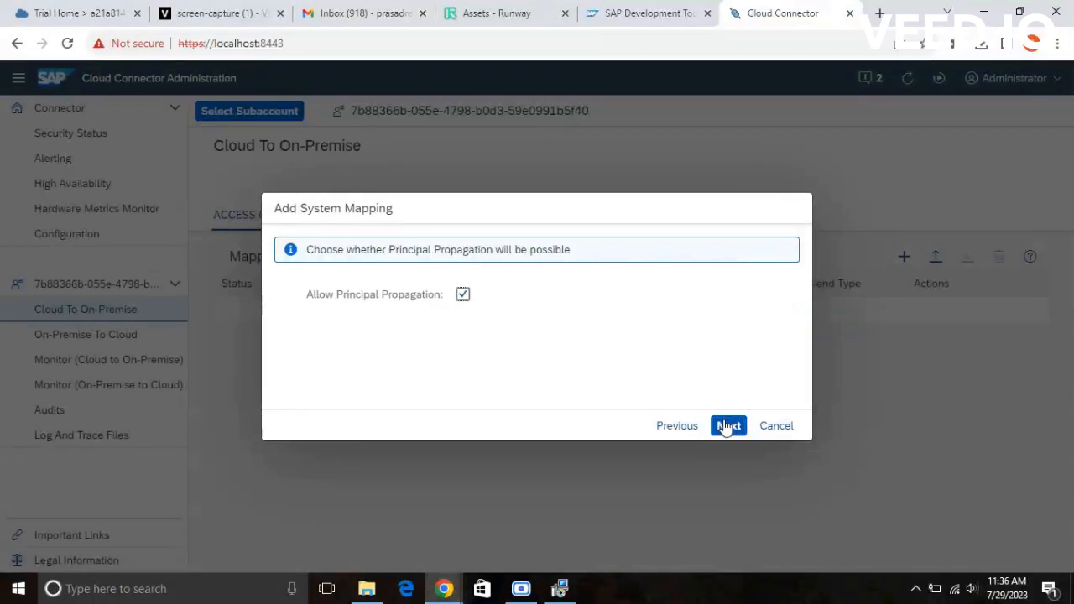
# Keep principal propagation, Kerberos principal type and virtual host headers, then finish the mapping
pyautogui.click(728, 425)
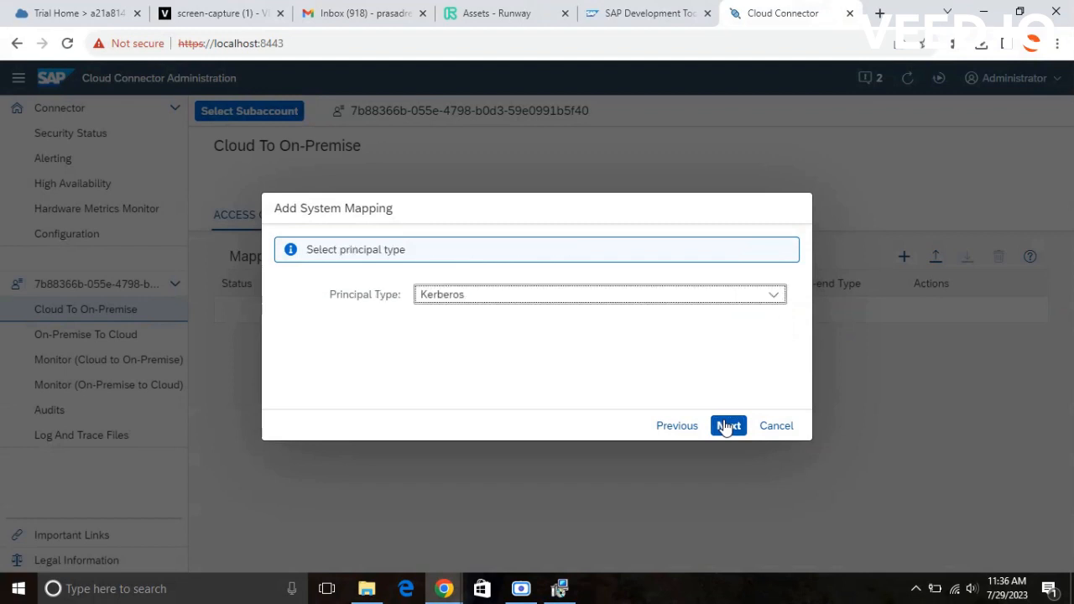
pyautogui.click(727, 425)
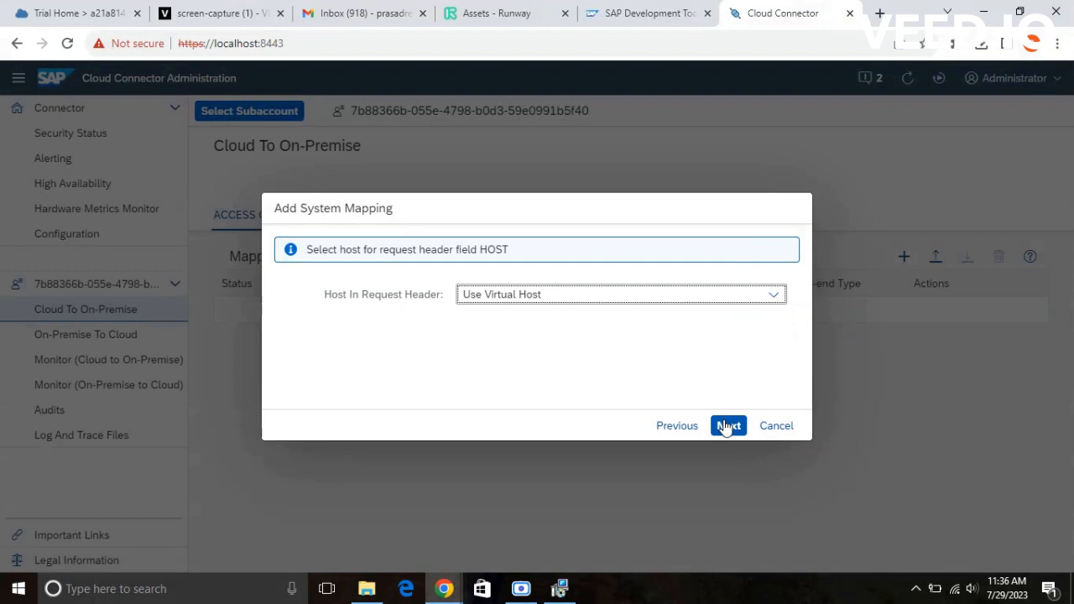
pyautogui.click(726, 425)
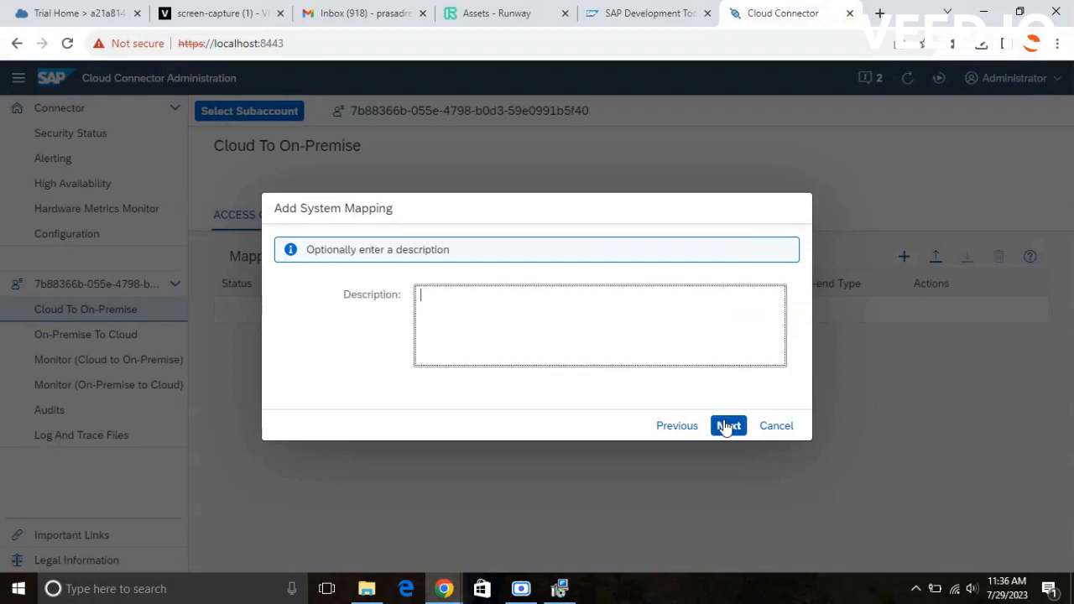
pyautogui.click(728, 426)
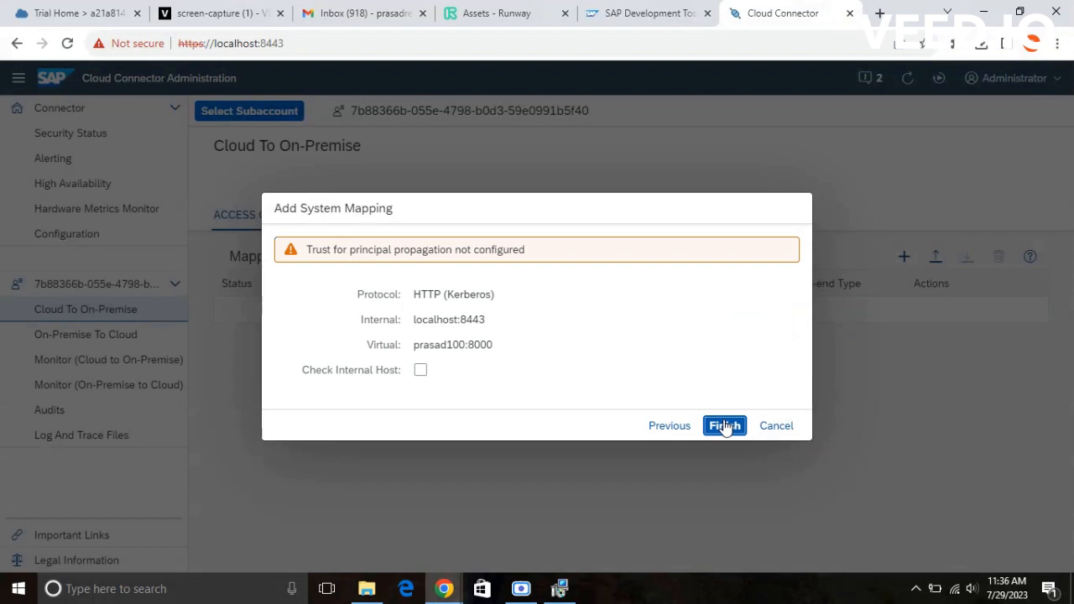
pyautogui.click(723, 426)
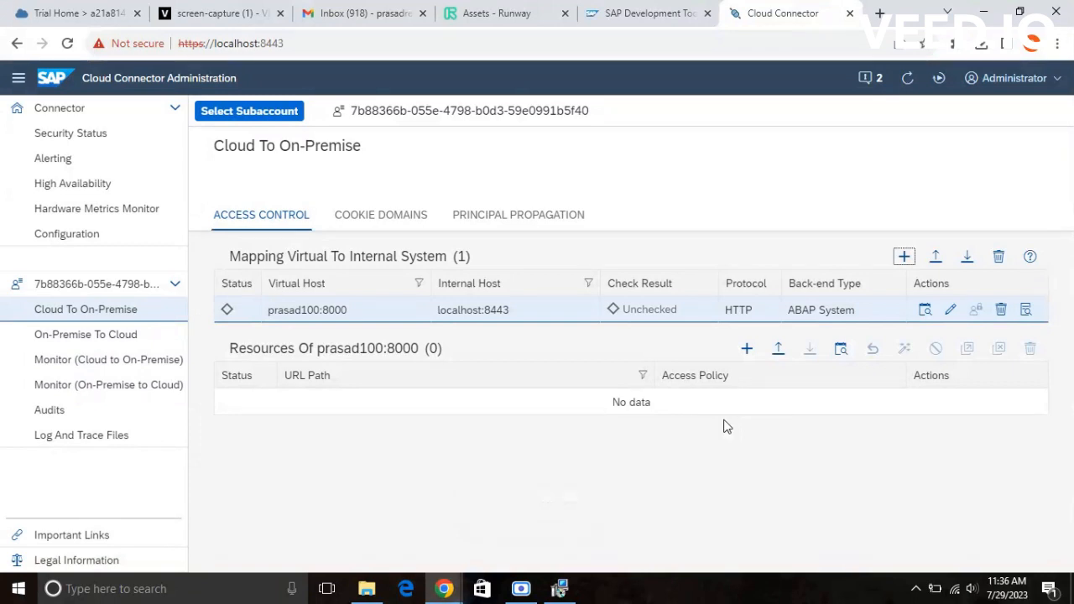
pyautogui.moveTo(688, 373)
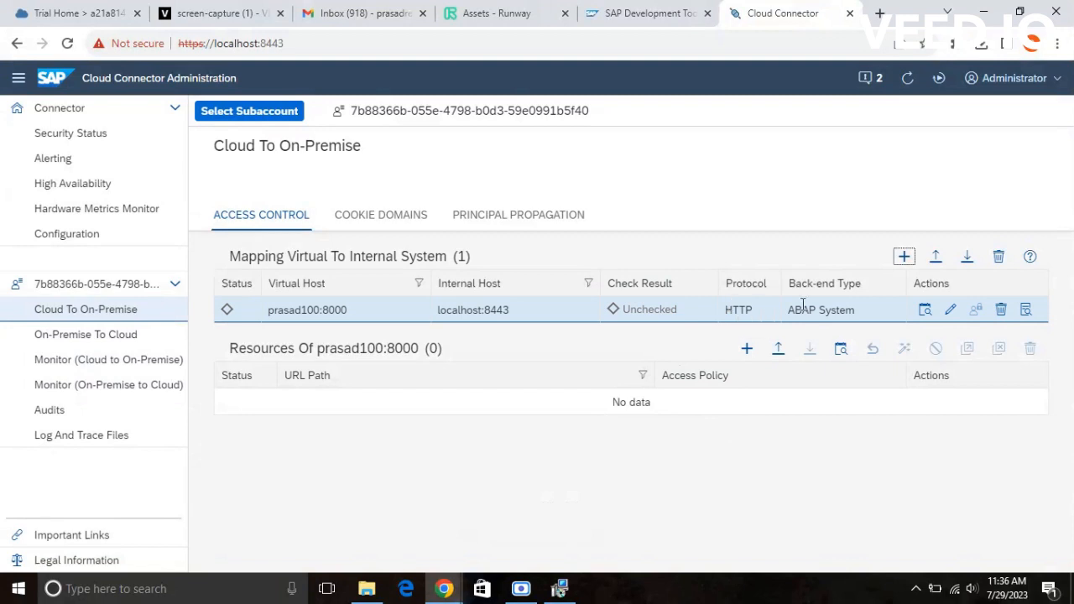
pyautogui.moveTo(925, 310)
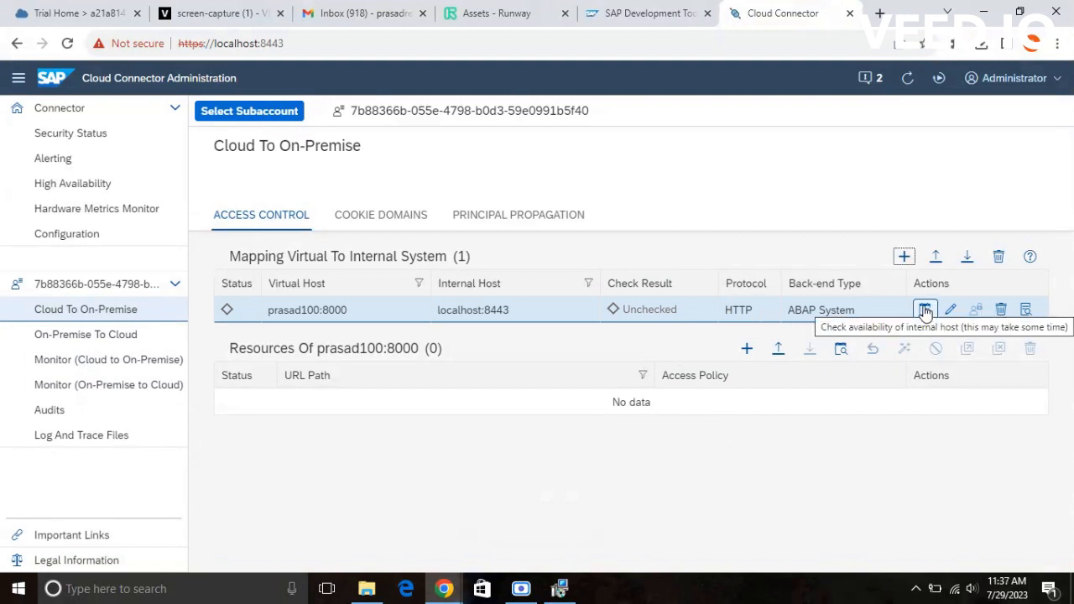
# Check the prasad100:8000 mapping's internal host availability, confirming it is Reachable
pyautogui.click(925, 309)
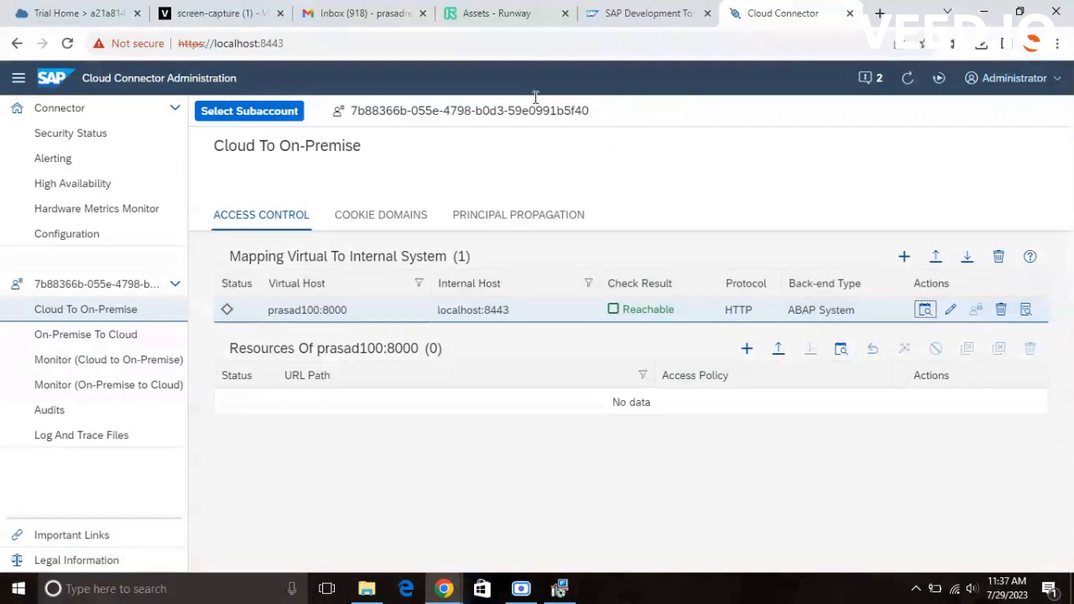
pyautogui.click(71, 12)
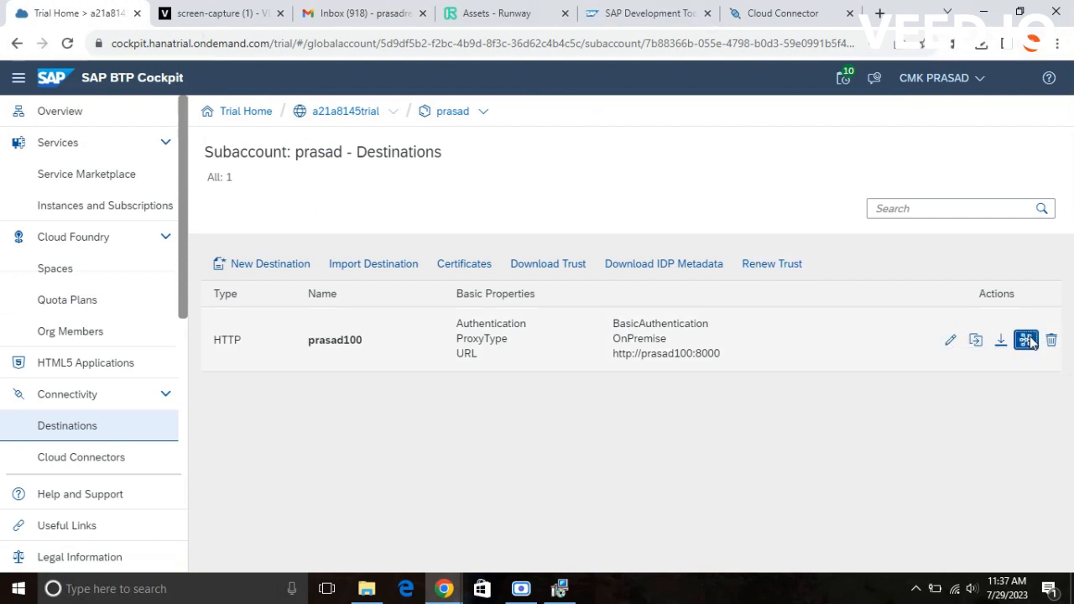
# Run the connection check on the prasad100 destination and dismiss the success result
pyautogui.click(1025, 340)
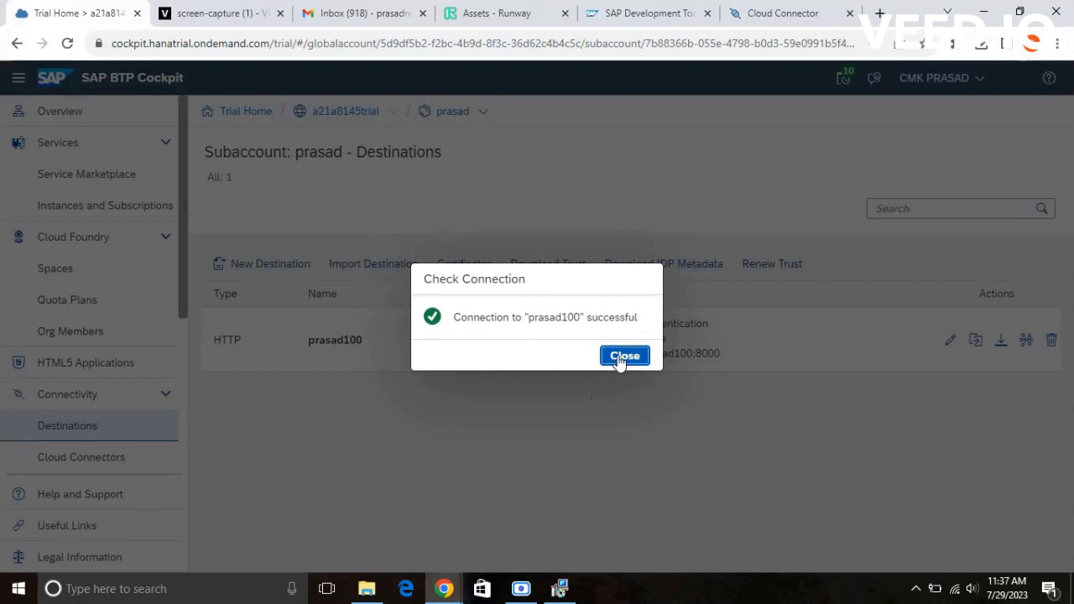
pyautogui.click(624, 355)
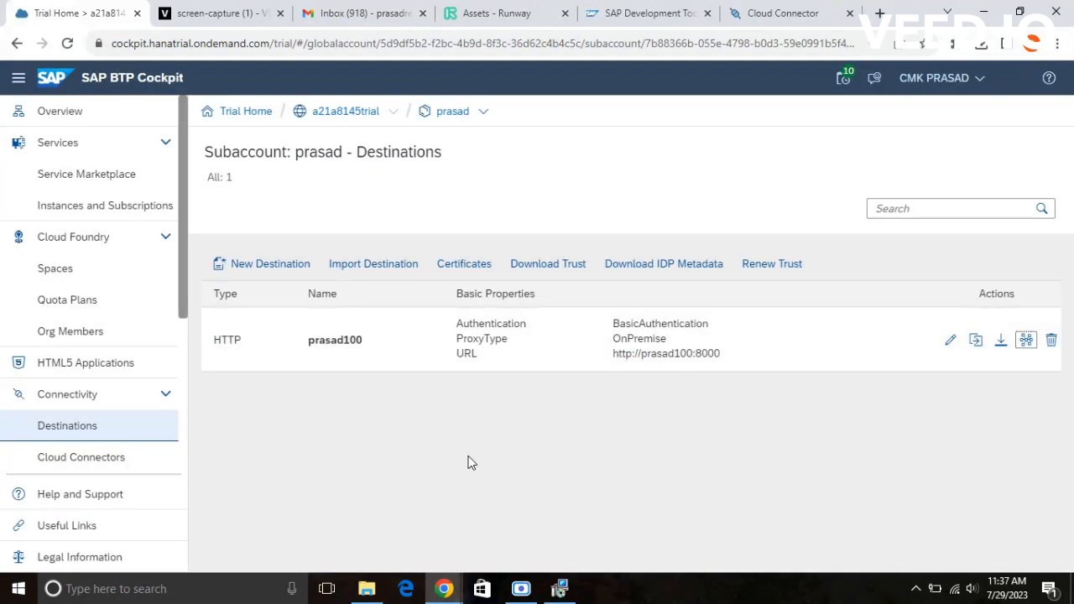
pyautogui.moveTo(364, 422)
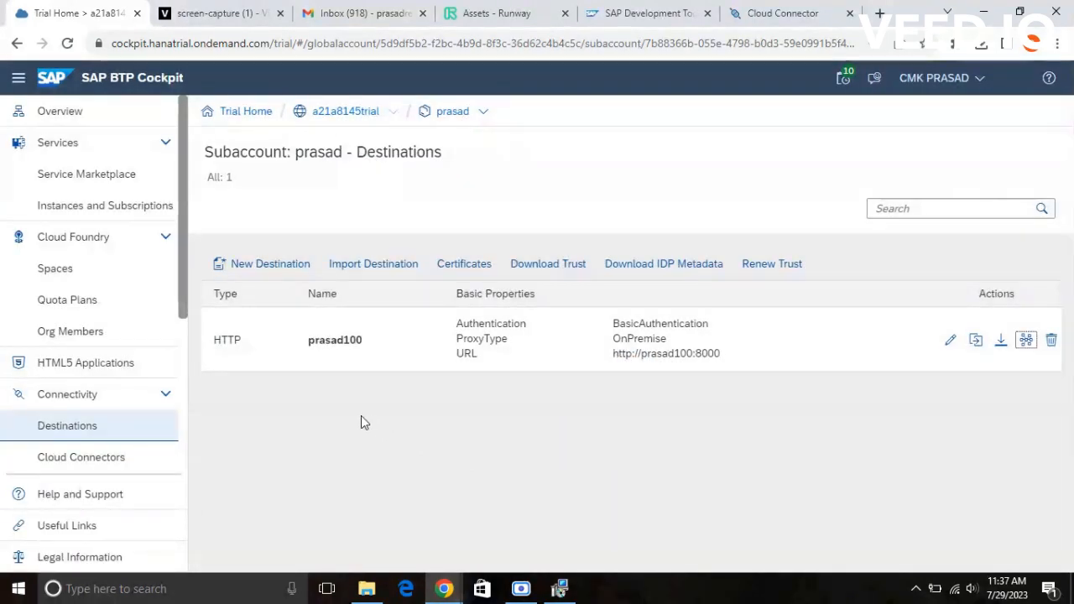